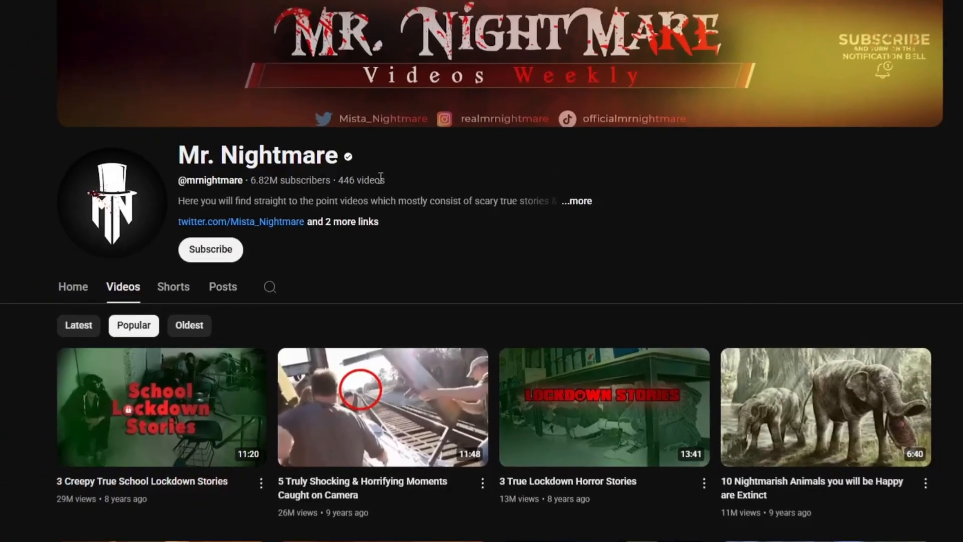
- Enter the app from the landing page via Sign up for free to reach the video dashboard
scroll(down, 3)
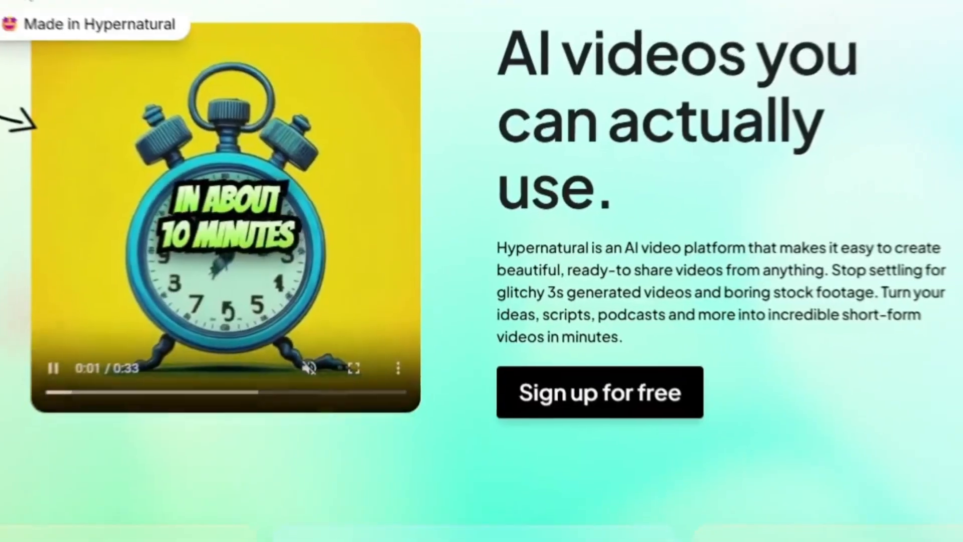
scroll(down, 3)
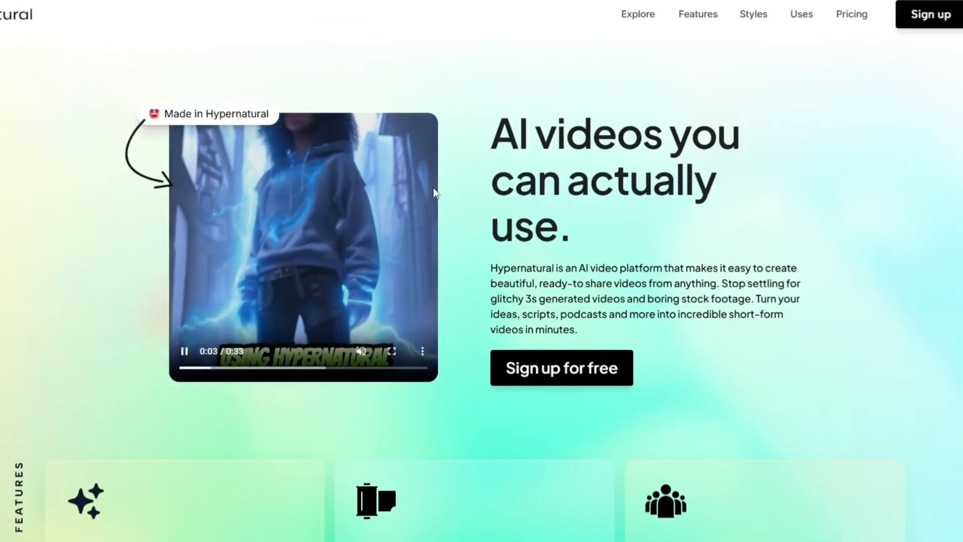
scroll(down, 3)
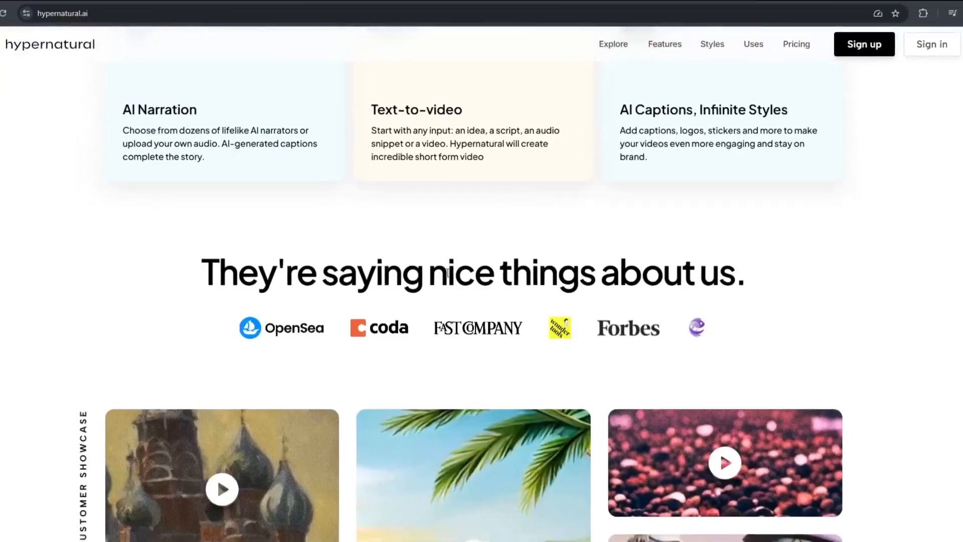
scroll(down, 3)
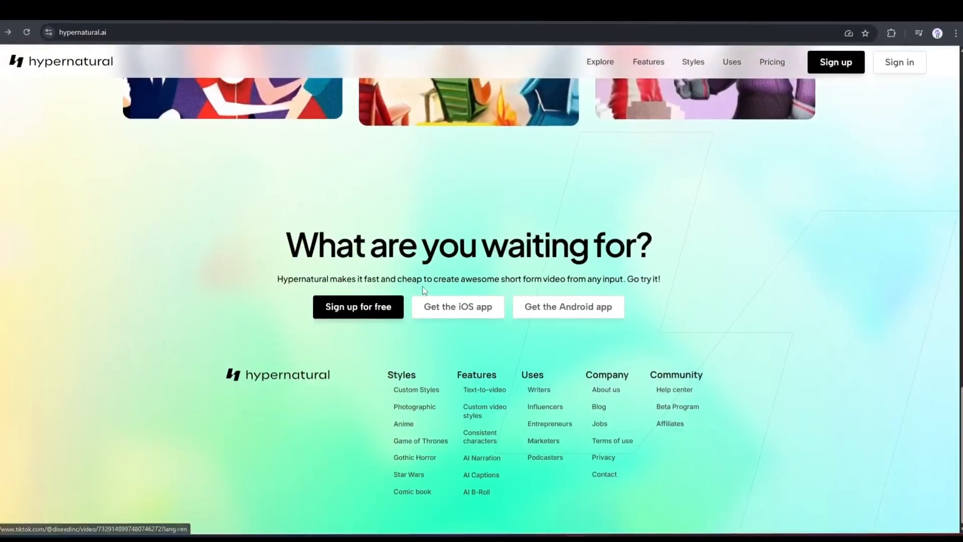
scroll(up, 3)
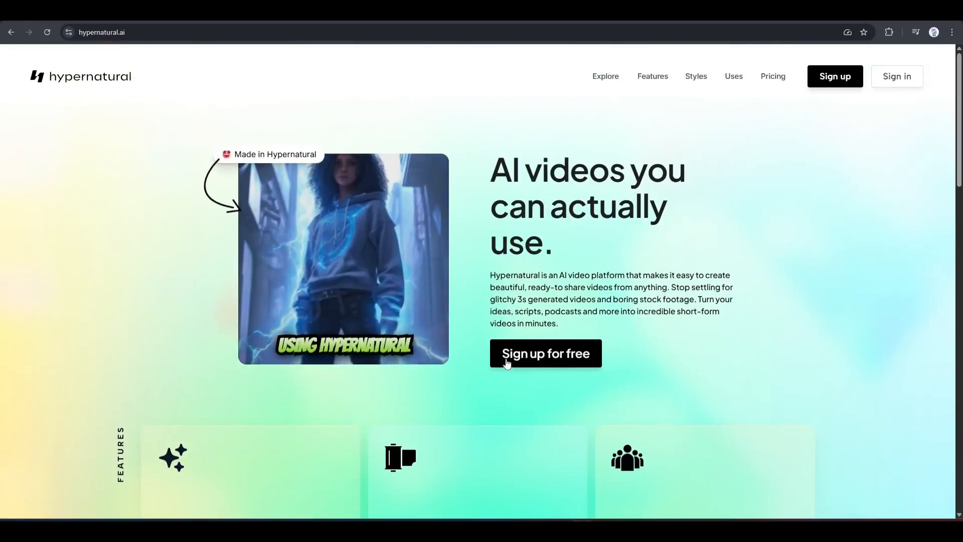
click(545, 353)
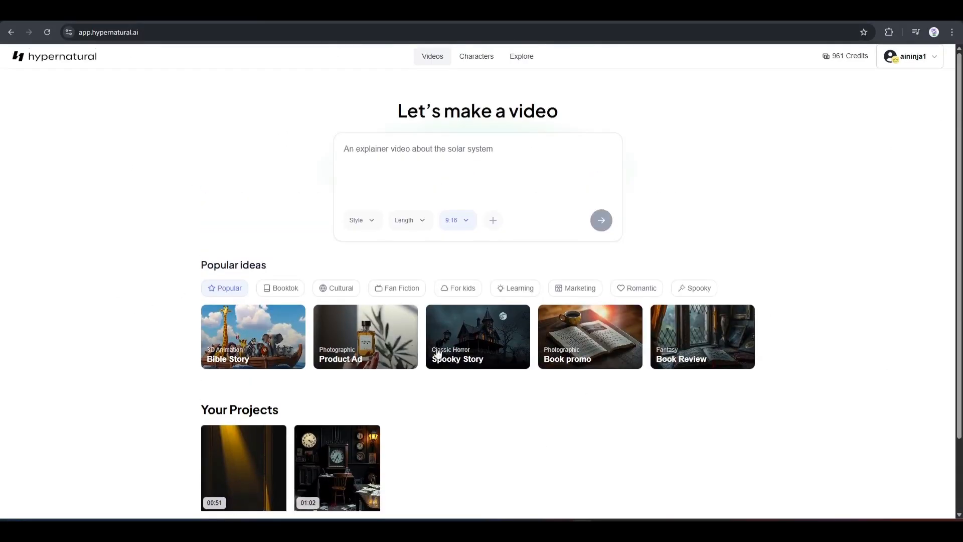
click(417, 148)
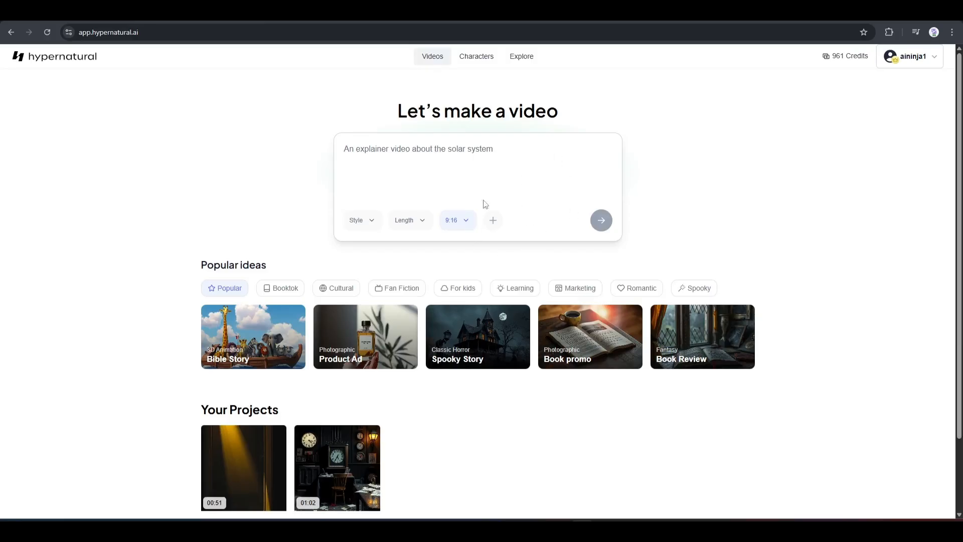
- Browse the Cultural, Romantic and Spooky idea categories, then return to Popular
click(336, 288)
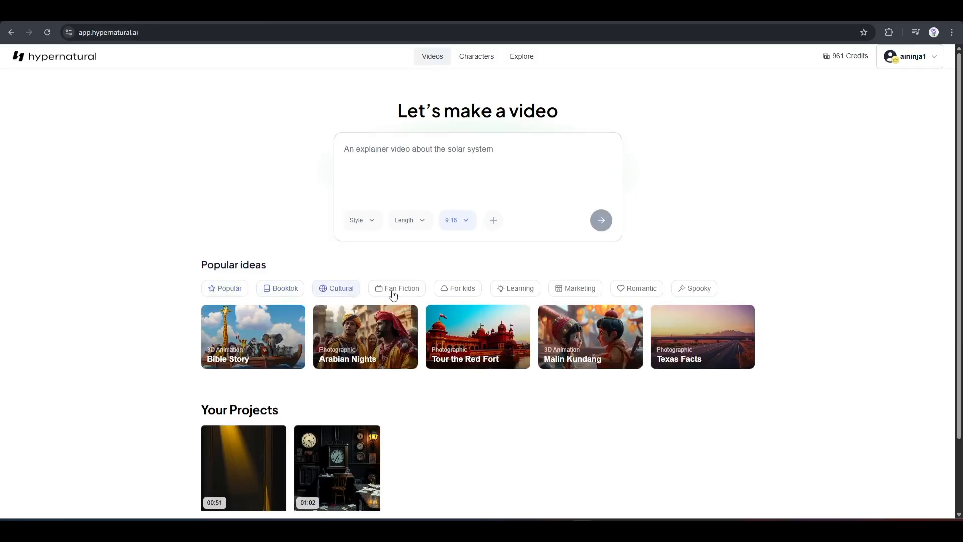
click(641, 288)
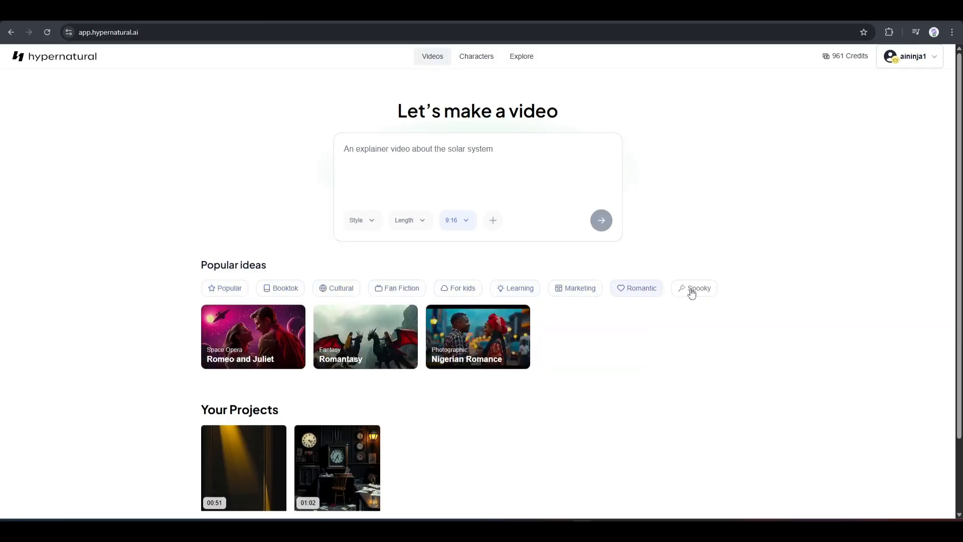
click(698, 288)
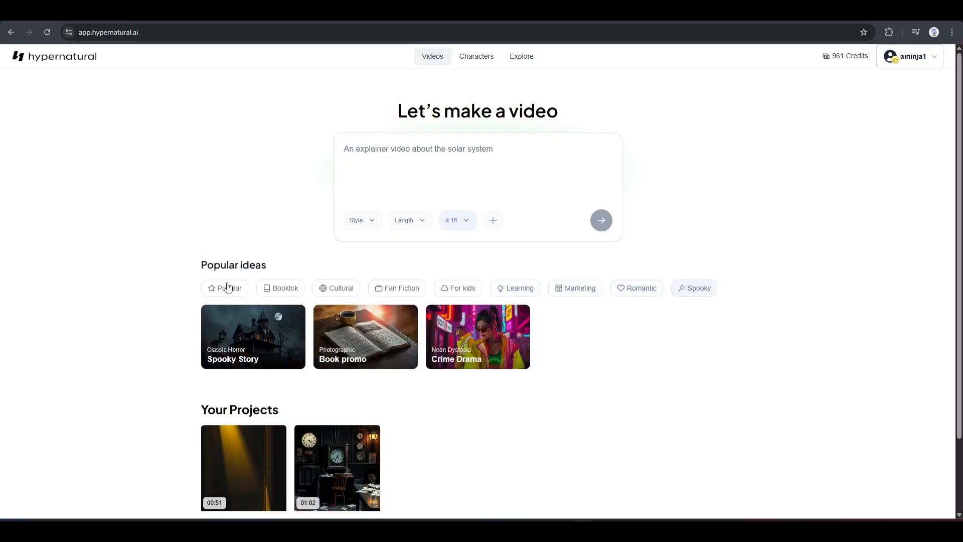
click(229, 288)
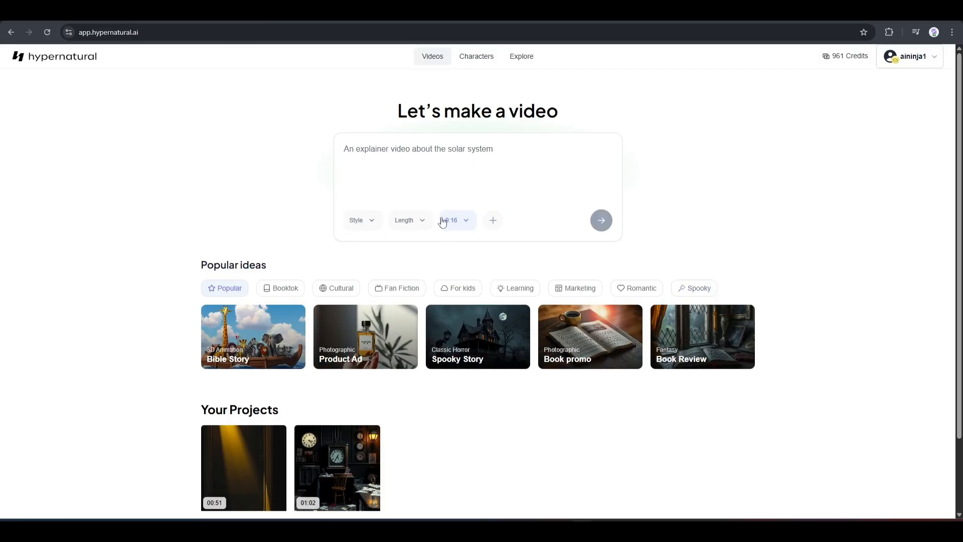
- Enter the morgue story prompt about the security guard and bring up the visual style list
text(A security guard hears groaning from the closed-off basement morgue. He investigates and finds body bags unzipping themselves from the inside.)
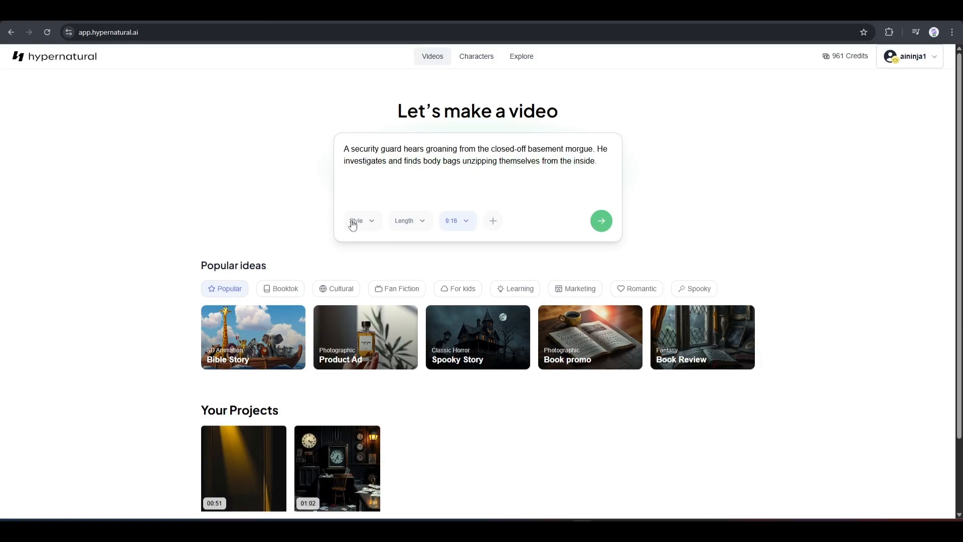
click(358, 221)
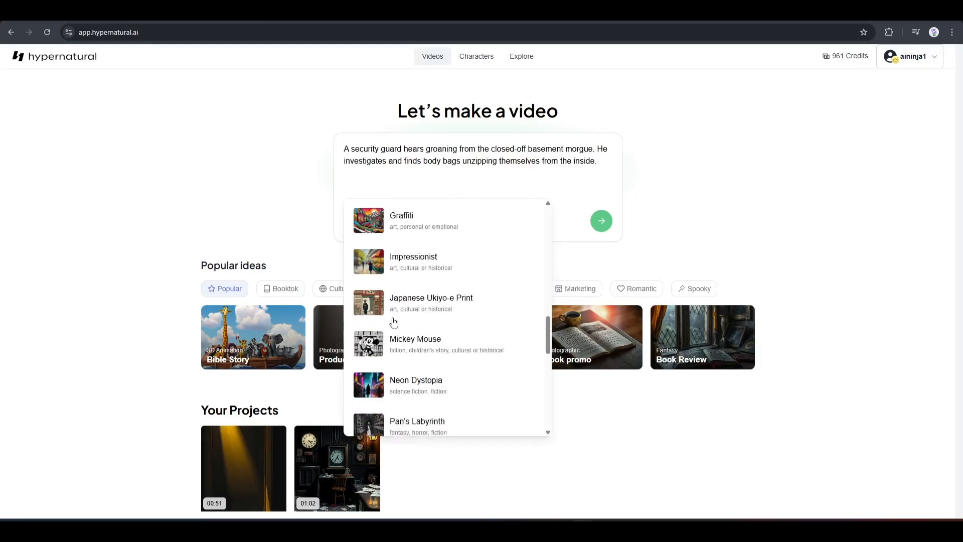
scroll(down, 3)
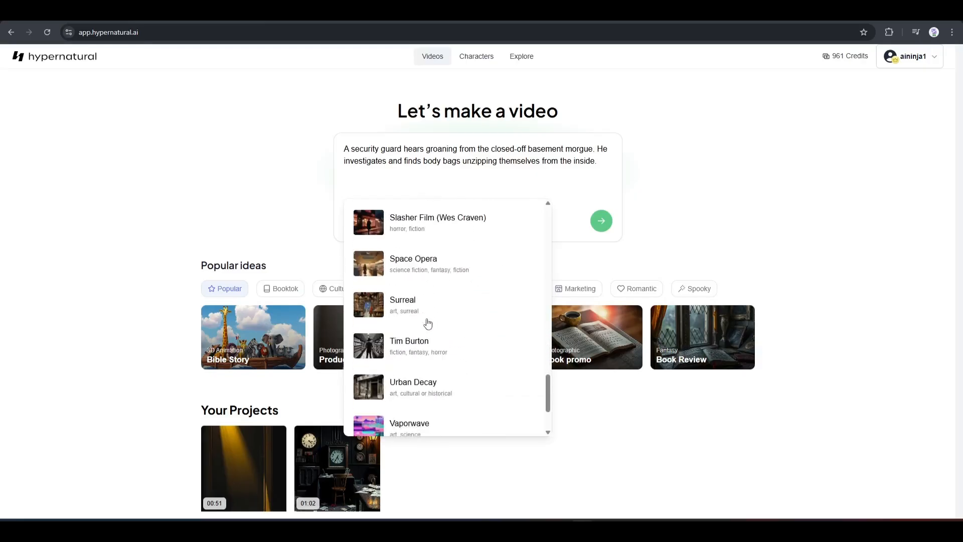
mouse_move(431, 324)
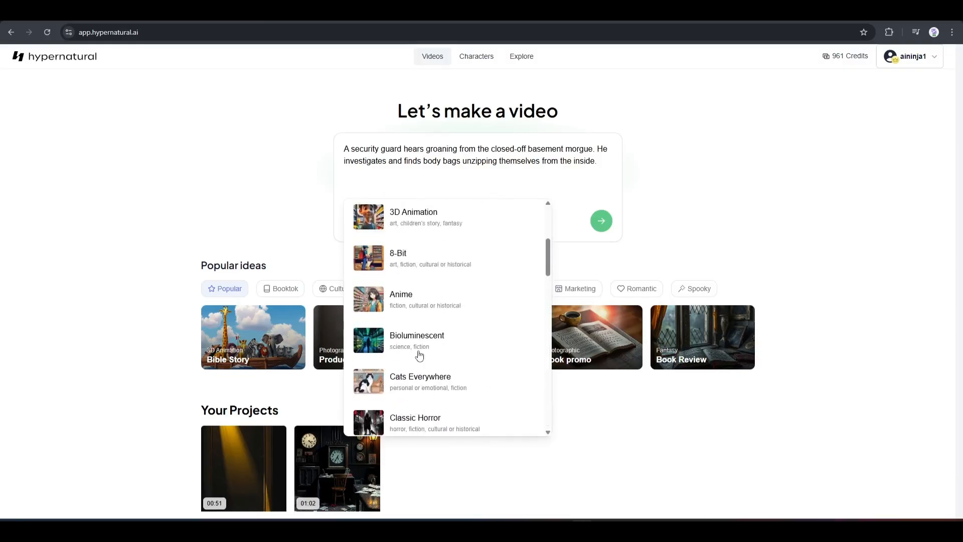
- Choose the Classic Horror style and Classic 2–10 minute video length
click(414, 422)
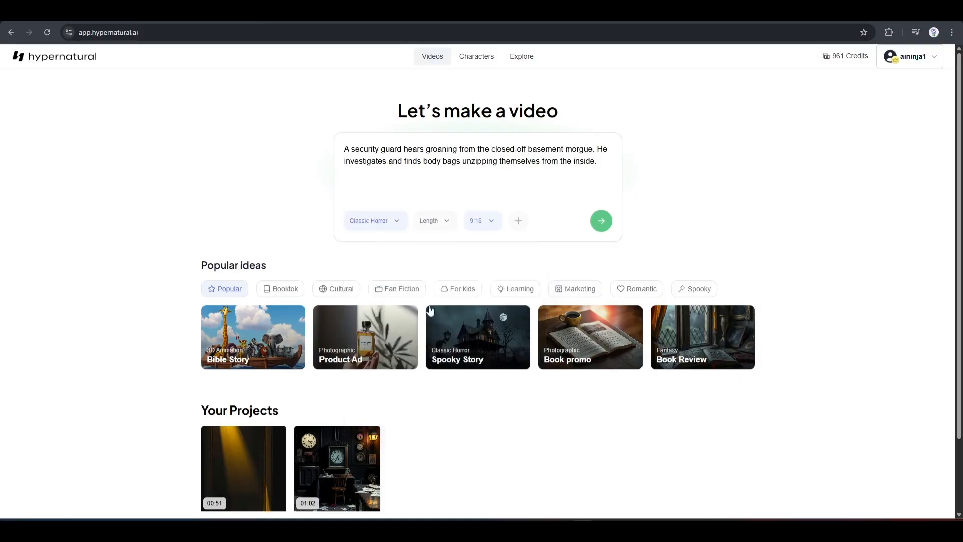
mouse_move(430, 218)
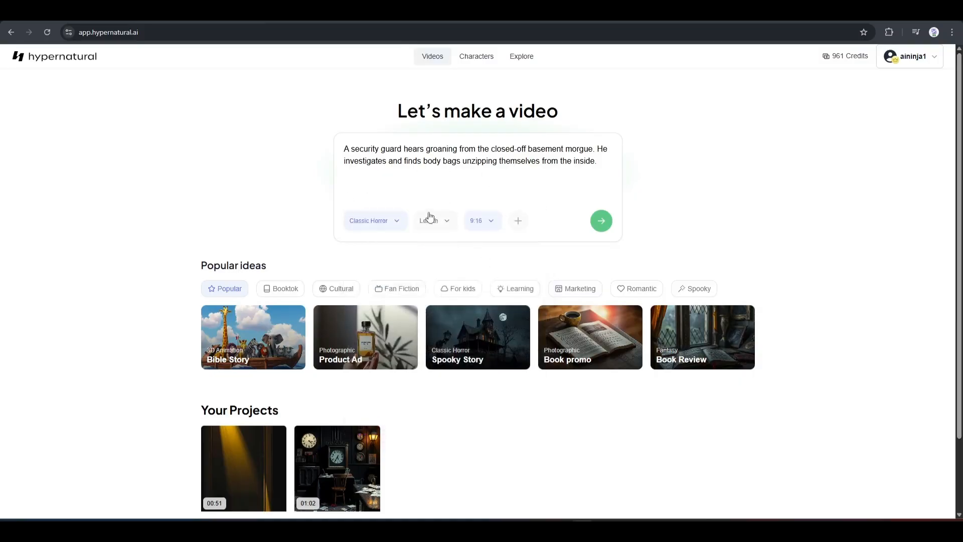
click(433, 221)
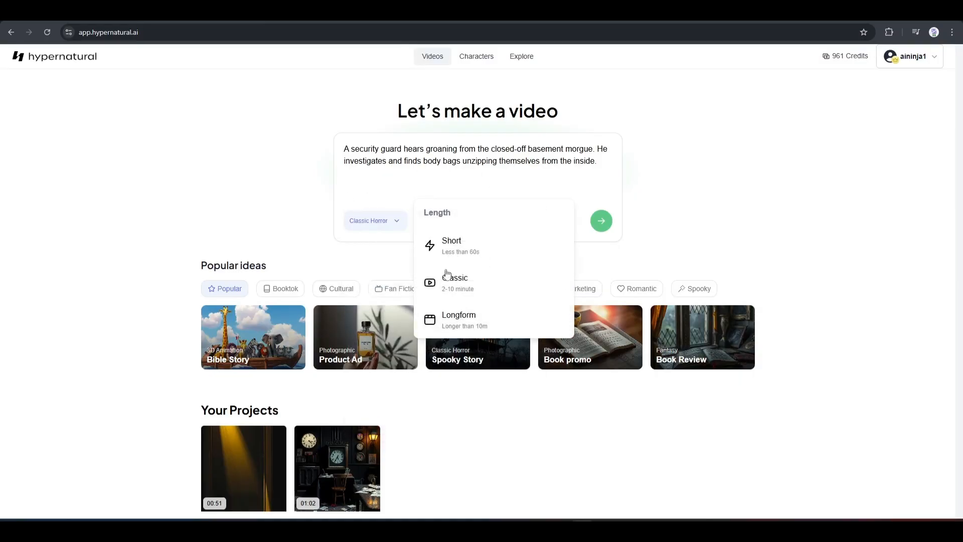
mouse_move(513, 317)
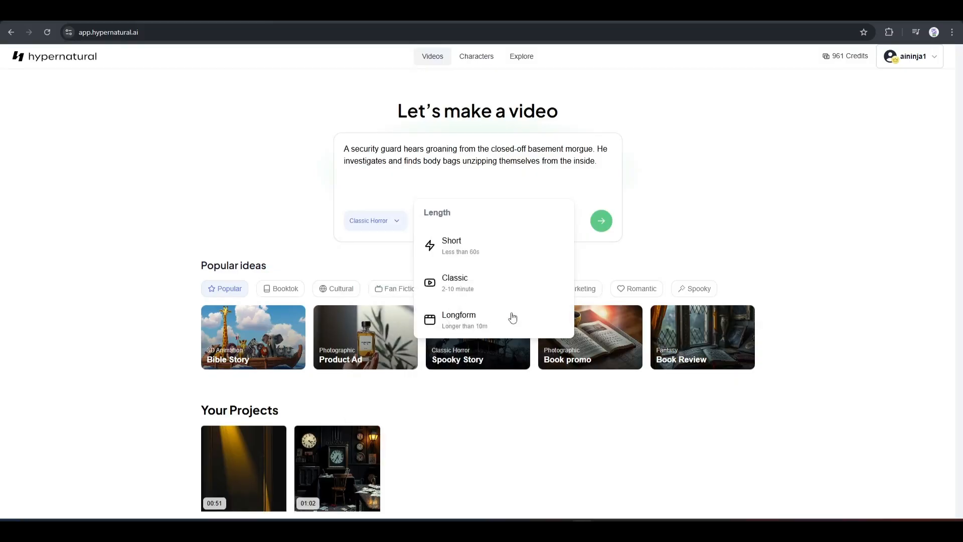
mouse_move(465, 258)
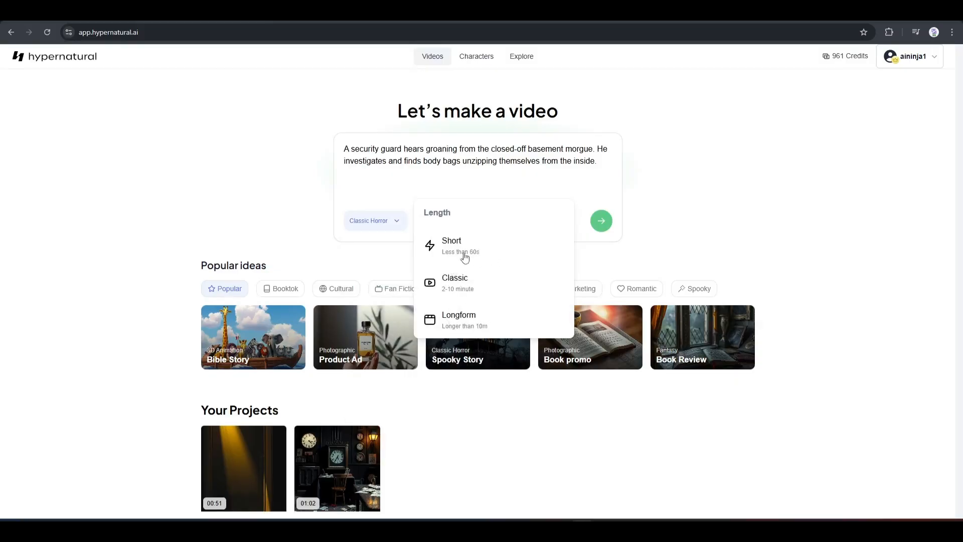
mouse_move(464, 293)
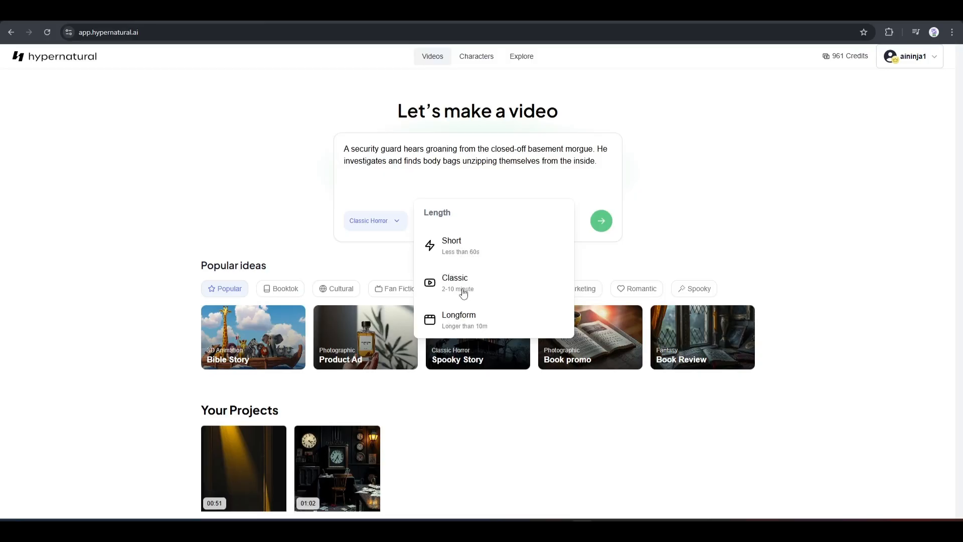
mouse_move(499, 318)
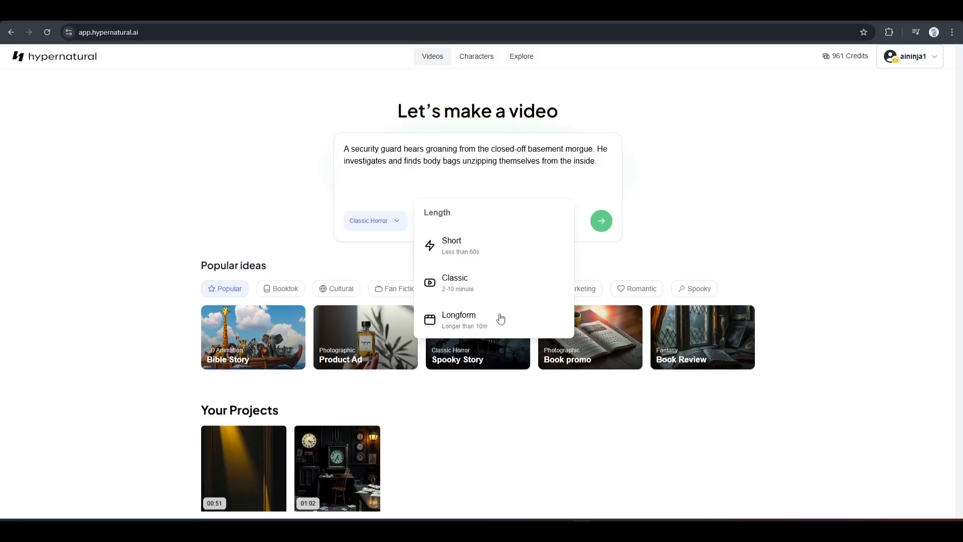
mouse_move(476, 321)
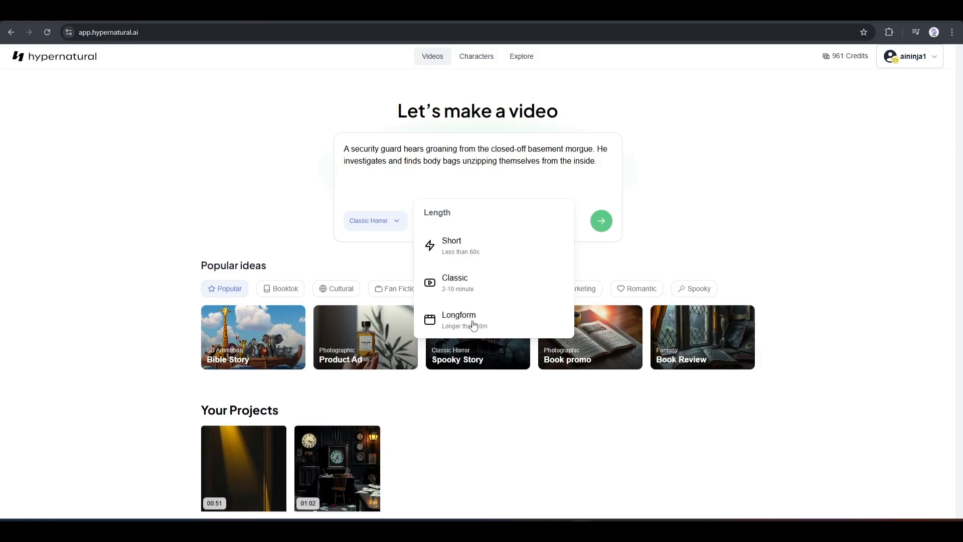
mouse_move(467, 291)
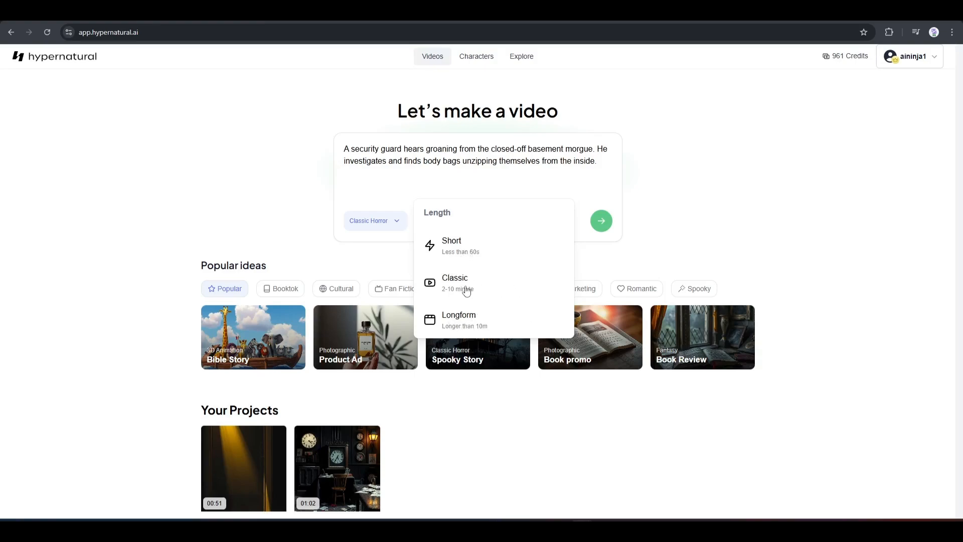
click(455, 283)
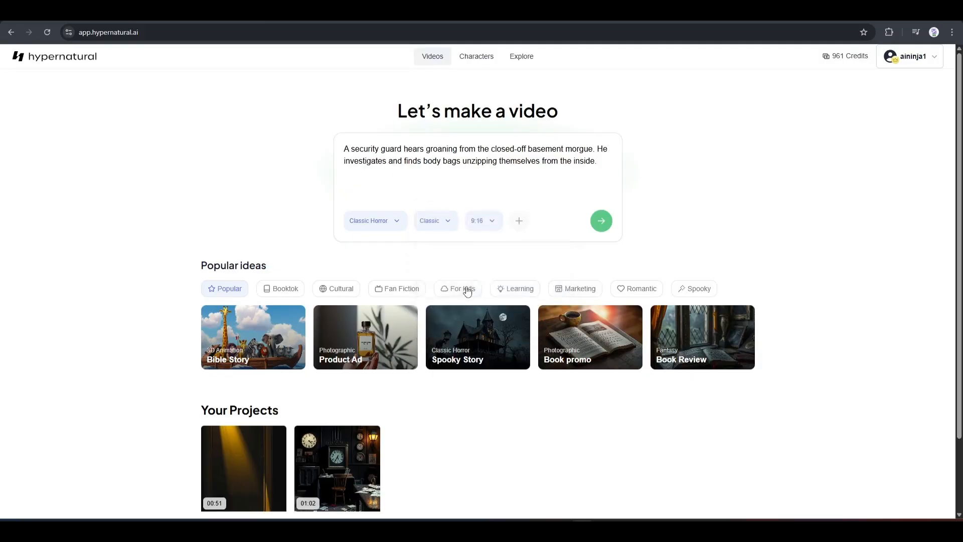
mouse_move(450, 210)
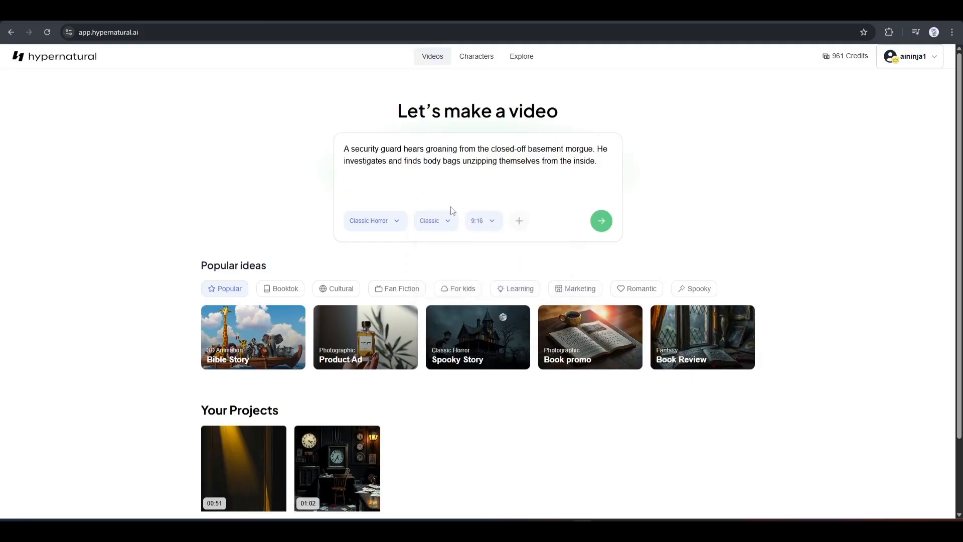
- Set the aspect ratio to 16:9 landscape and view the start-with options
click(482, 221)
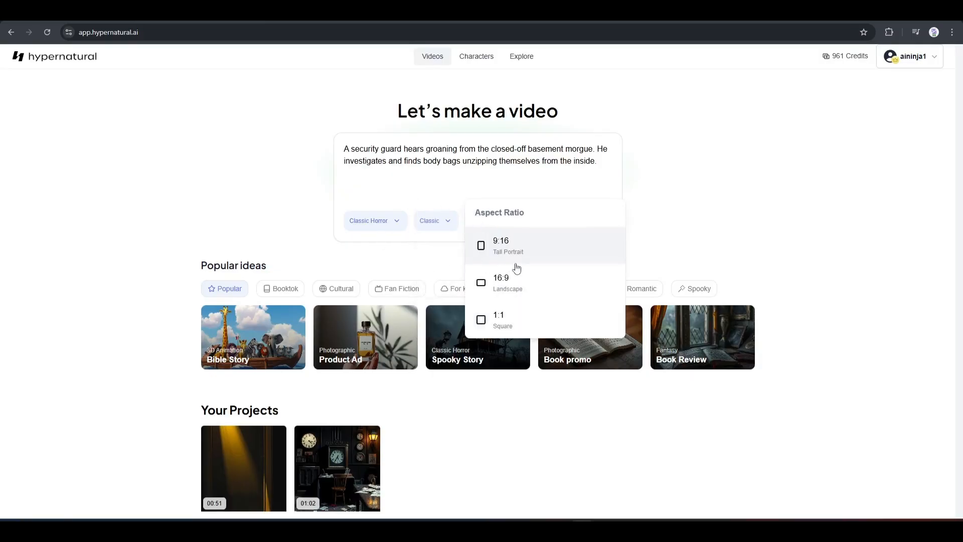
mouse_move(531, 268)
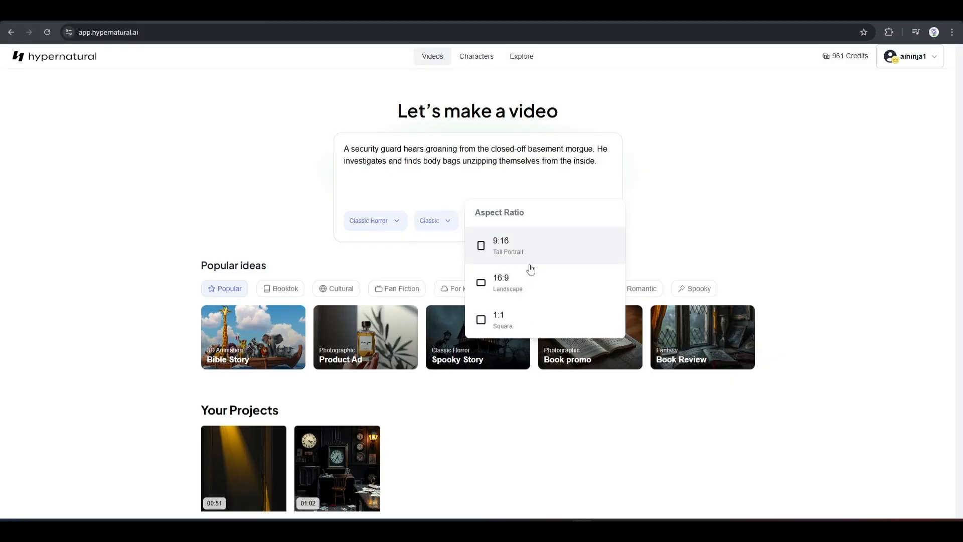
click(501, 277)
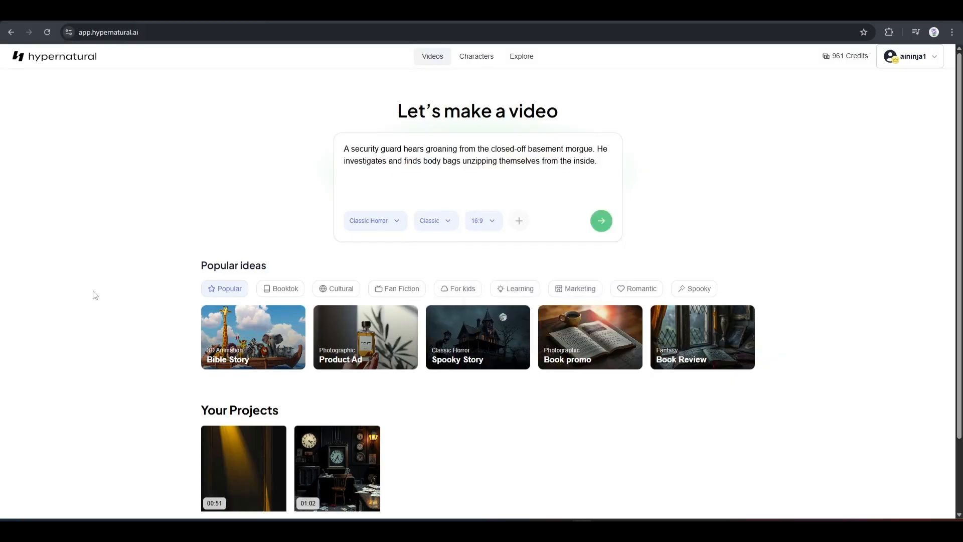
mouse_move(530, 228)
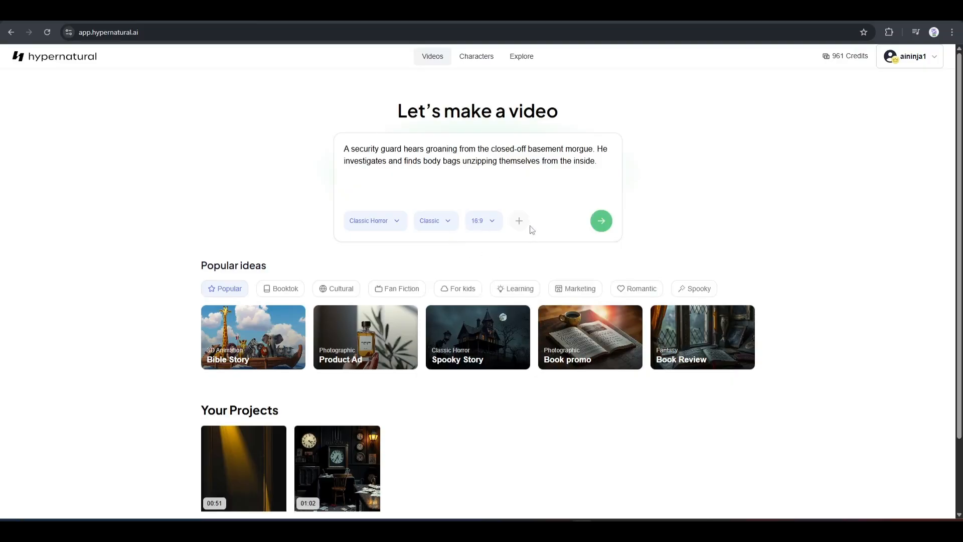
click(518, 221)
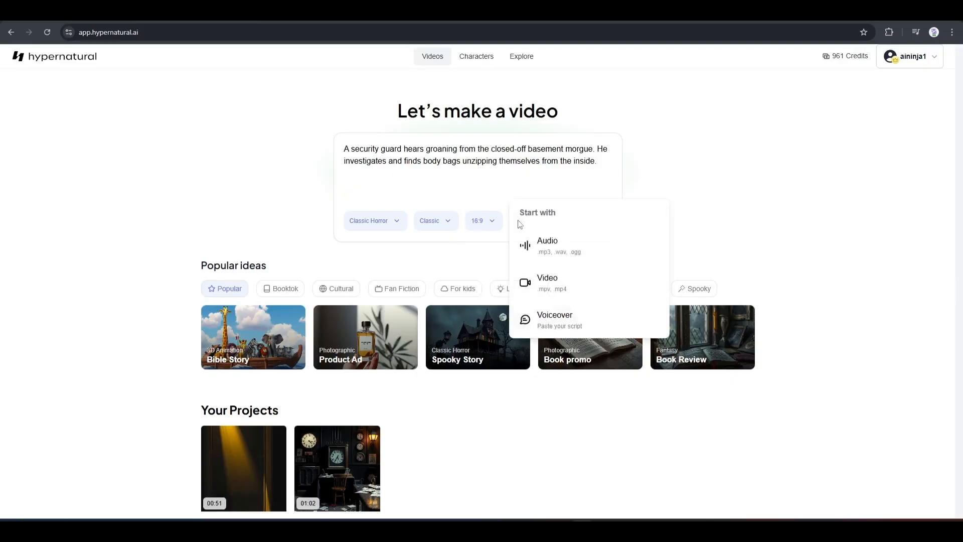
mouse_move(571, 298)
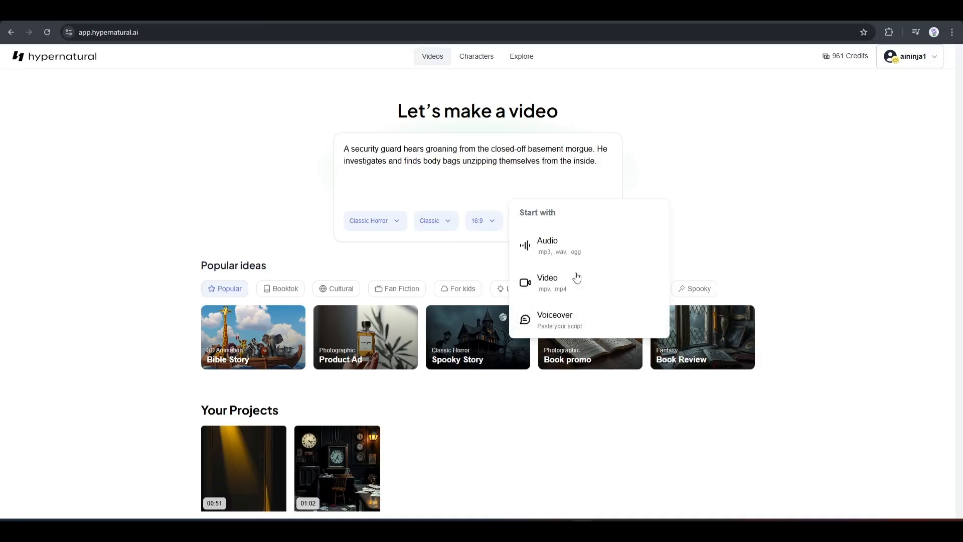
mouse_move(546, 224)
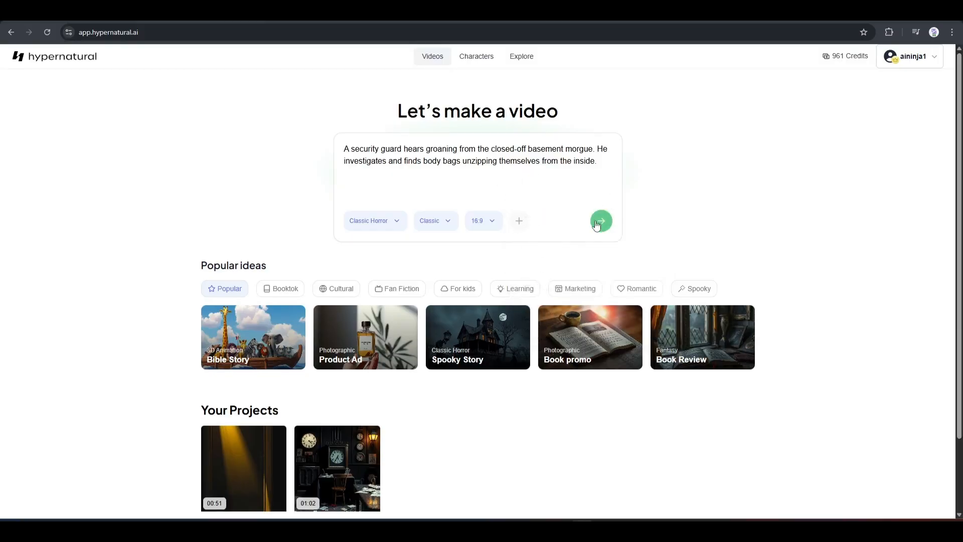
- Submit the prompt and review the generated 'Unzipping the Undead: A Morgue Mystery' script
click(601, 220)
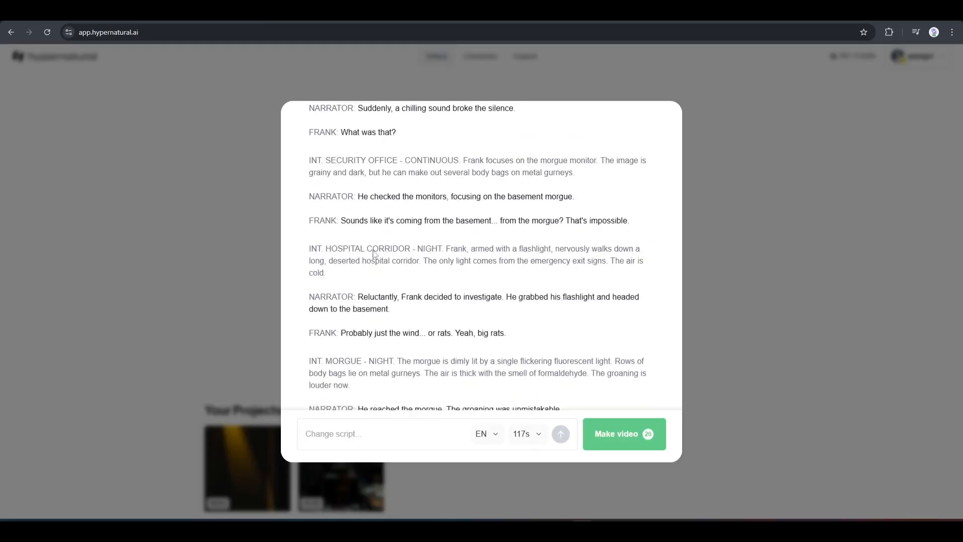
scroll(down, 3)
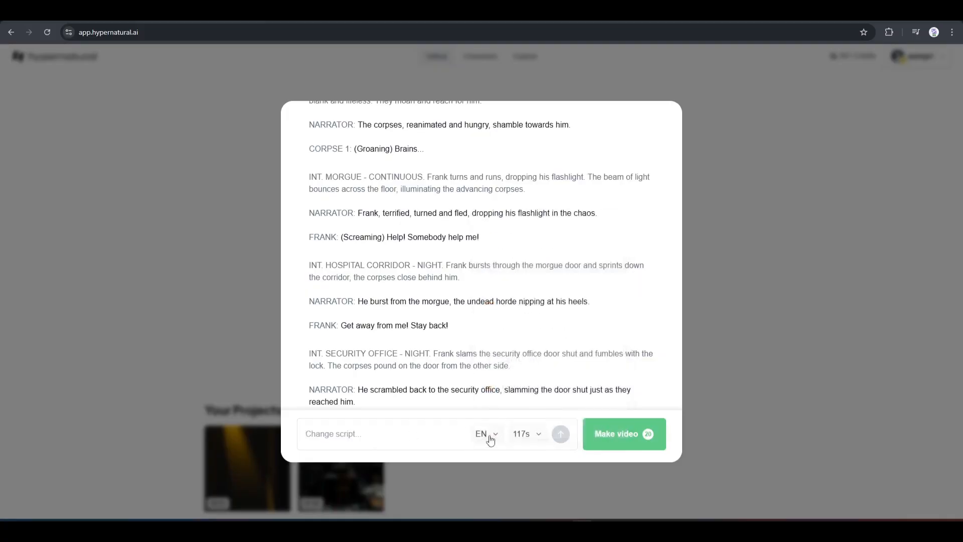
click(485, 434)
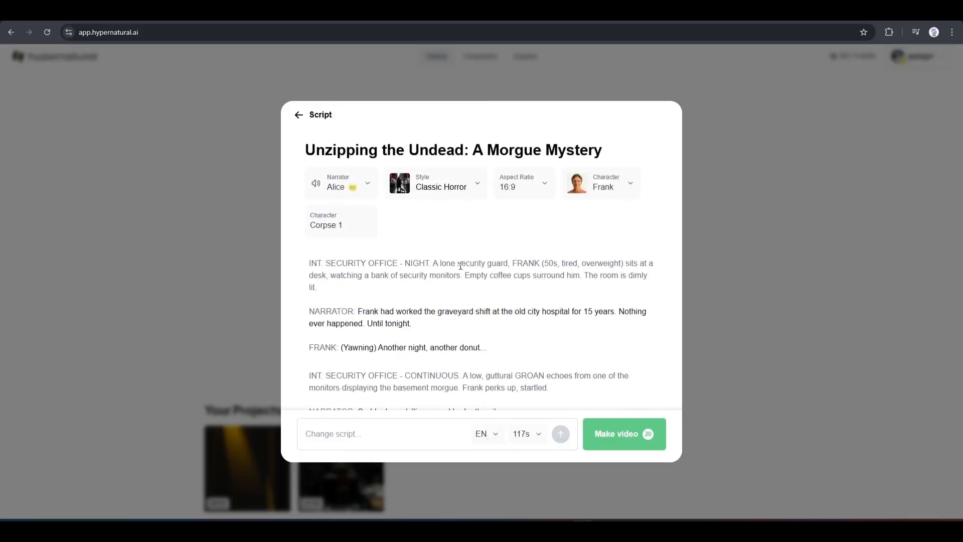
mouse_move(286, 236)
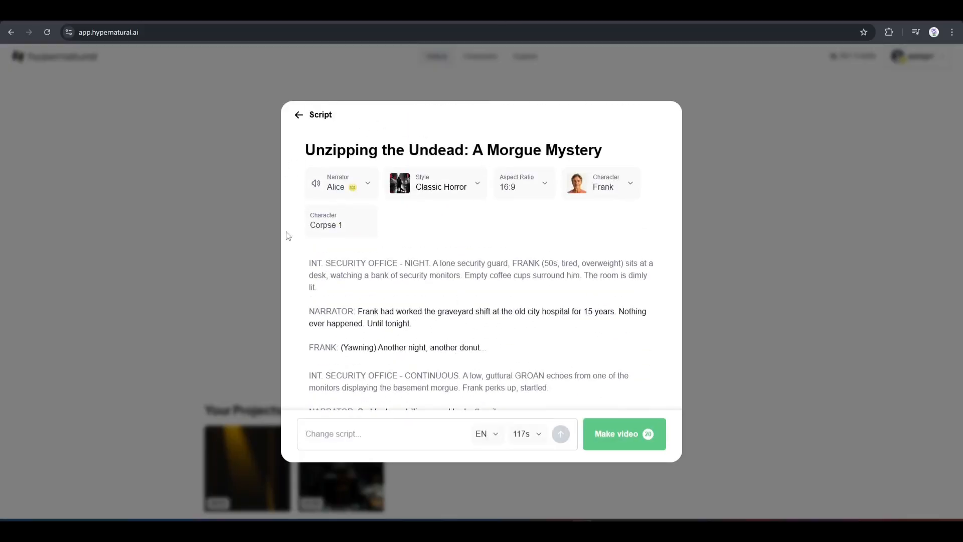
- Switch the narrator voice from Alice to Antoni
click(341, 182)
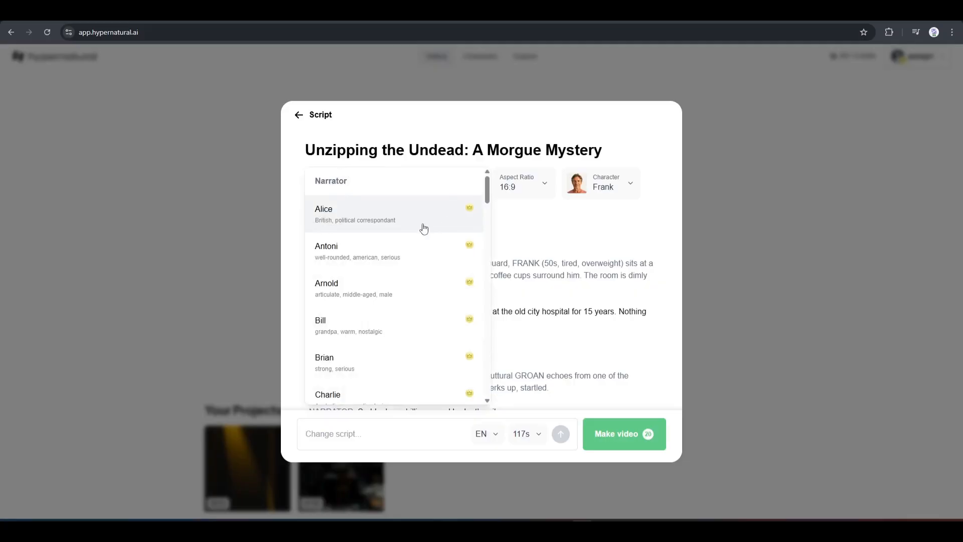
scroll(down, 3)
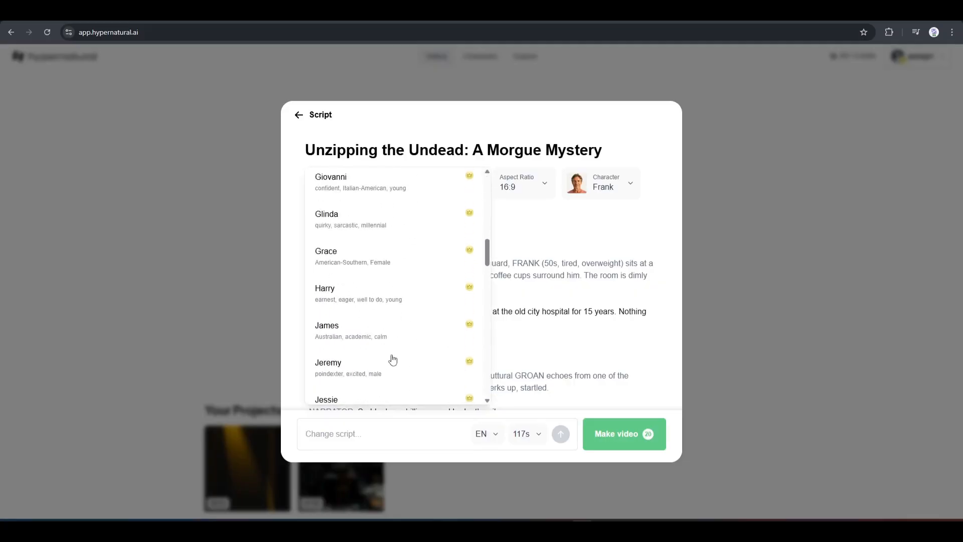
scroll(up, 3)
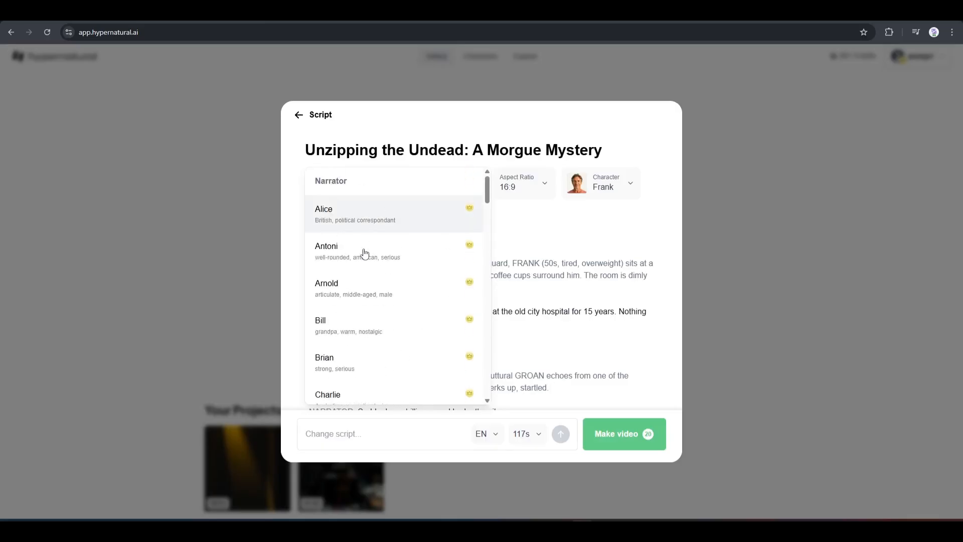
click(326, 251)
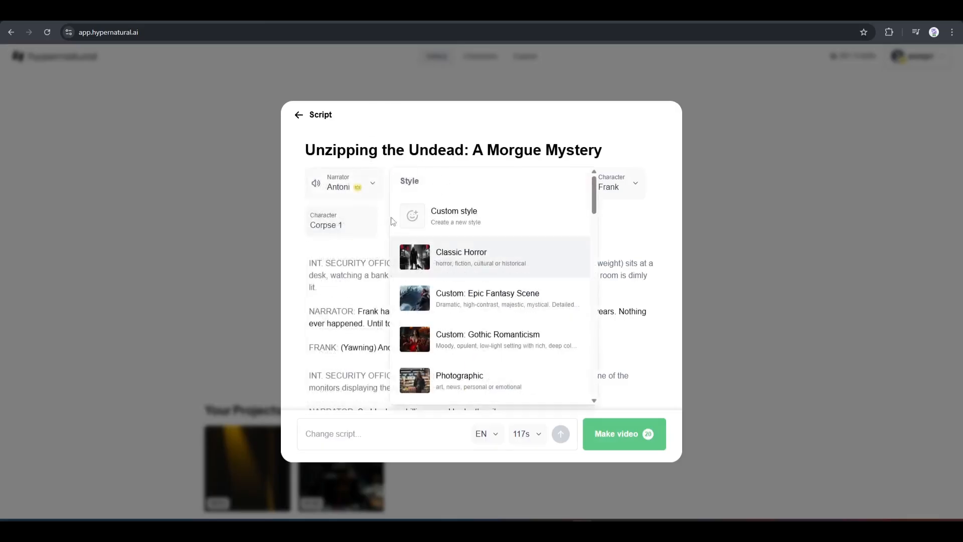
mouse_move(495, 226)
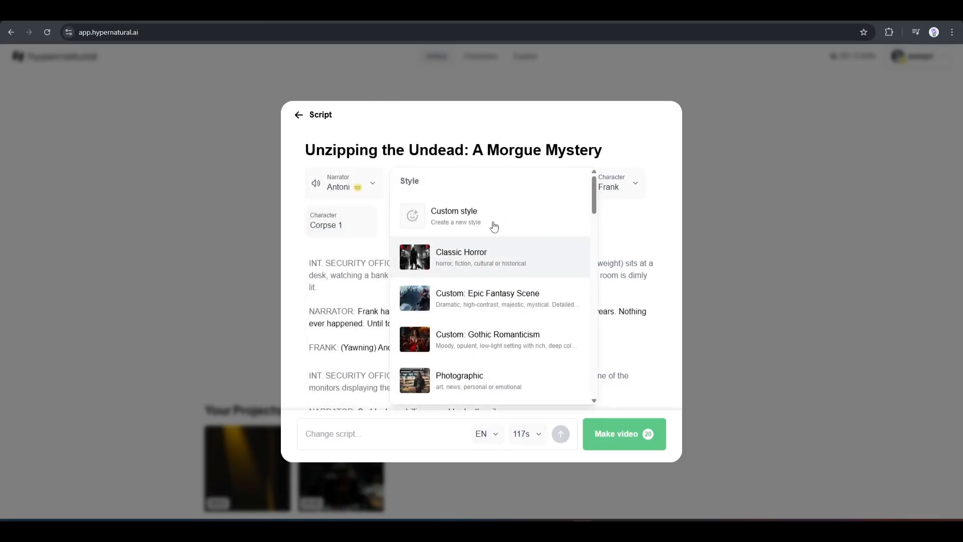
- Start a custom style, upload a reference image and generate its title and description
click(454, 217)
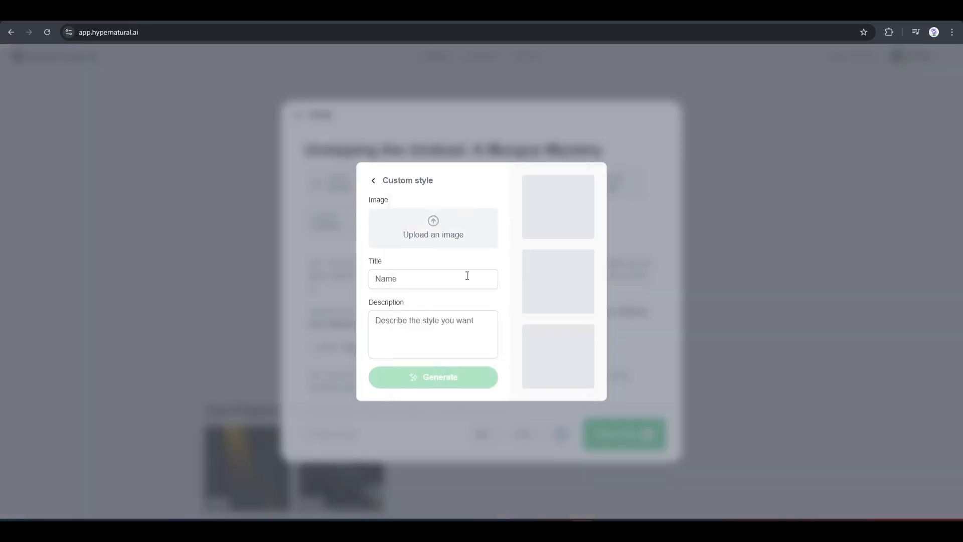
mouse_move(478, 310)
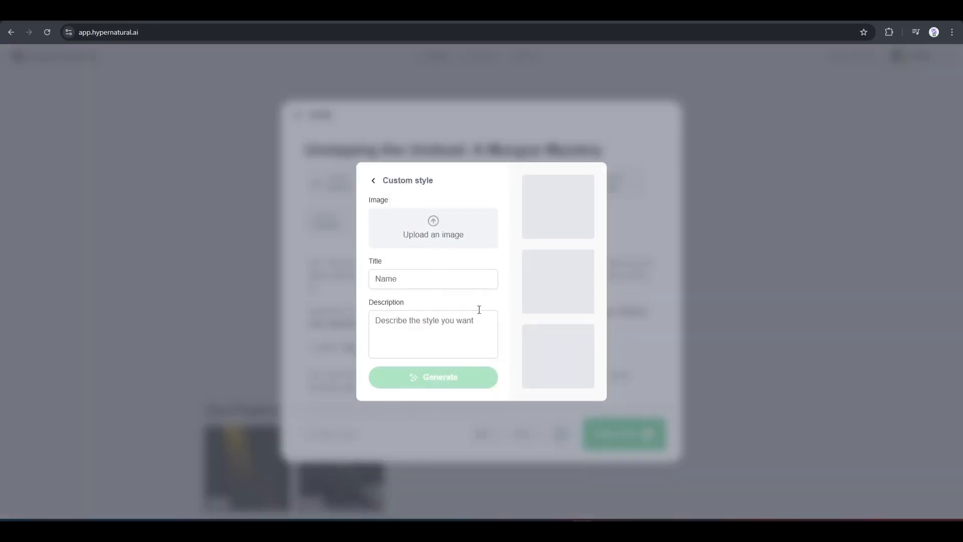
click(434, 228)
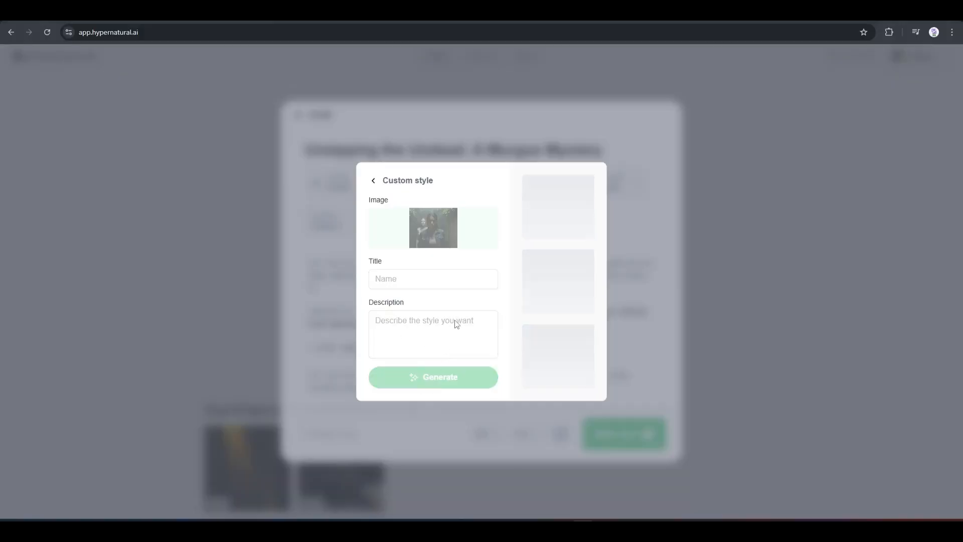
click(432, 376)
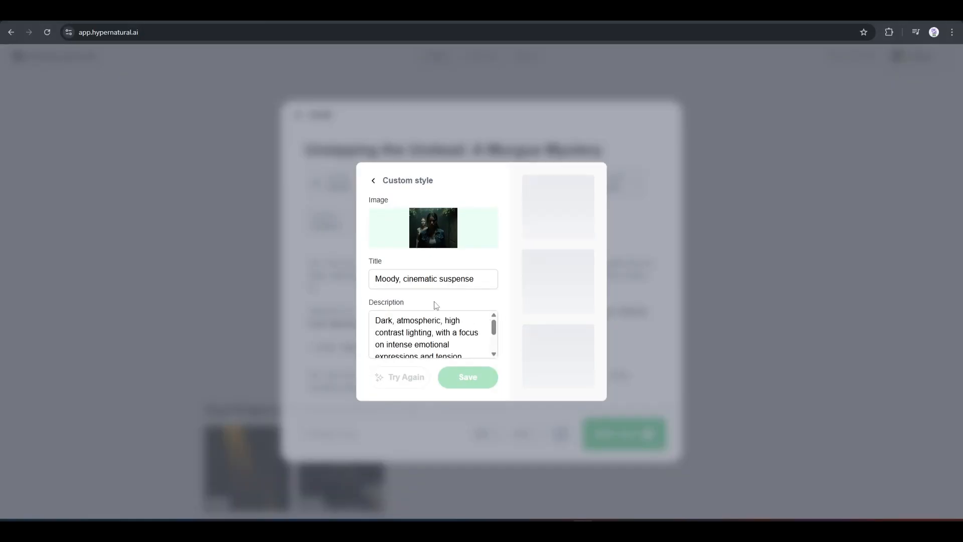
- Retitle the style to start with 'Horror' and save it as the script's style
click(433, 278)
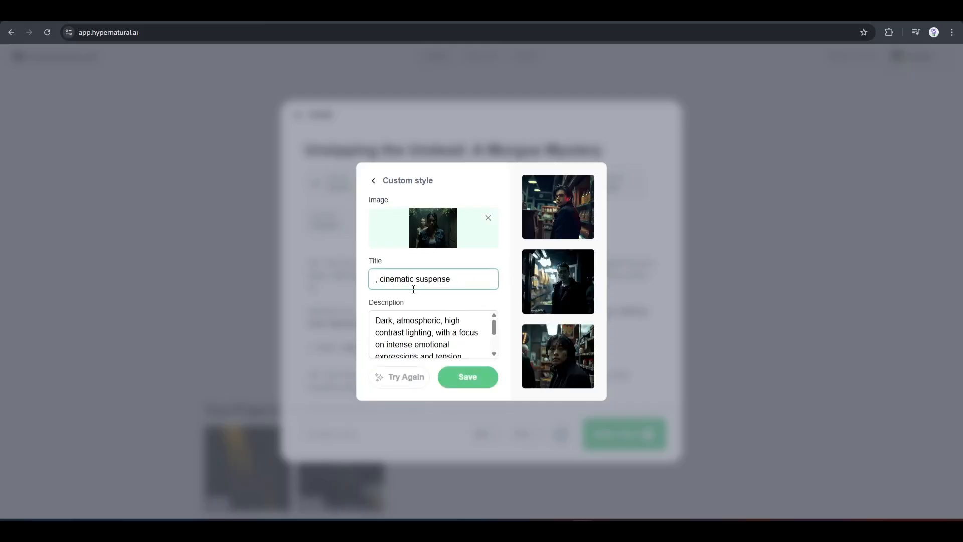
text(Horror)
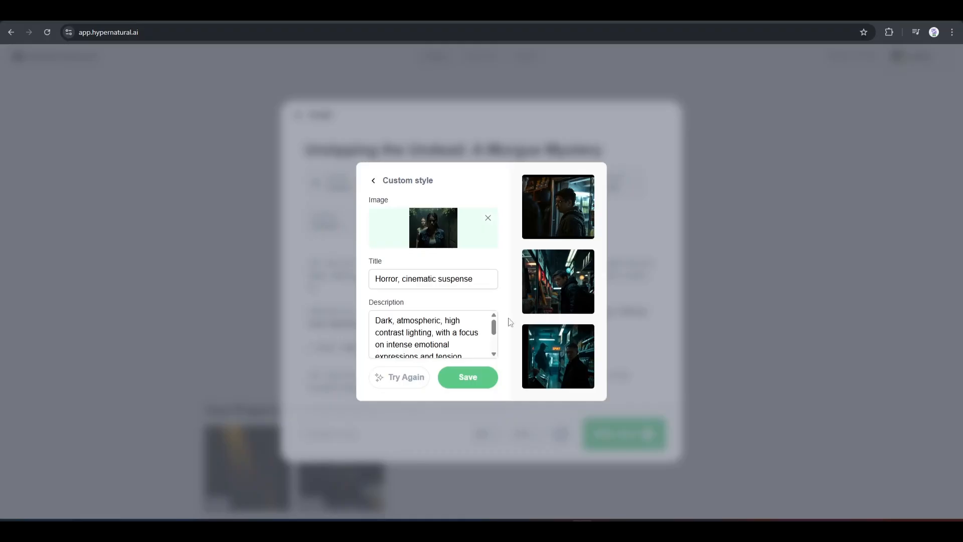
click(467, 376)
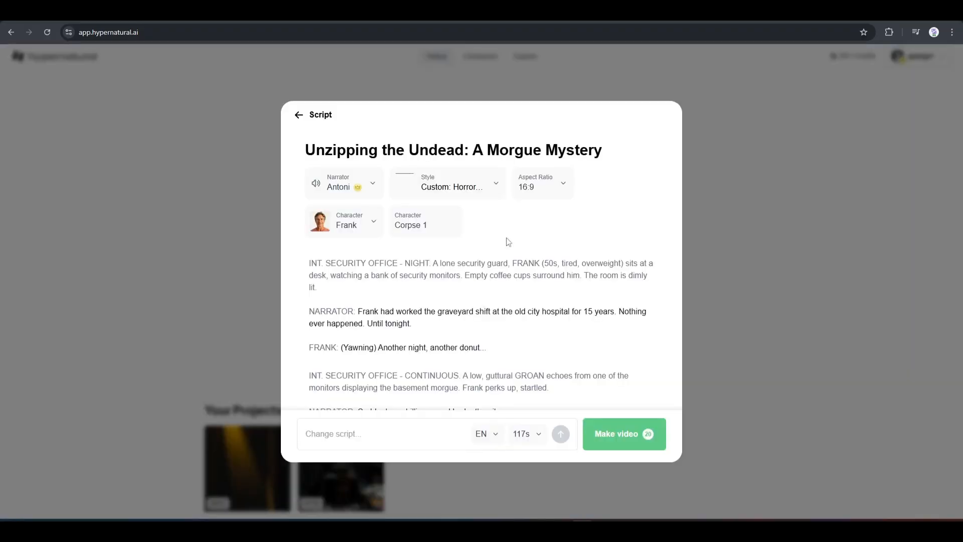
- Keep the 16:9 aspect ratio and bring up the character choices for Frank
click(448, 183)
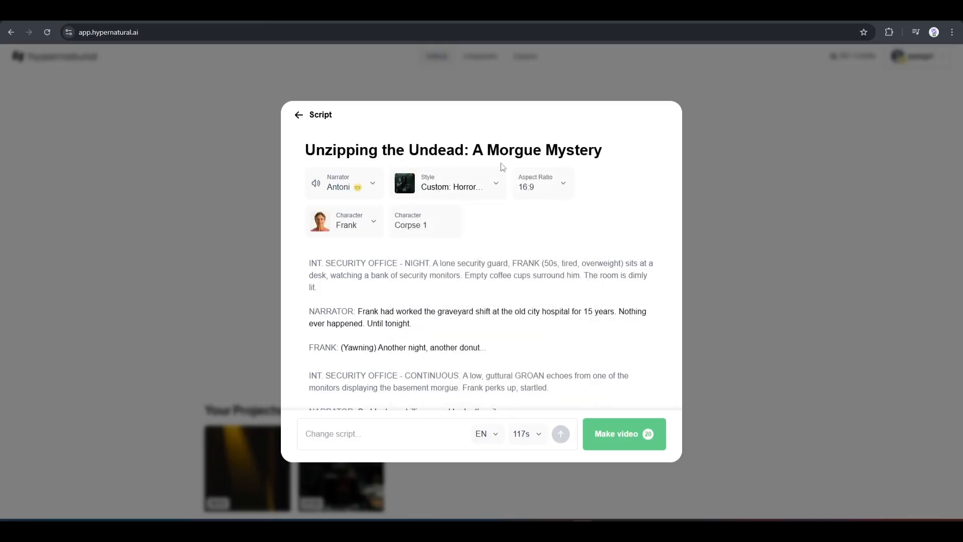
click(543, 182)
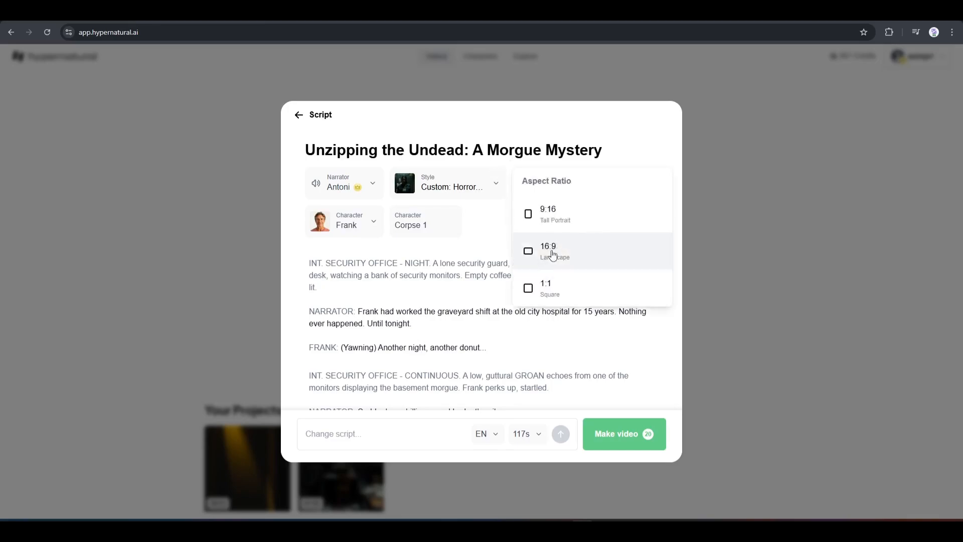
click(548, 251)
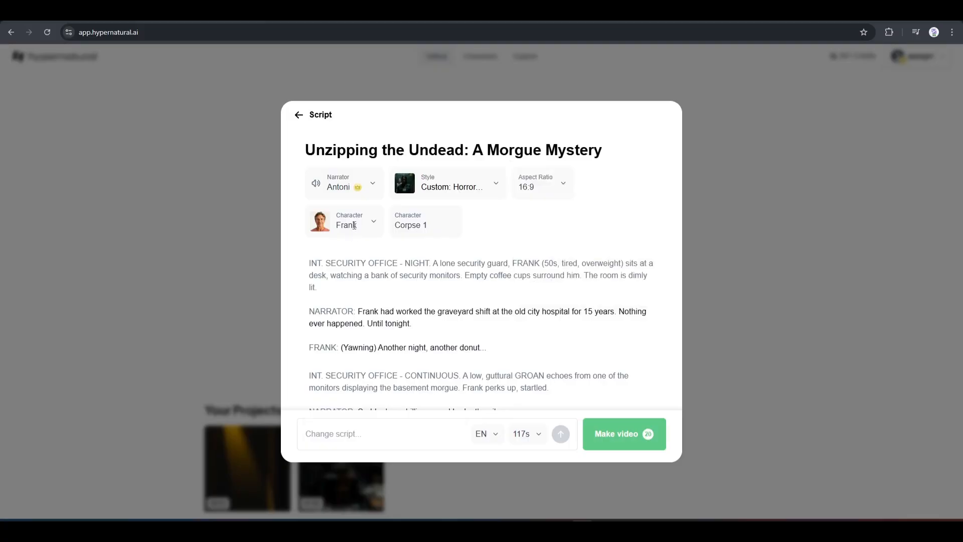
click(343, 221)
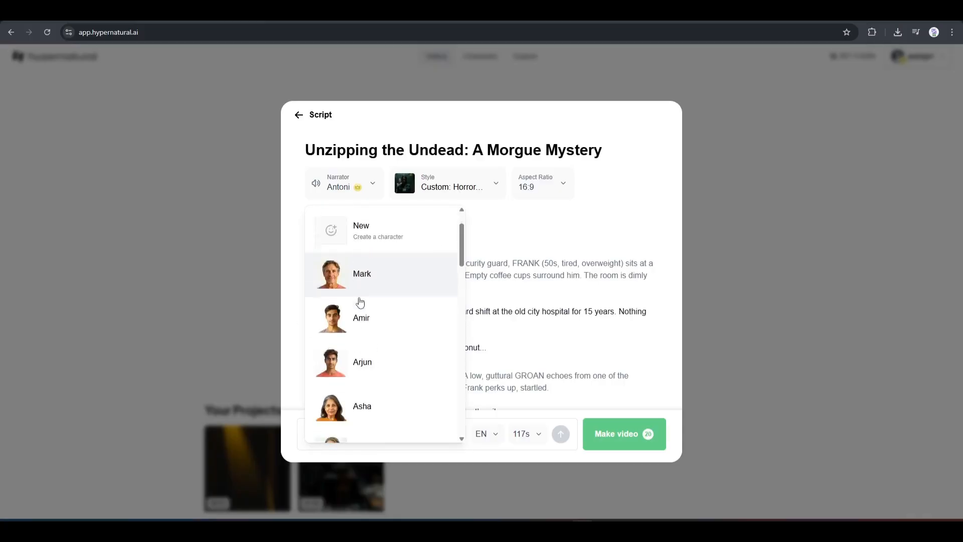
scroll(down, 3)
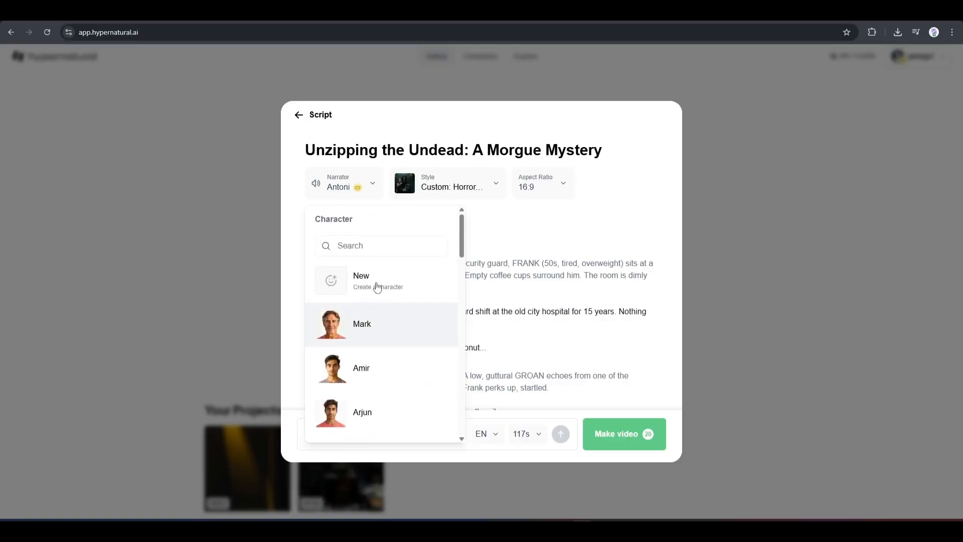
- Create a new character named Frank with a rugged night security guard bio
click(361, 280)
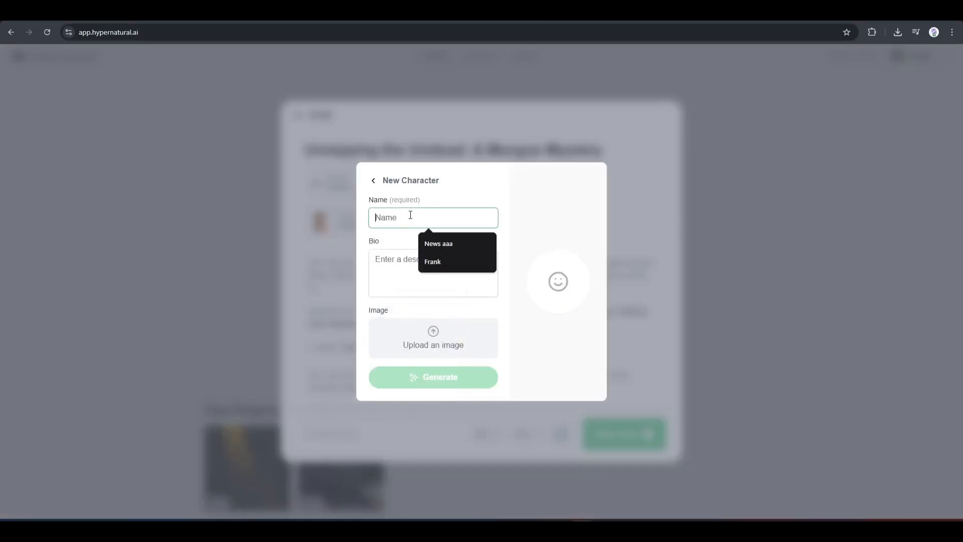
mouse_move(426, 213)
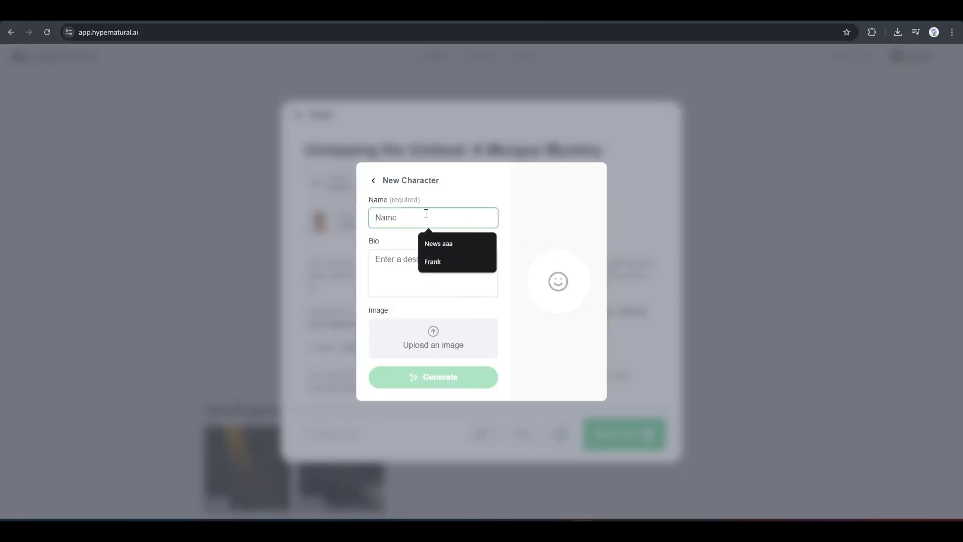
click(432, 261)
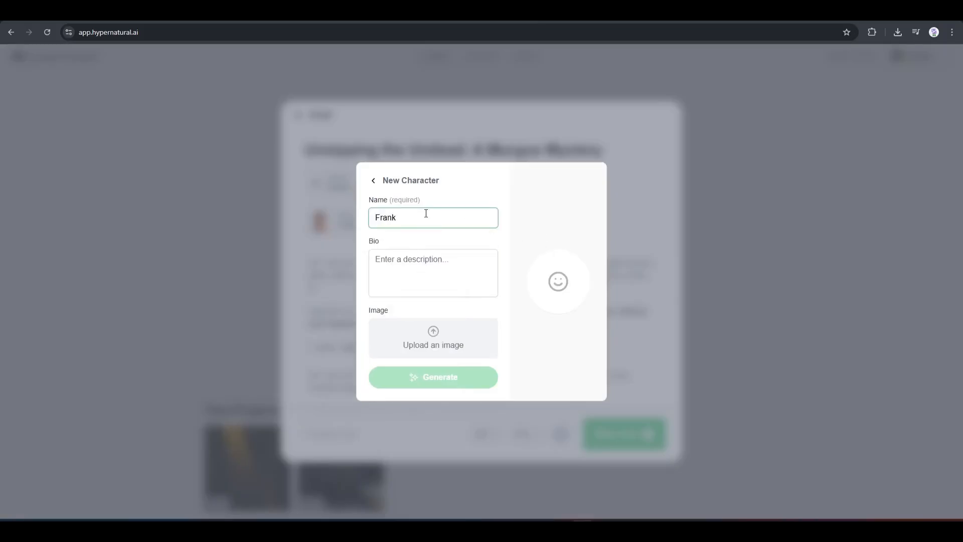
click(433, 272)
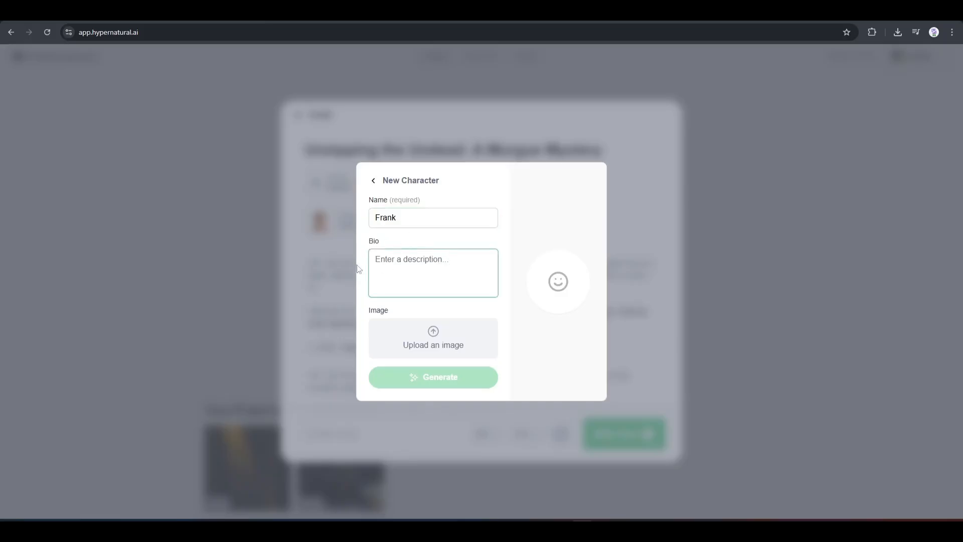
text(A rugged male night security guard standing in a dimly lit hospital basement hallway, age 42, tall and muscular)
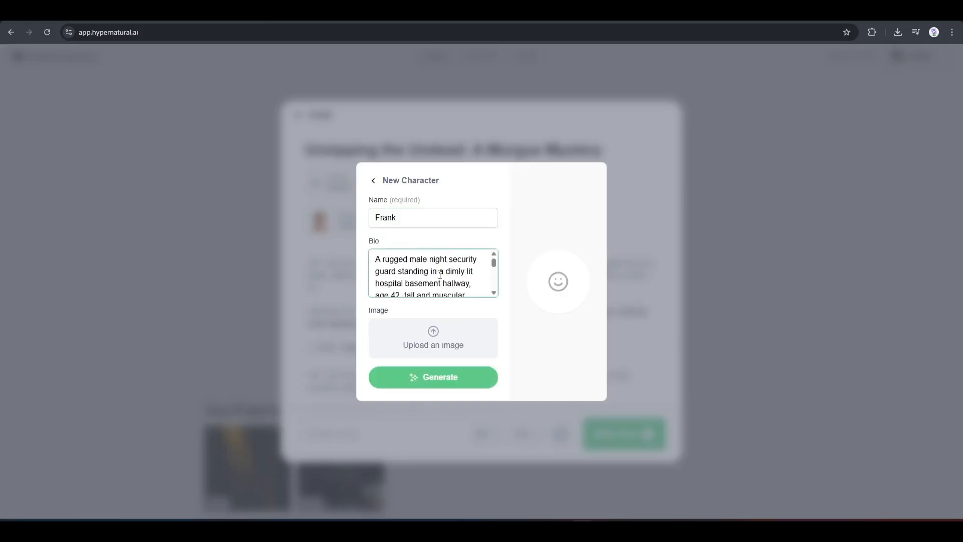
scroll(down, 3)
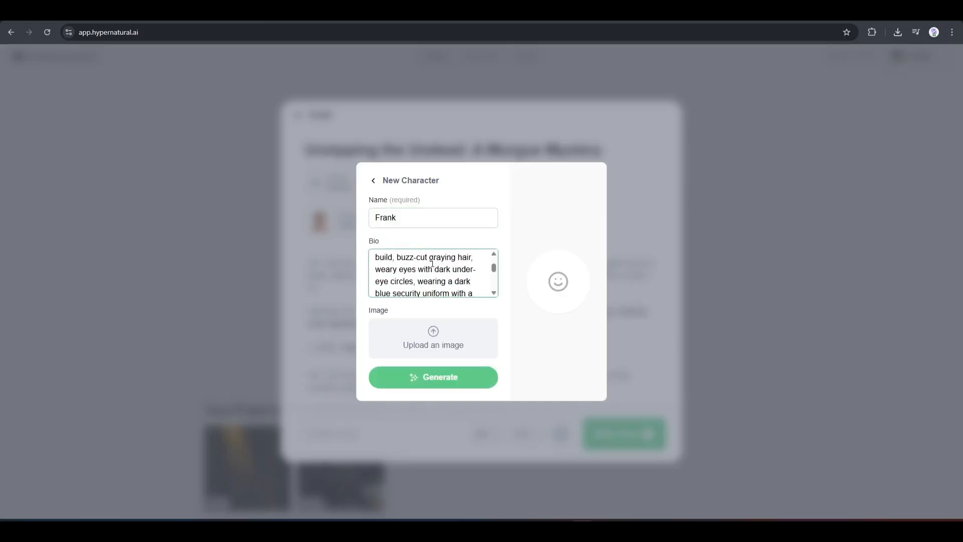
scroll(down, 3)
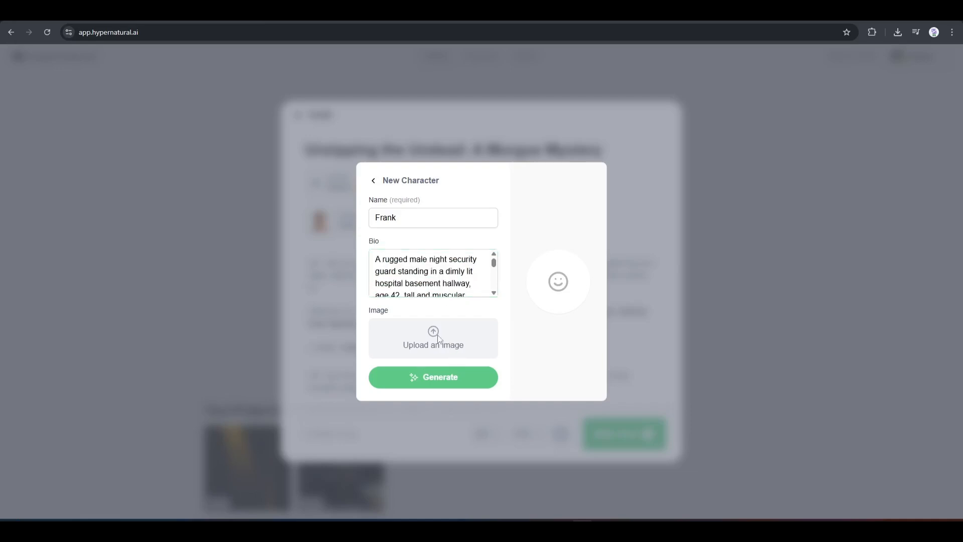
- Upload Frank's portrait from Downloads, generate his details and save the character
click(433, 338)
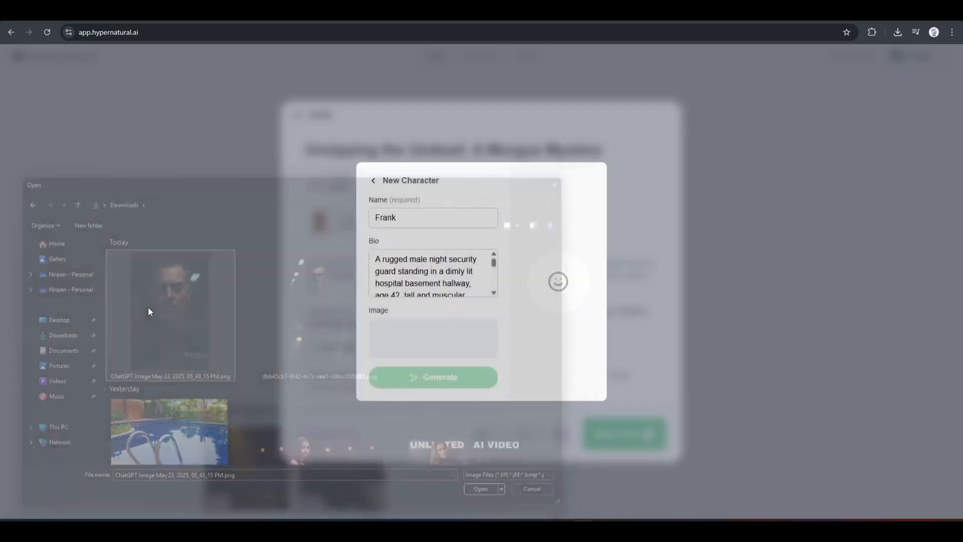
click(480, 488)
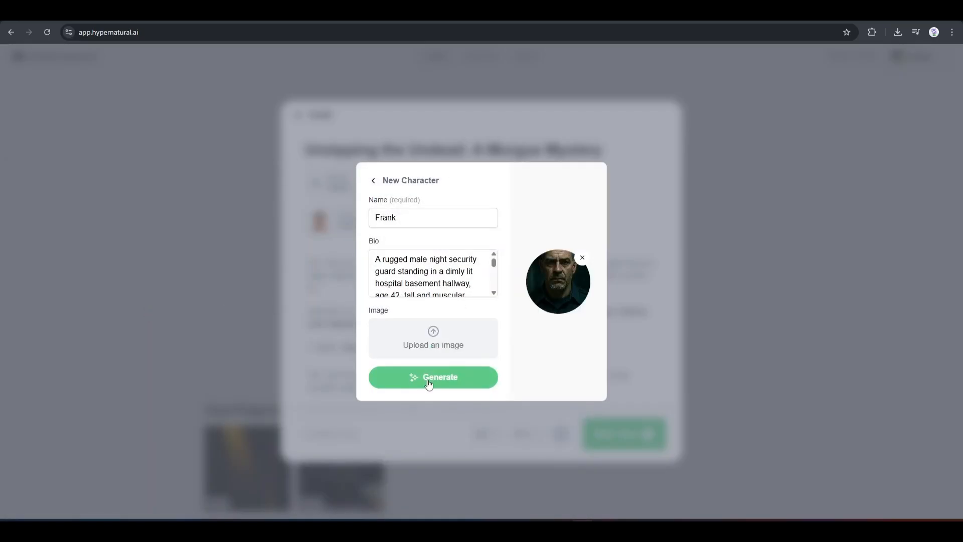
click(433, 376)
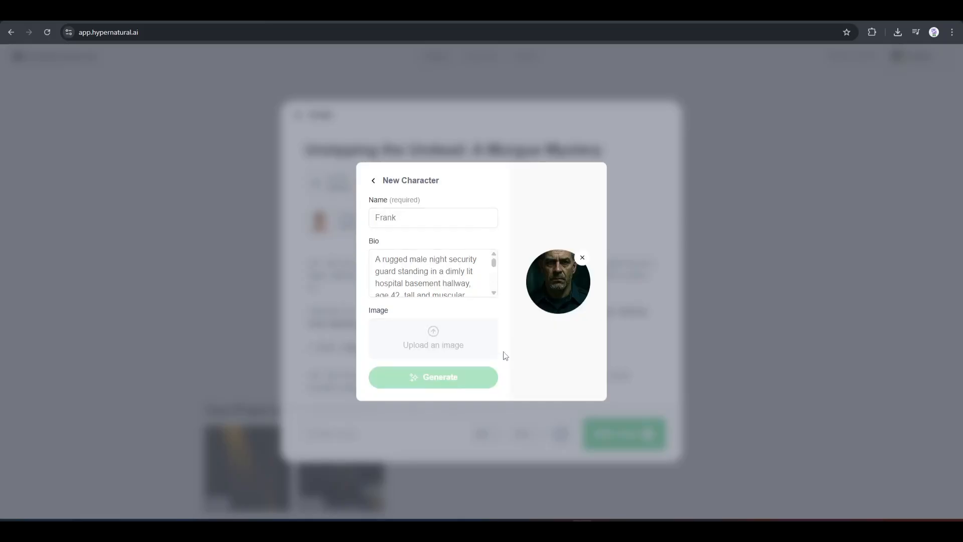
click(433, 376)
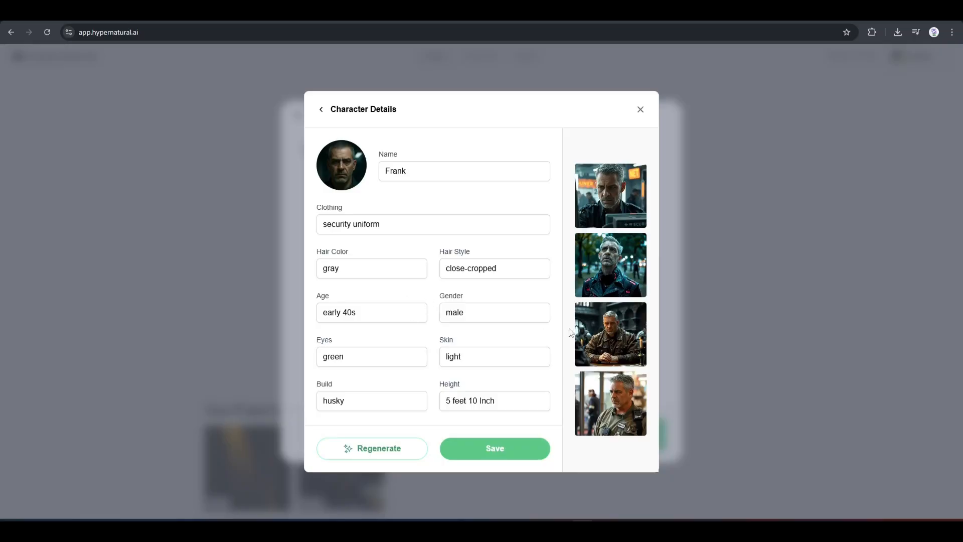
click(495, 447)
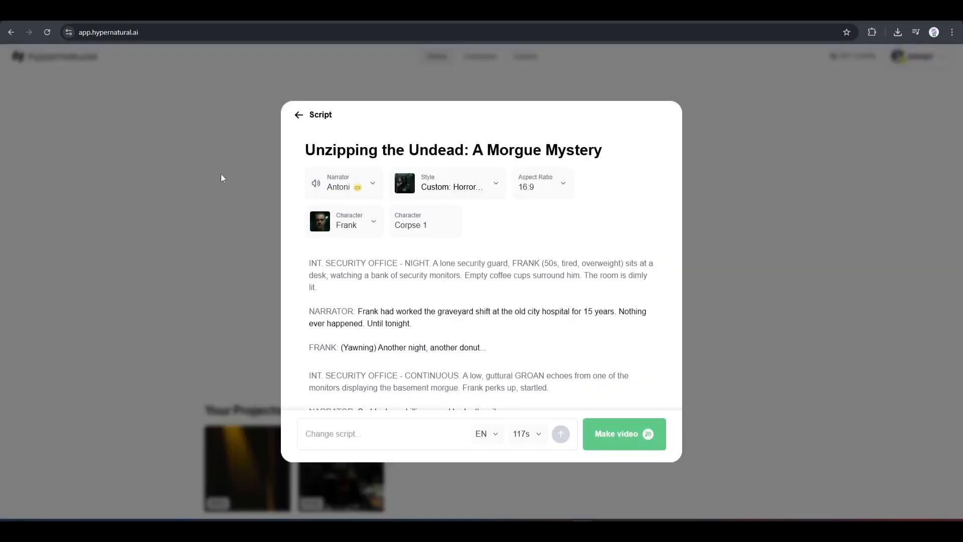
- Make the video from the morgue script, opening it in the scene editor
click(410, 224)
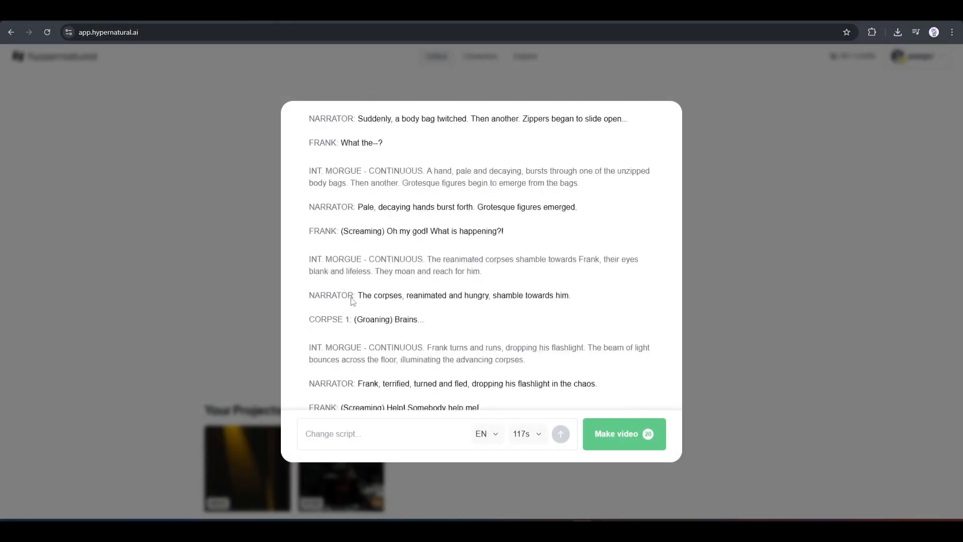
click(623, 433)
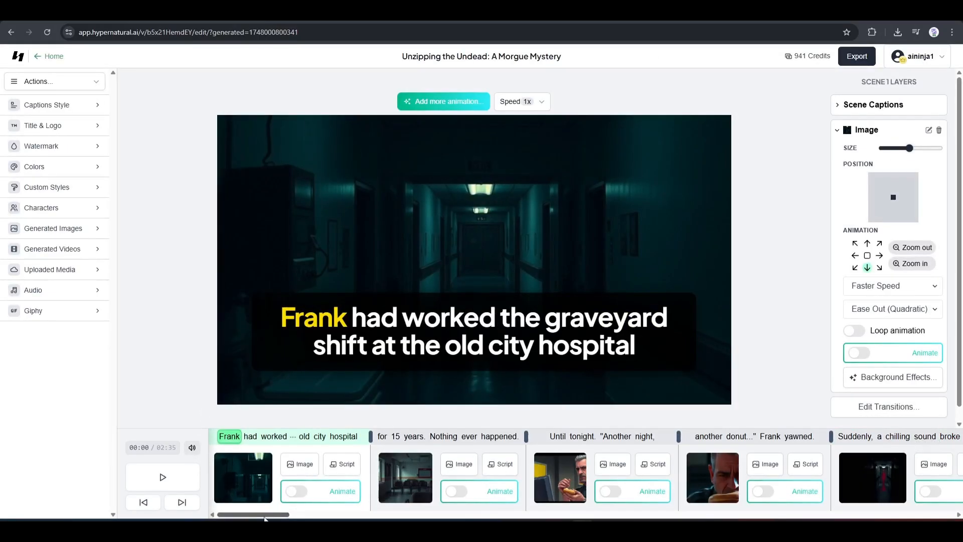
scroll(right, 3)
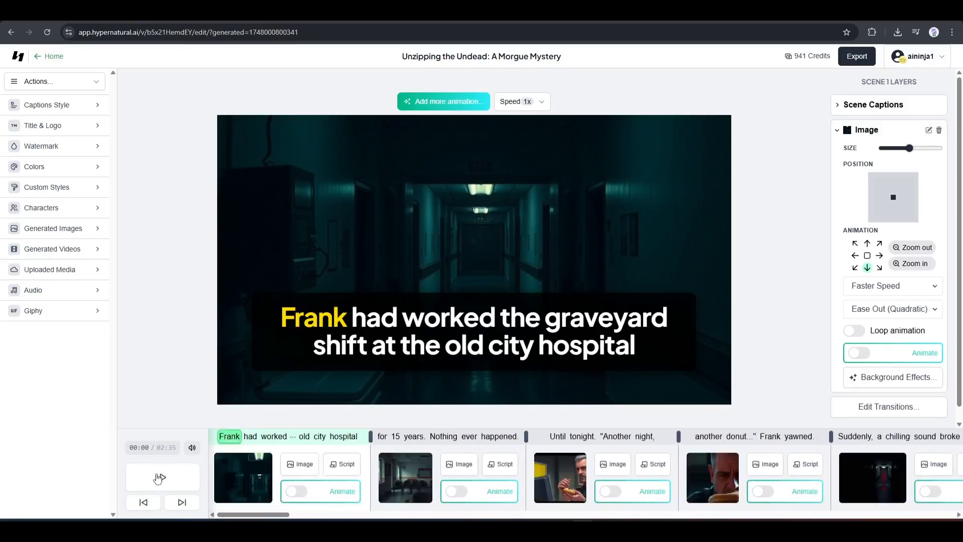
click(162, 477)
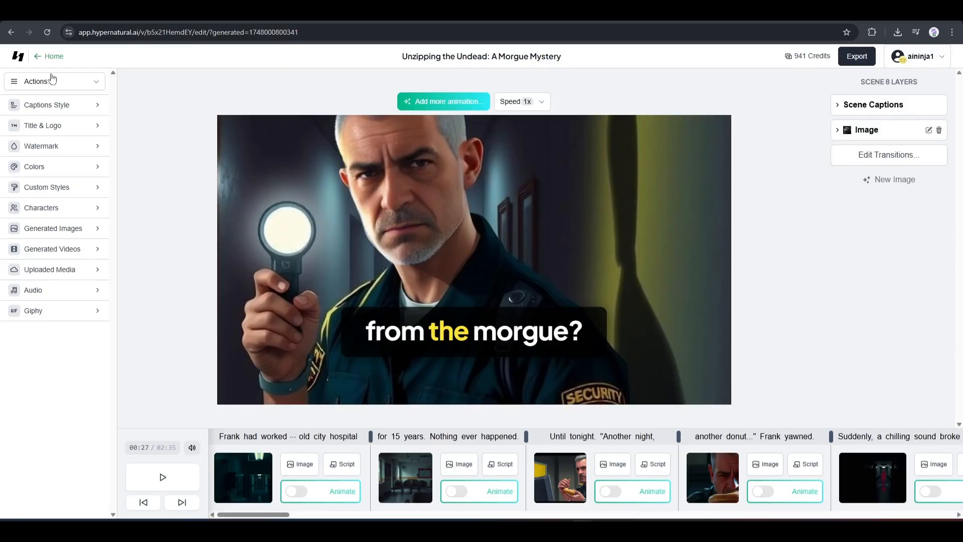
- Check the video actions list, then browse caption style presets for a bold yellow uppercase look
click(49, 81)
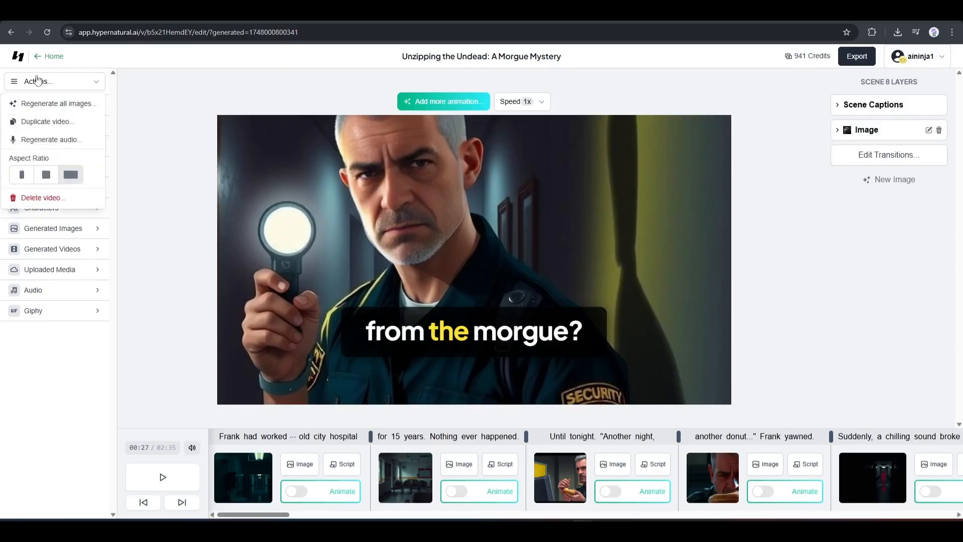
mouse_move(44, 108)
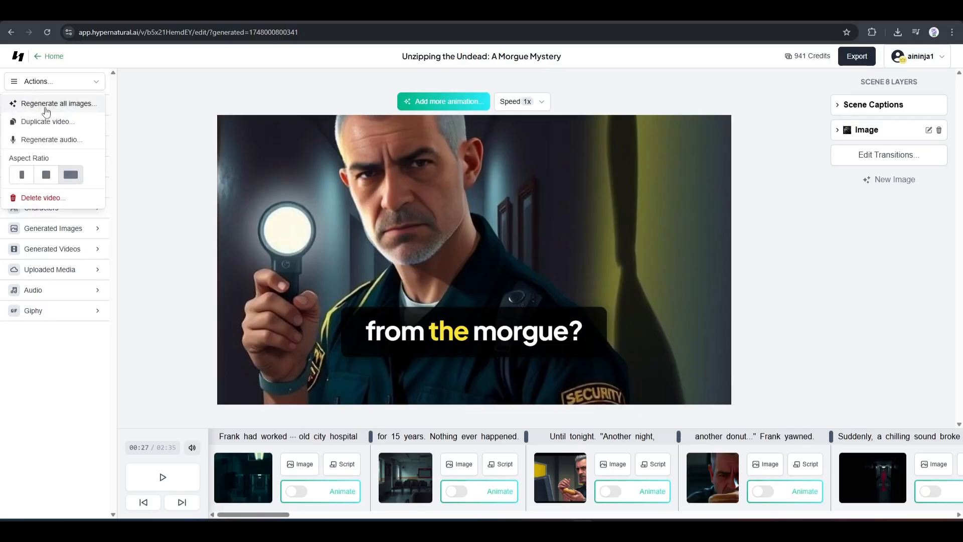
mouse_move(40, 143)
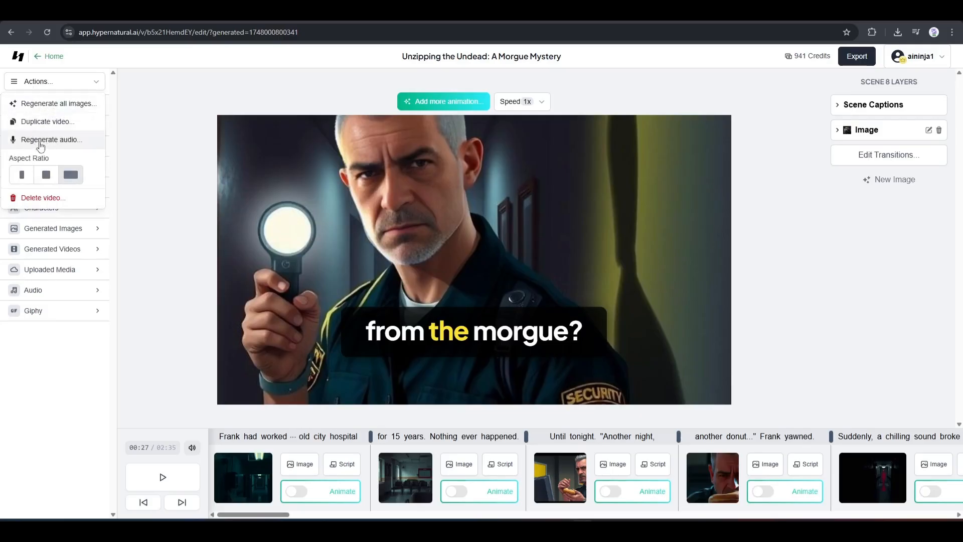
mouse_move(22, 179)
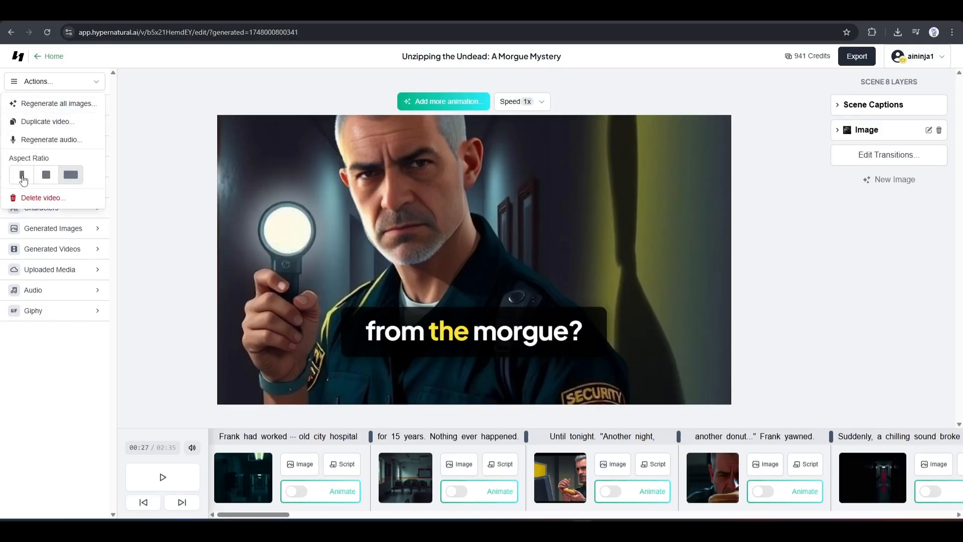
mouse_move(25, 202)
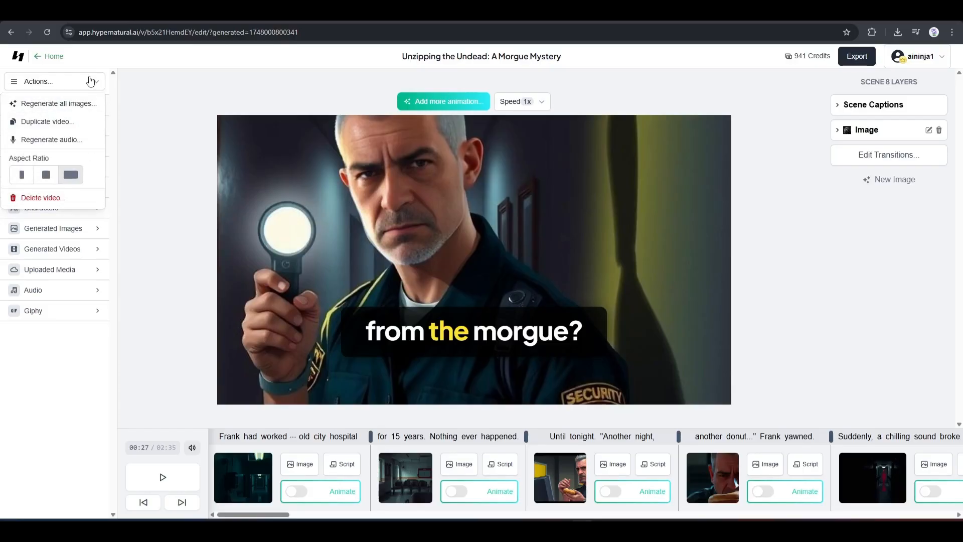
click(54, 81)
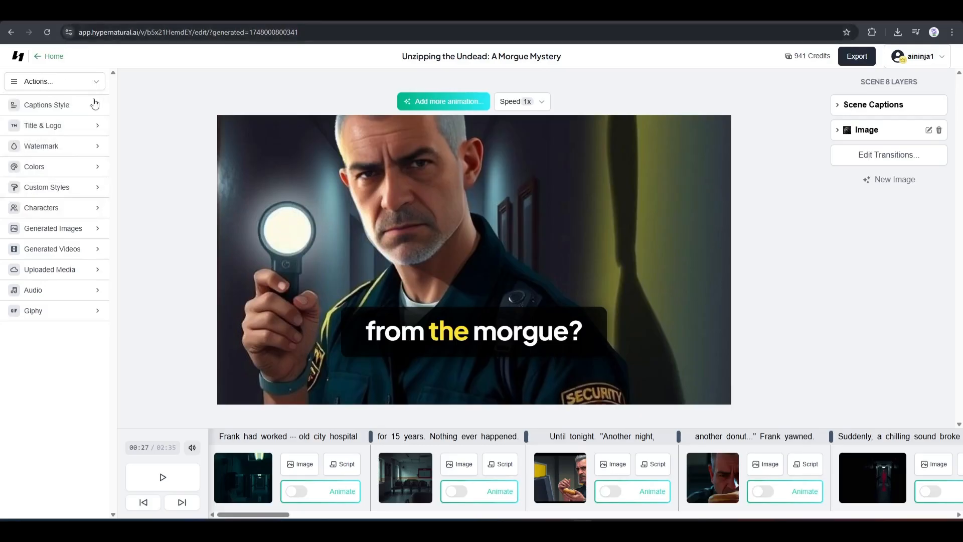
click(46, 104)
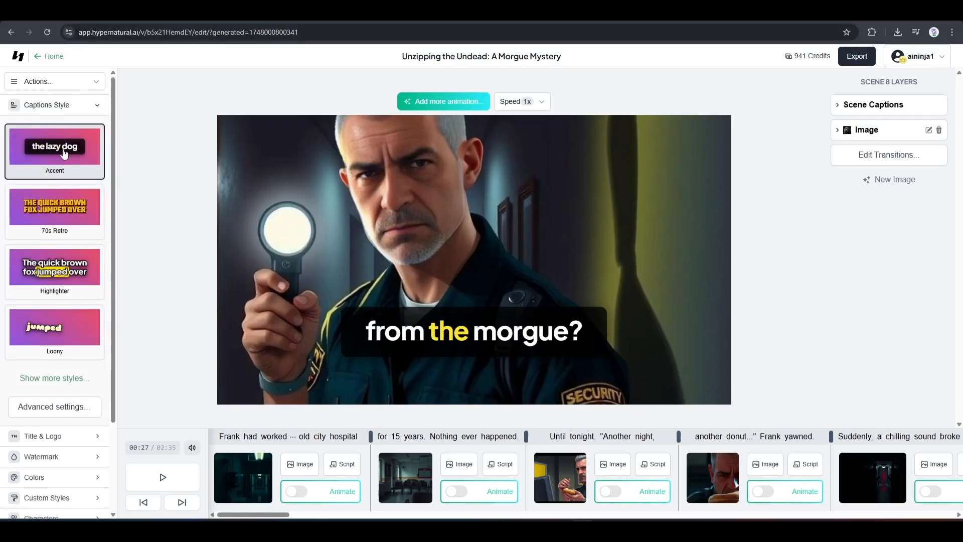
scroll(down, 3)
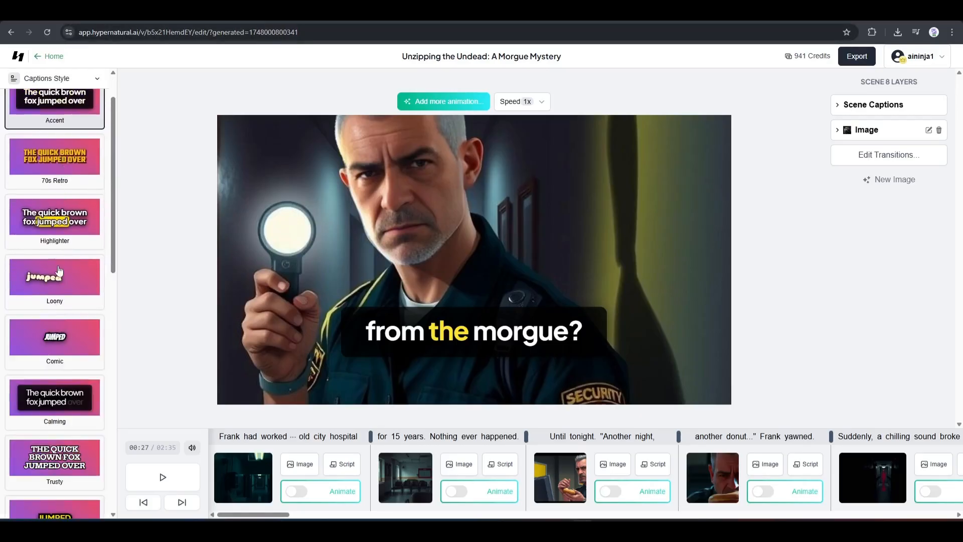
scroll(down, 3)
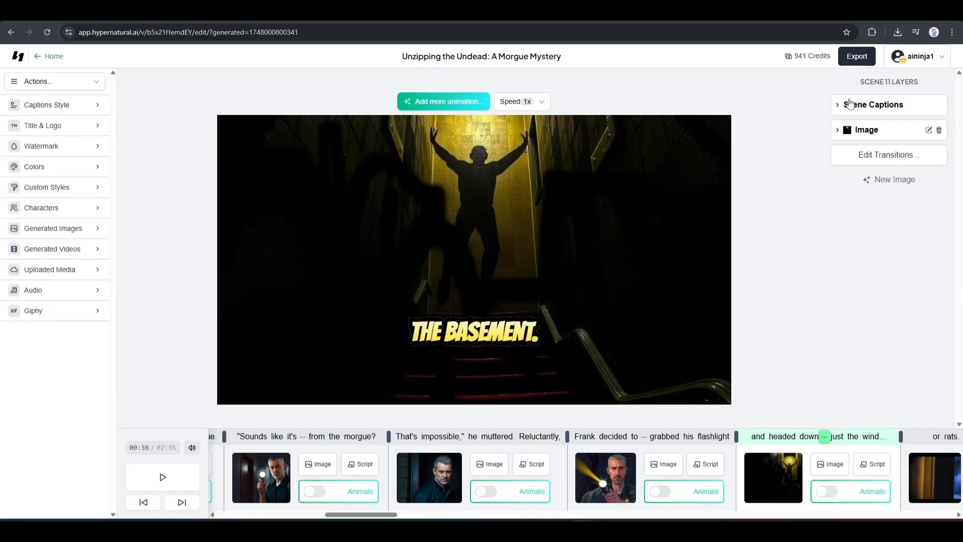
- Set this scene's caption to medium size limited to one line
click(874, 105)
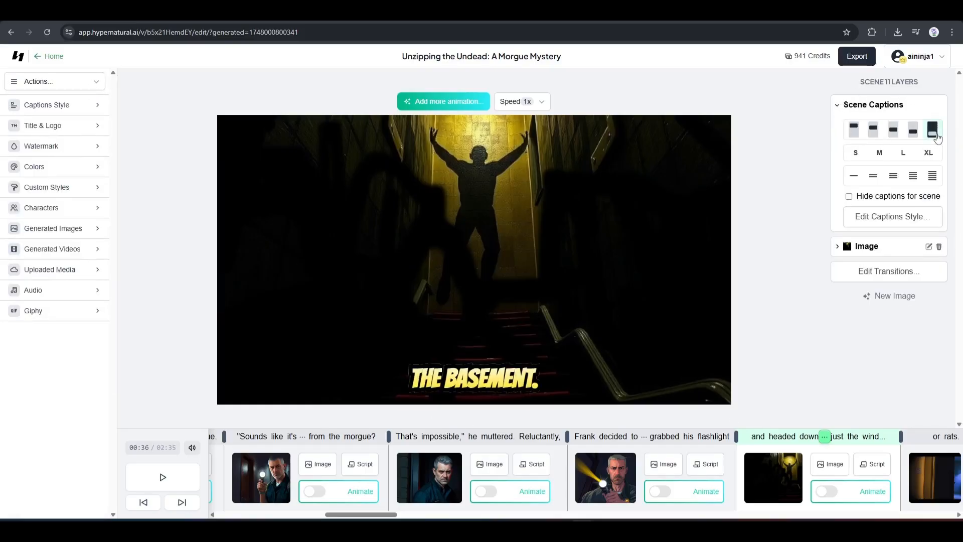
click(879, 152)
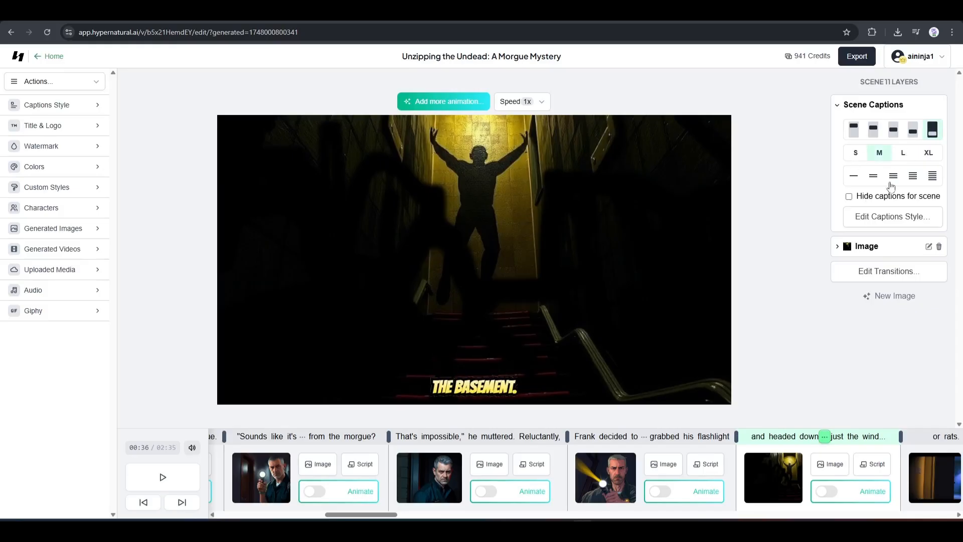
click(873, 176)
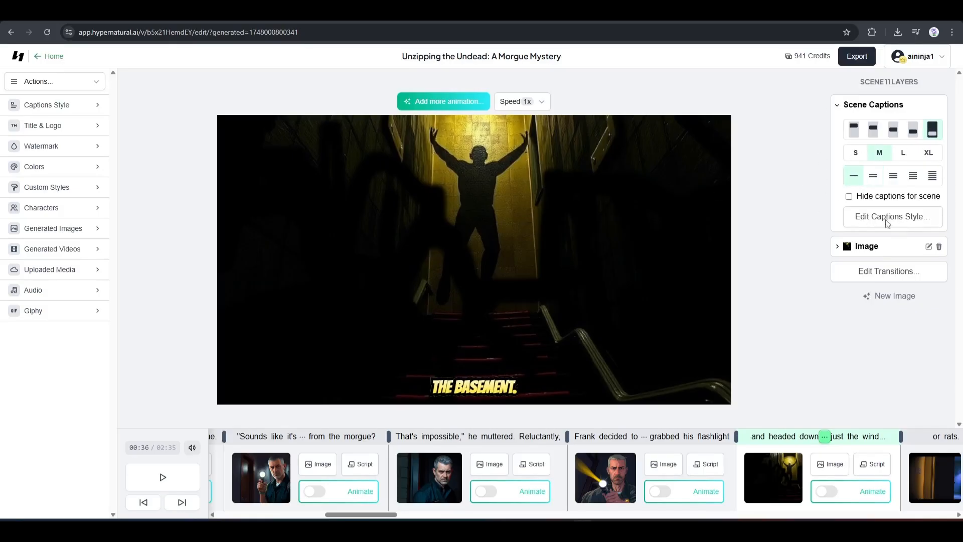
- In Caption Settings keep automatic background, choose Montserrat font at Medium size, then resume playback
click(891, 217)
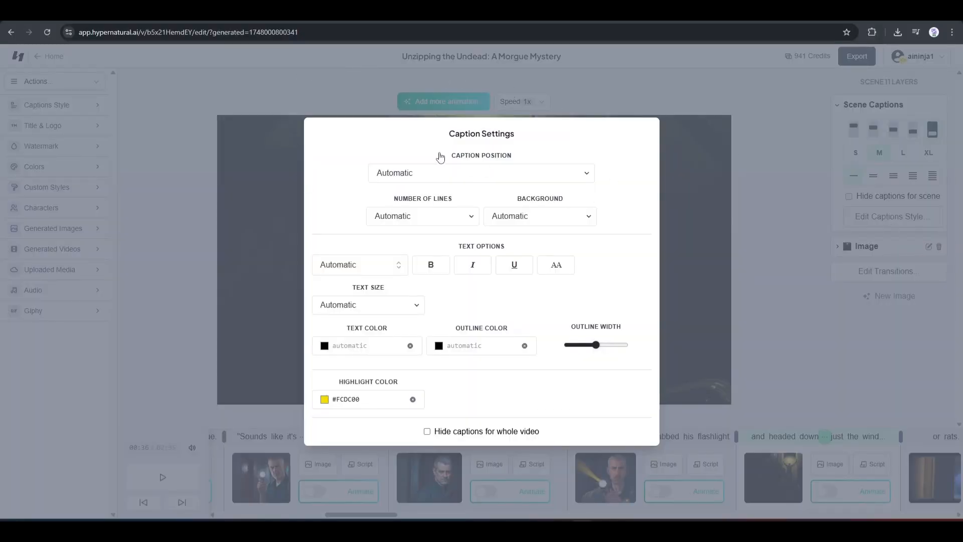
click(480, 173)
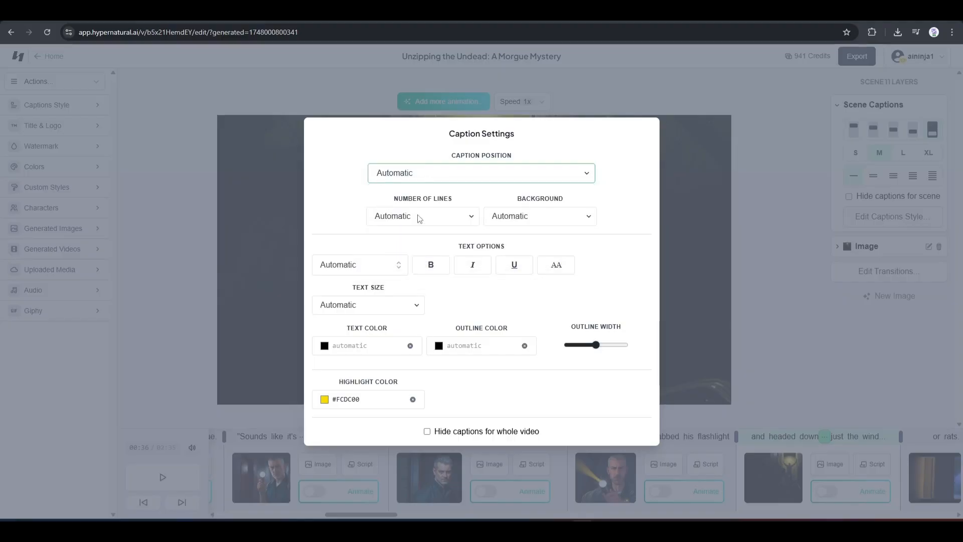
click(423, 215)
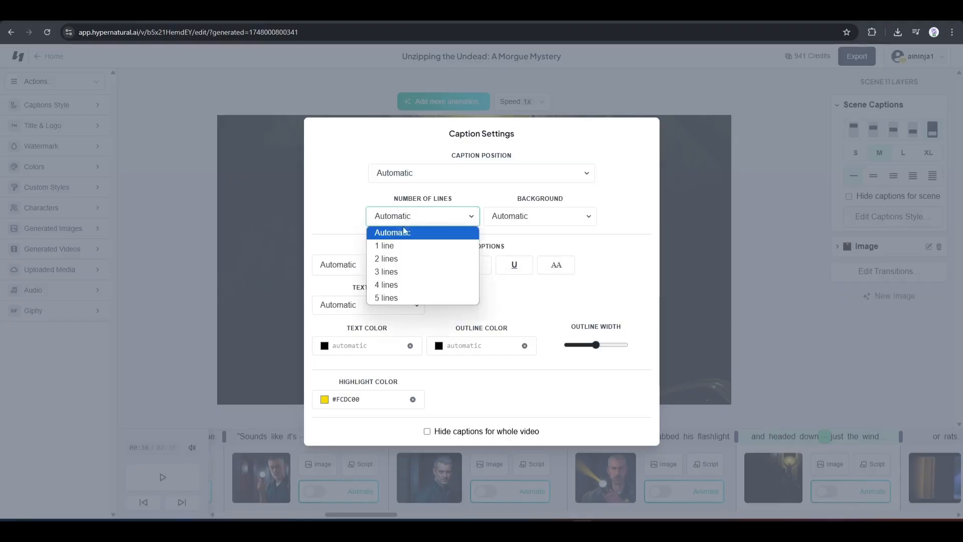
click(539, 215)
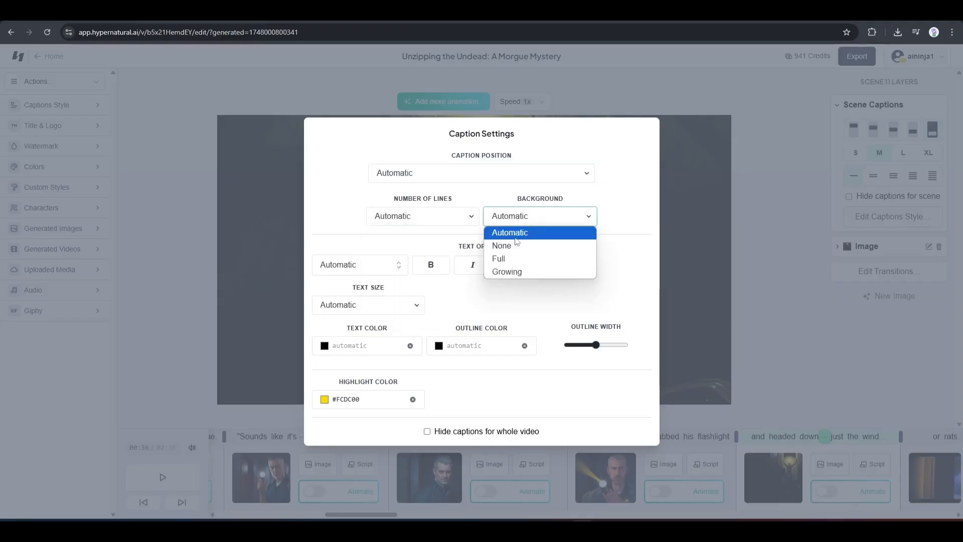
click(509, 232)
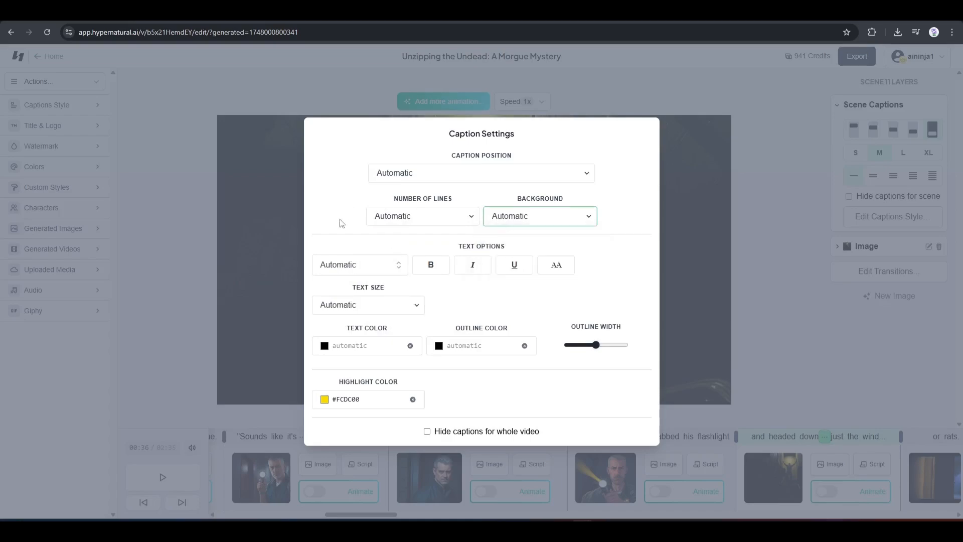
click(359, 265)
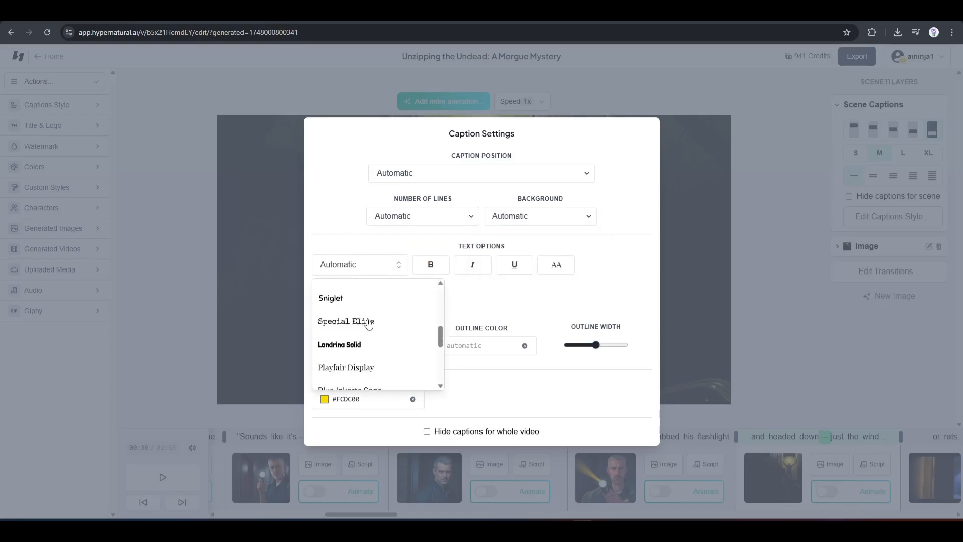
click(368, 303)
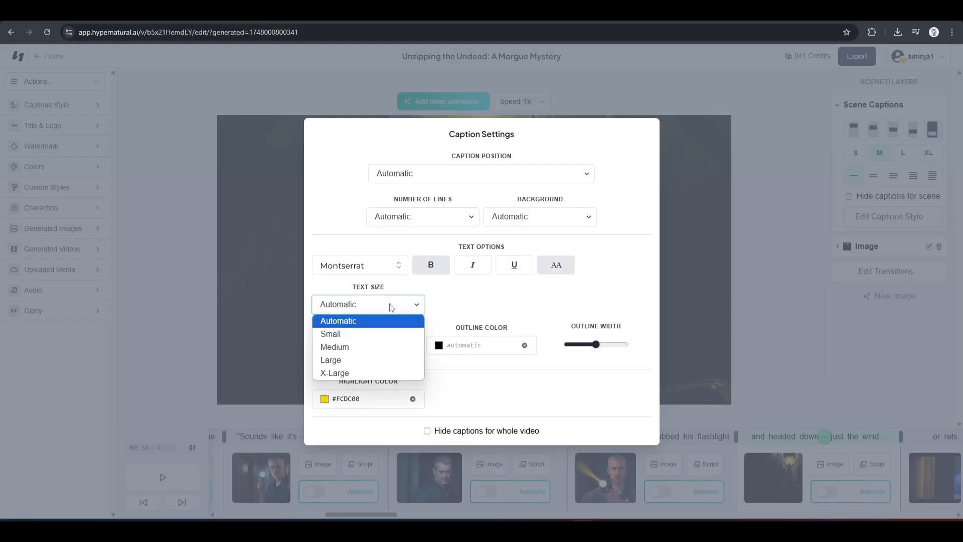
click(335, 347)
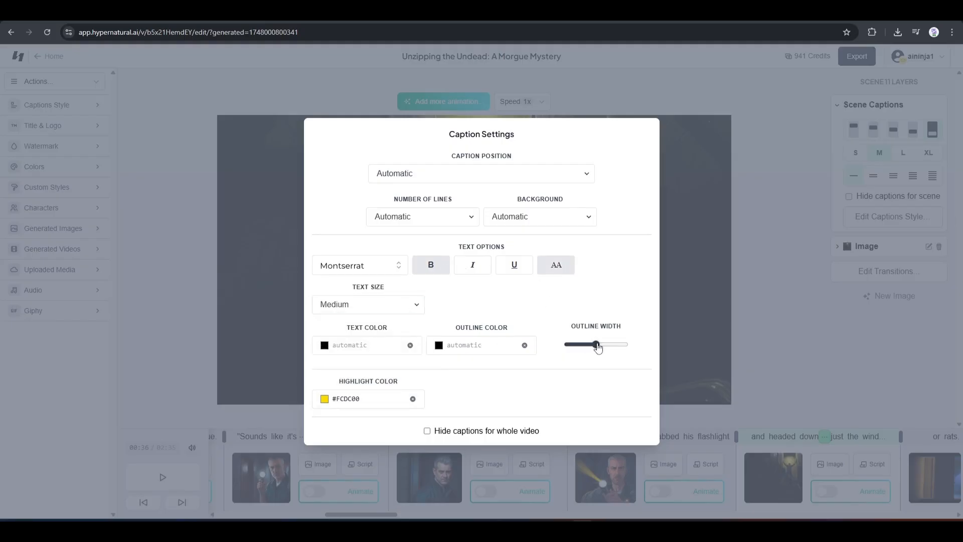
click(428, 430)
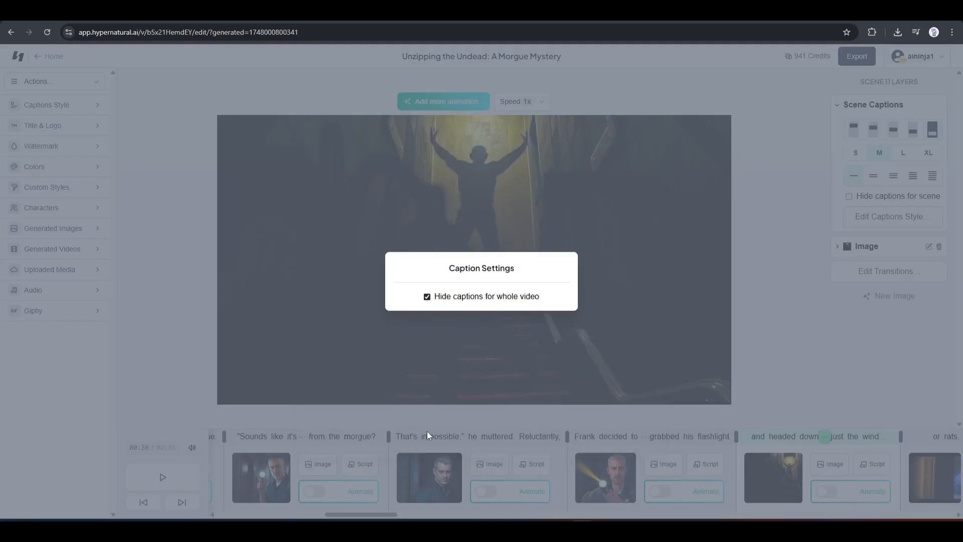
click(427, 296)
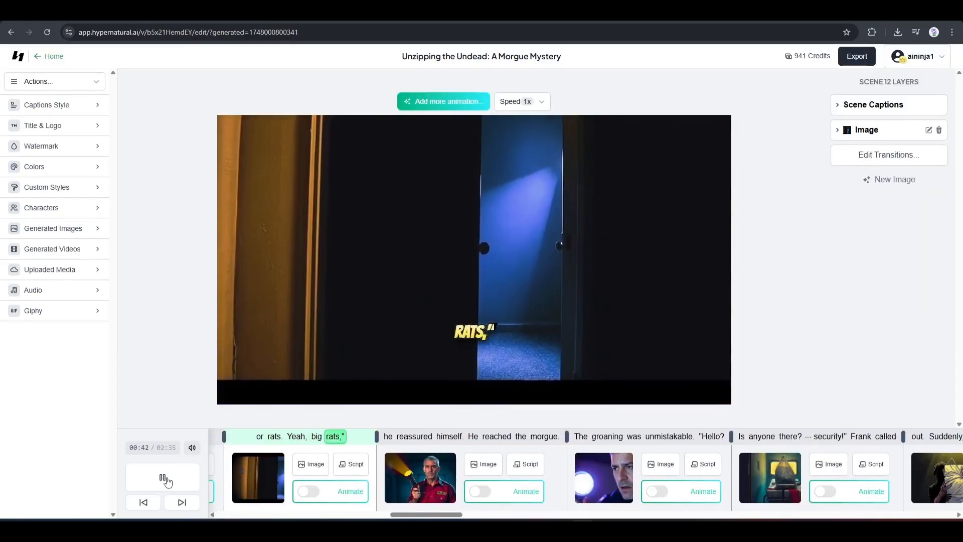
click(162, 478)
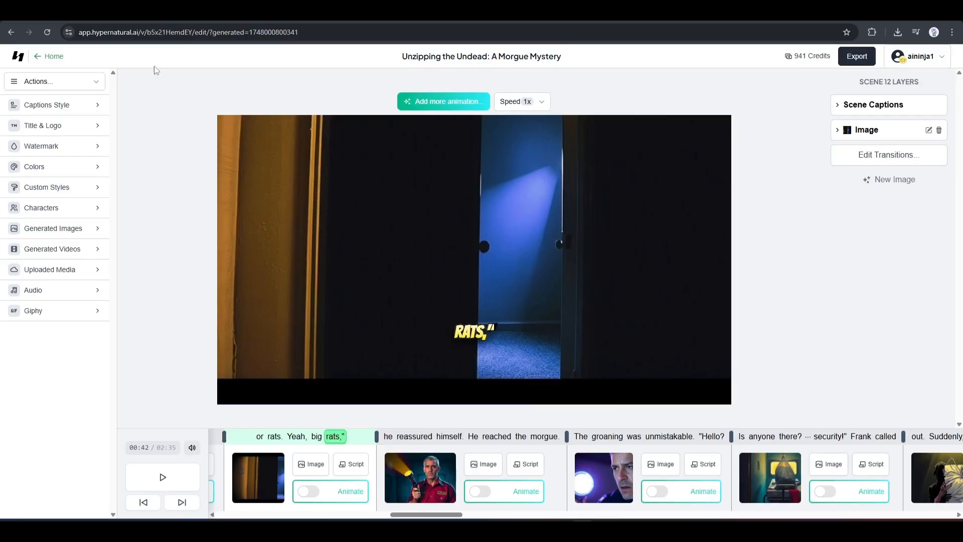
click(42, 126)
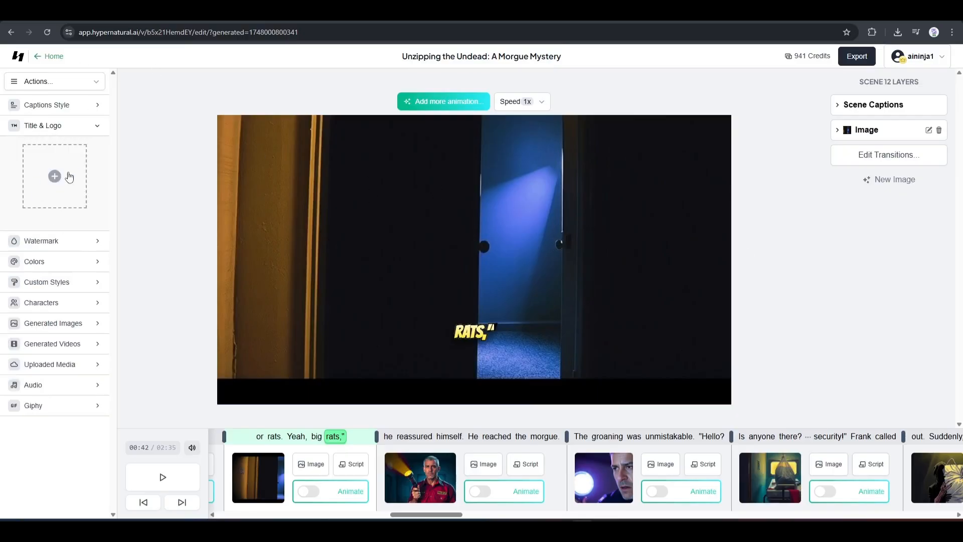
click(43, 125)
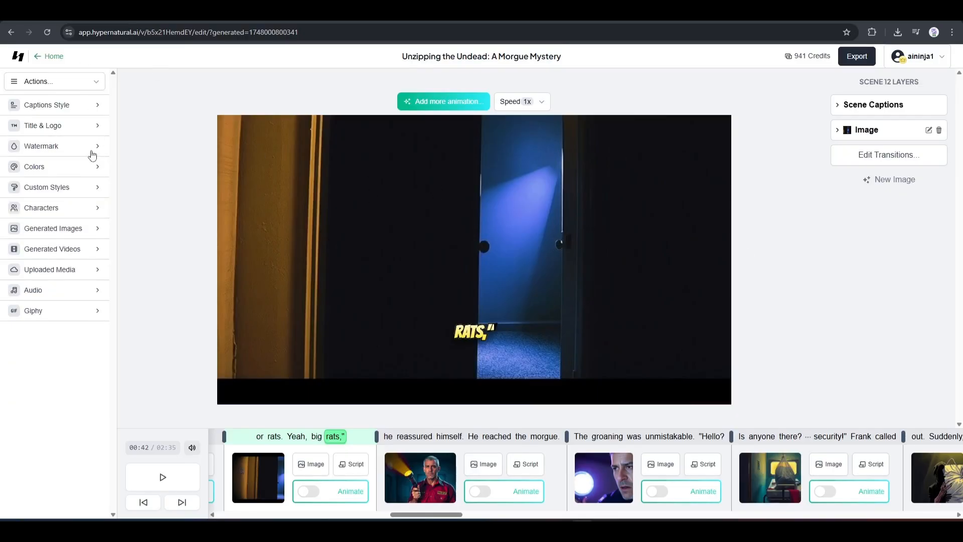
click(42, 146)
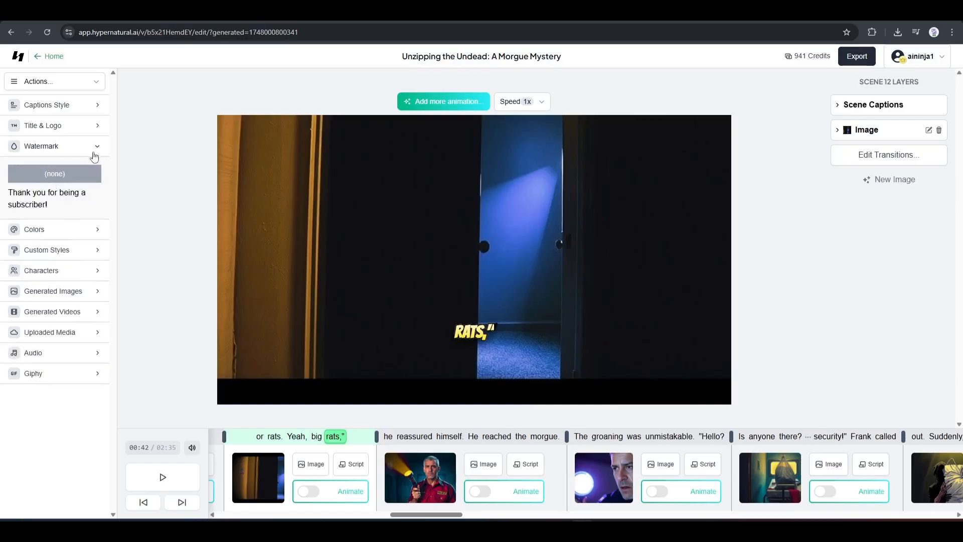
click(34, 167)
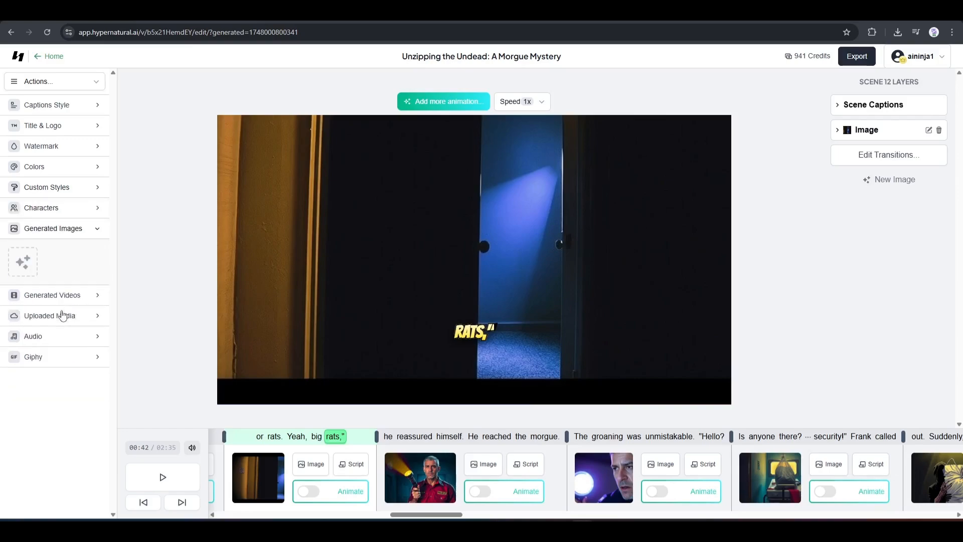
click(53, 227)
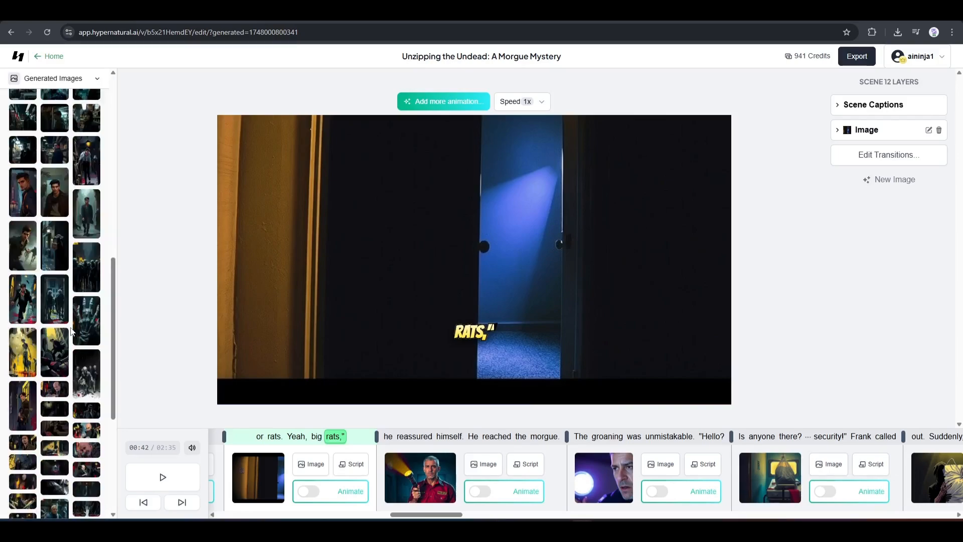
click(54, 78)
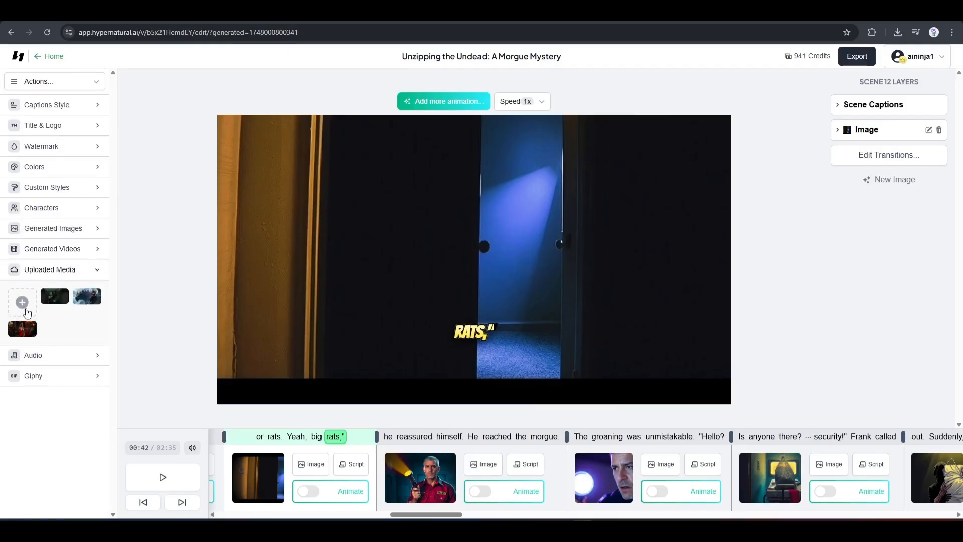
mouse_move(84, 363)
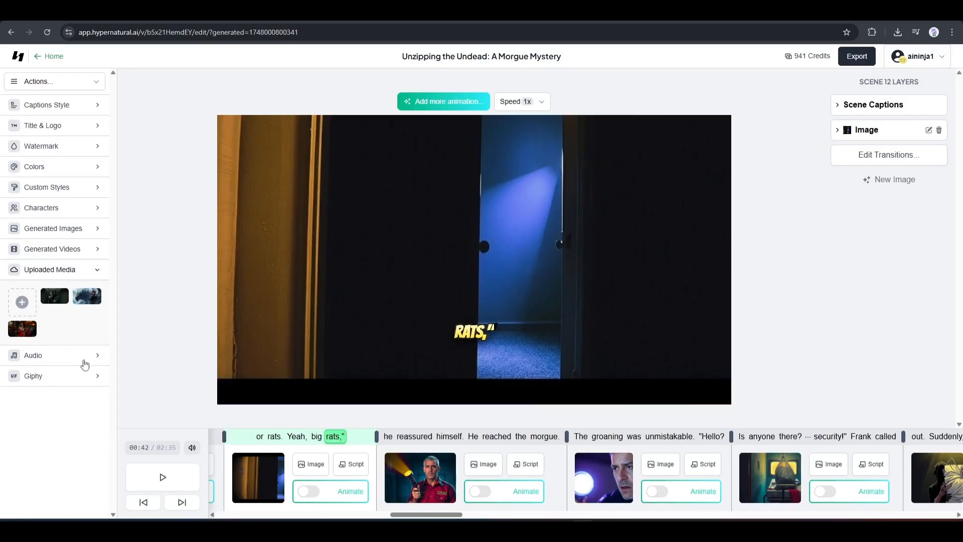
click(32, 289)
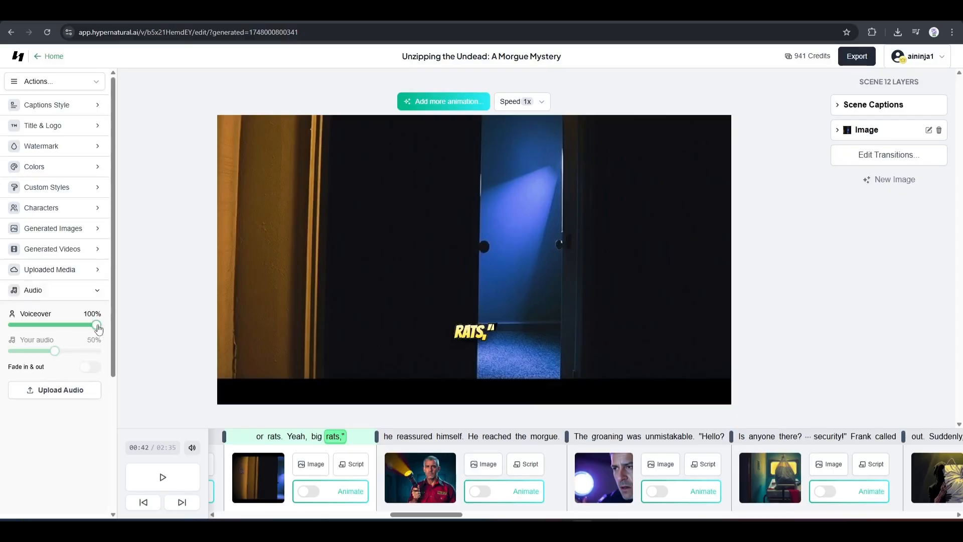
click(32, 290)
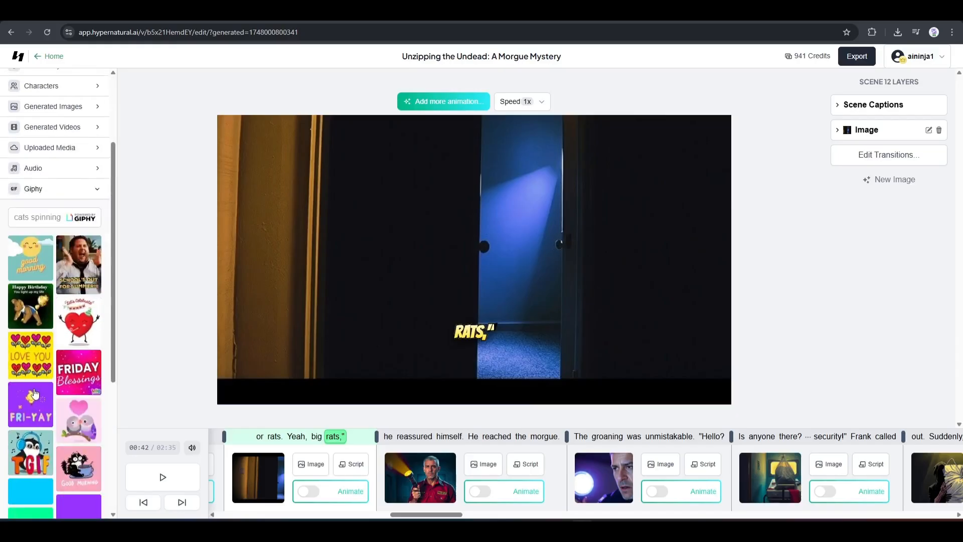
click(162, 477)
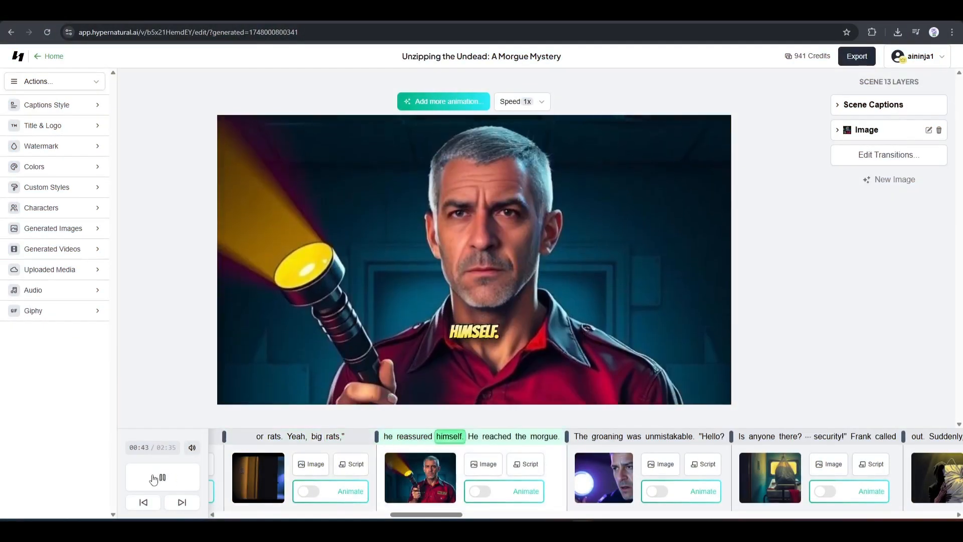
- Pause the preview, go back to the opening hospital corridor scene and bring up its image options
click(162, 477)
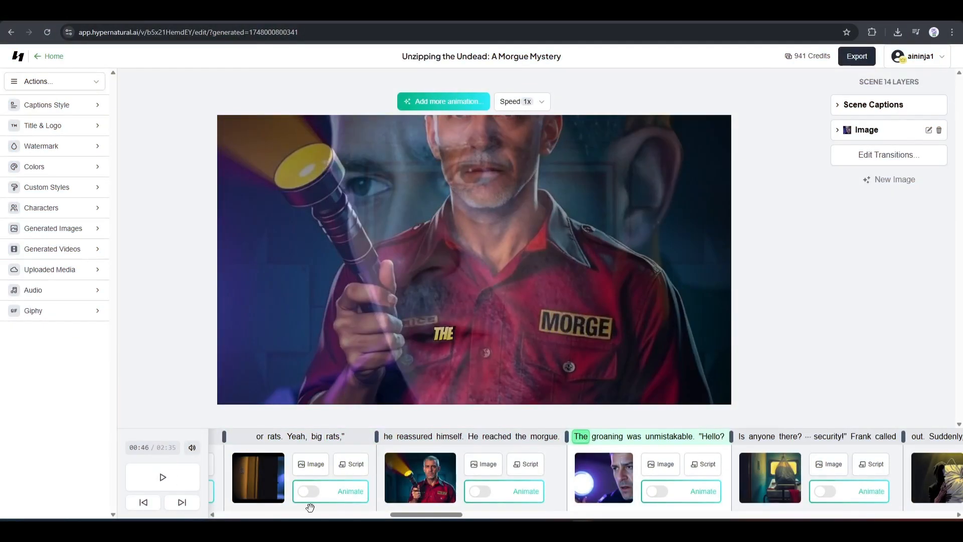
scroll(left, 3)
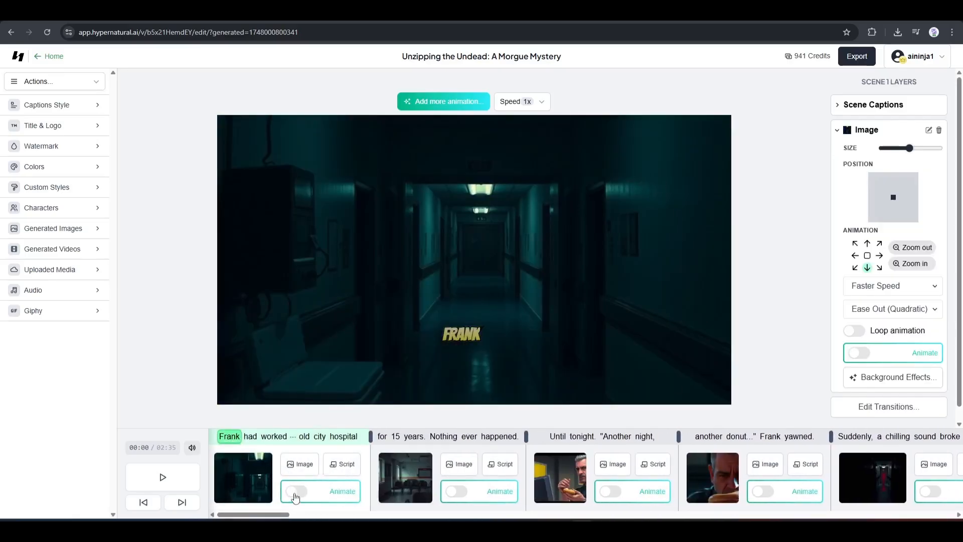
click(297, 490)
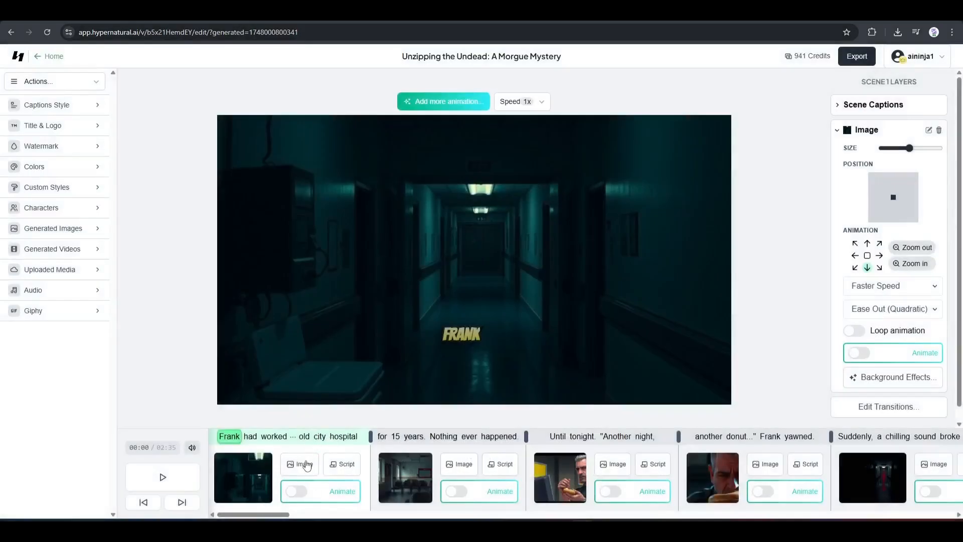
click(300, 463)
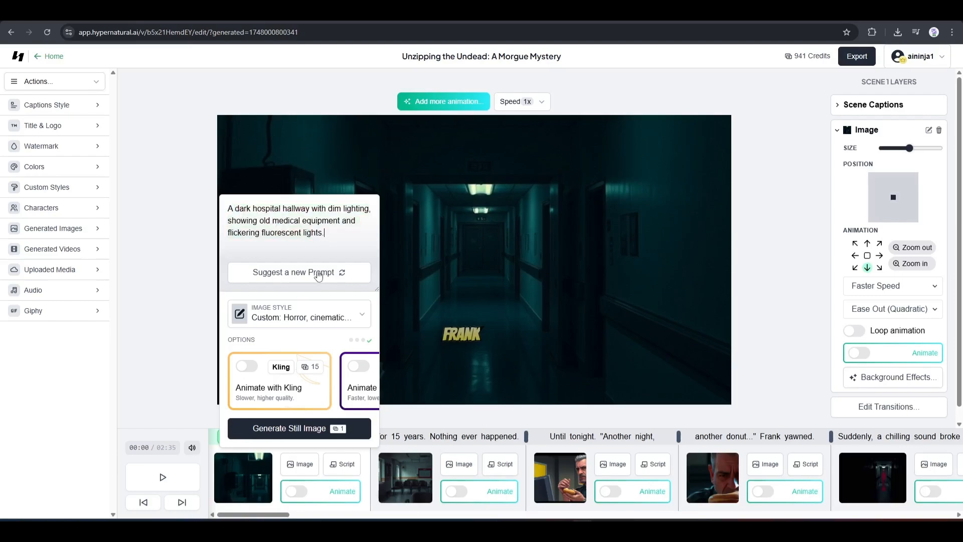
mouse_move(277, 316)
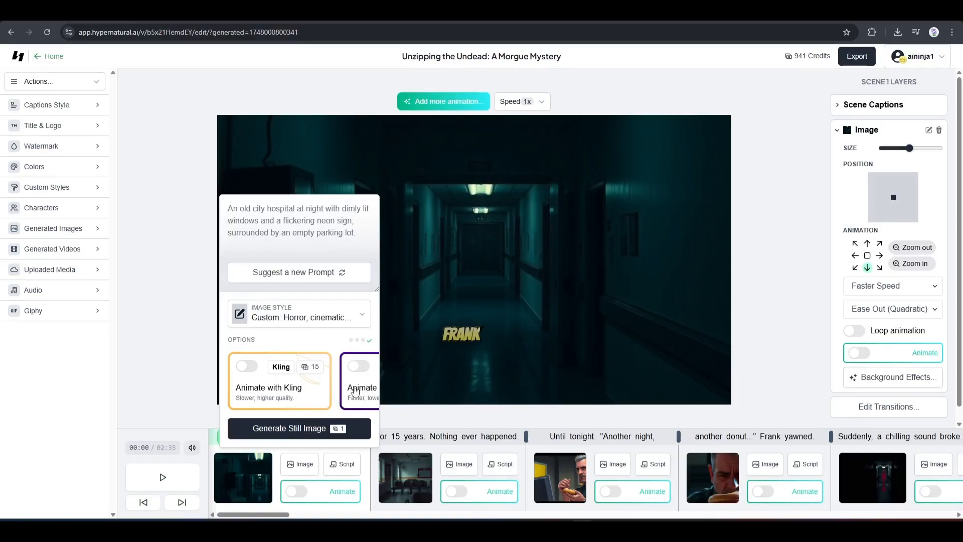
- Switch the first scene to Animate with Kling and generate its moving image
click(363, 366)
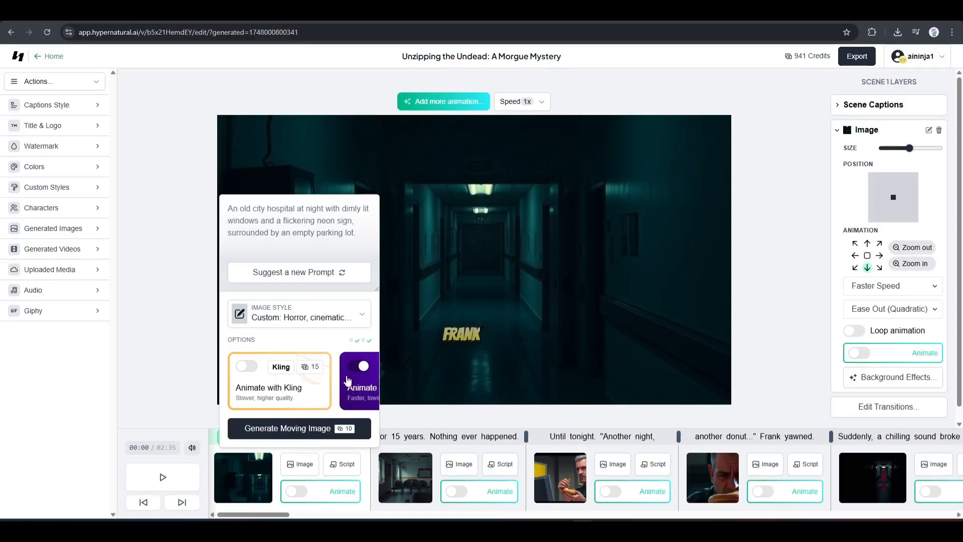
click(247, 366)
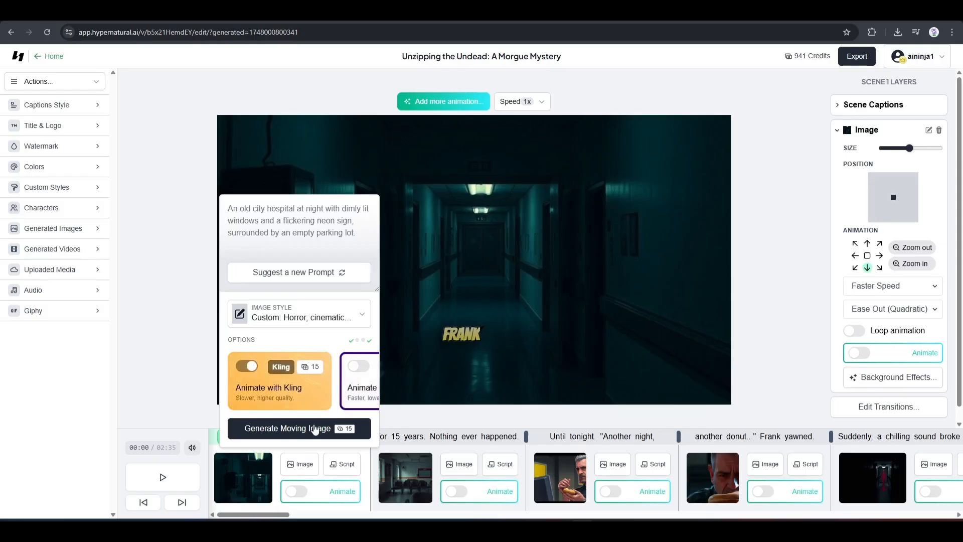
click(299, 428)
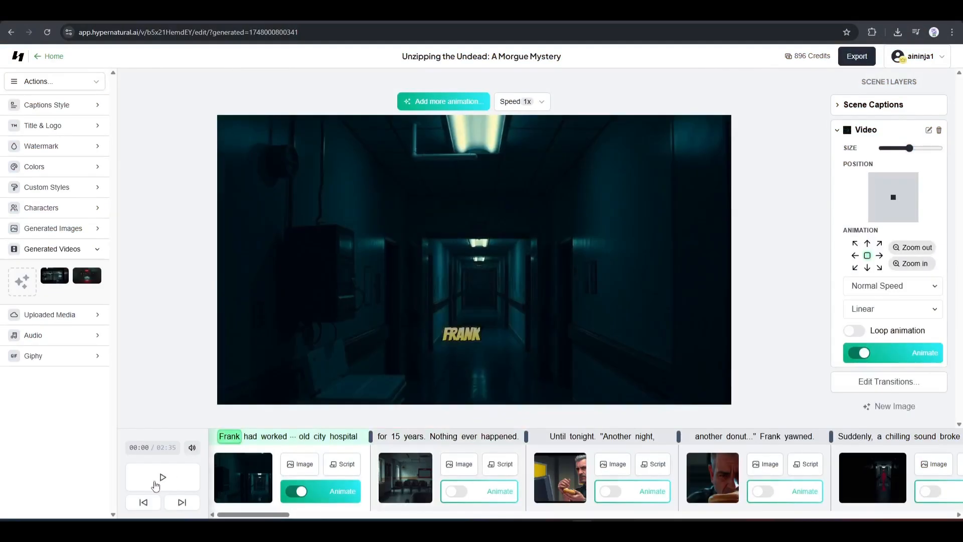
- Preview the animated opening and turn on animation for the remaining scenes including scene 4
click(162, 478)
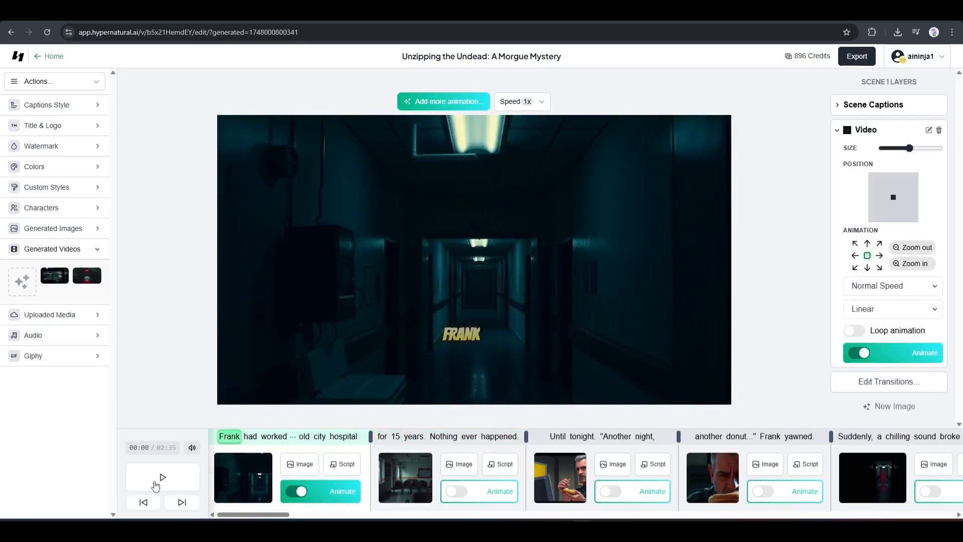
click(162, 478)
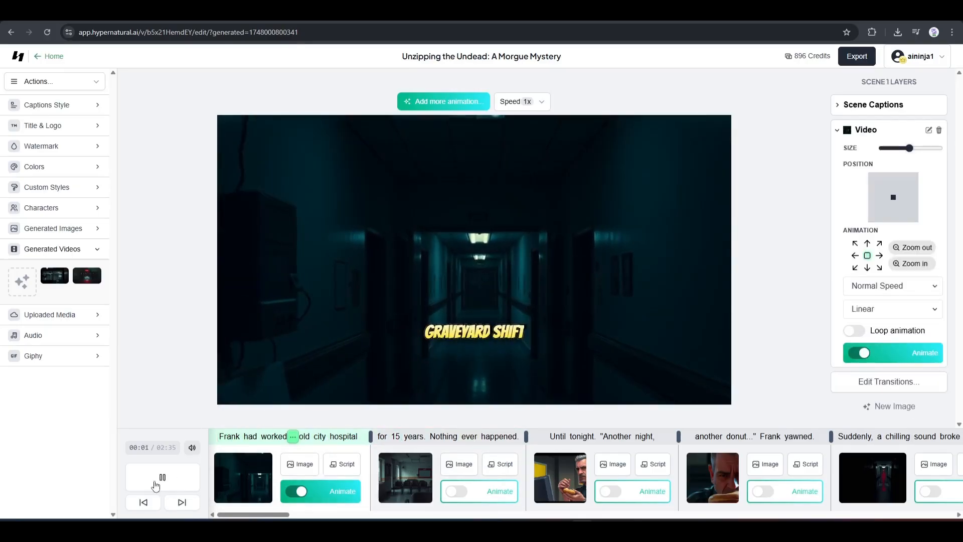
click(162, 478)
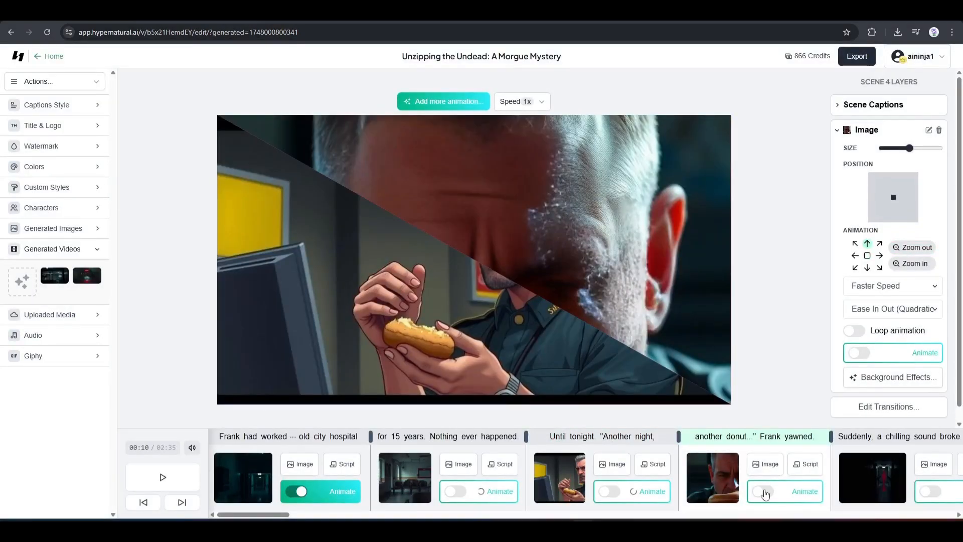
click(761, 491)
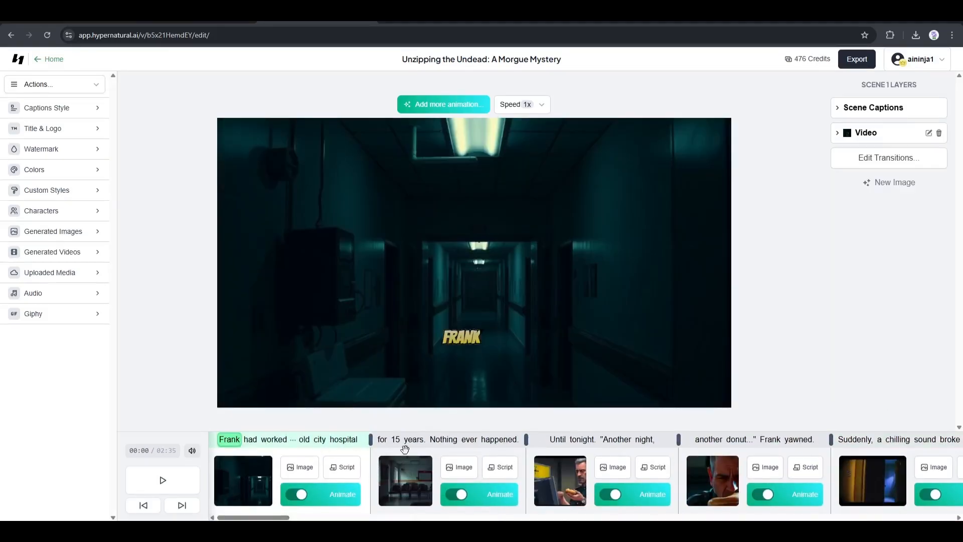
mouse_move(353, 461)
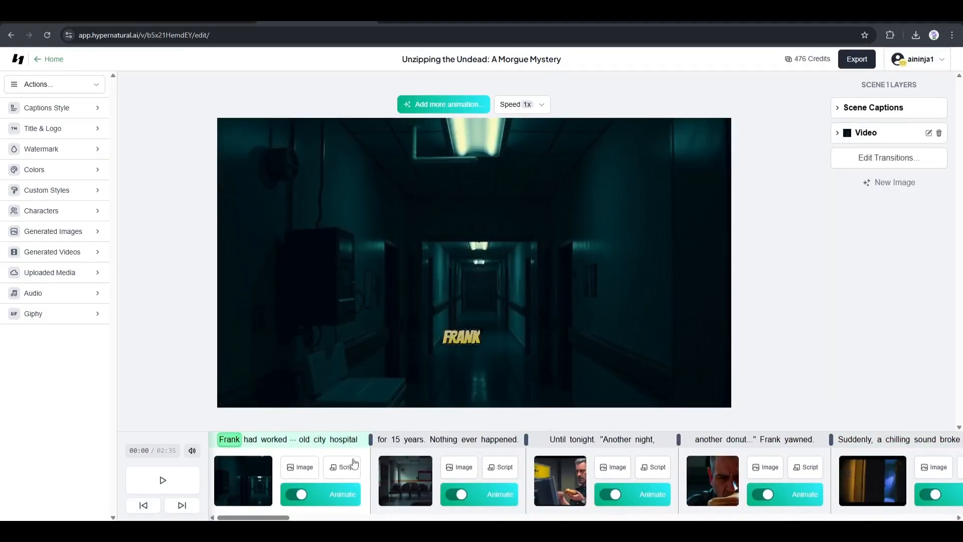
click(343, 467)
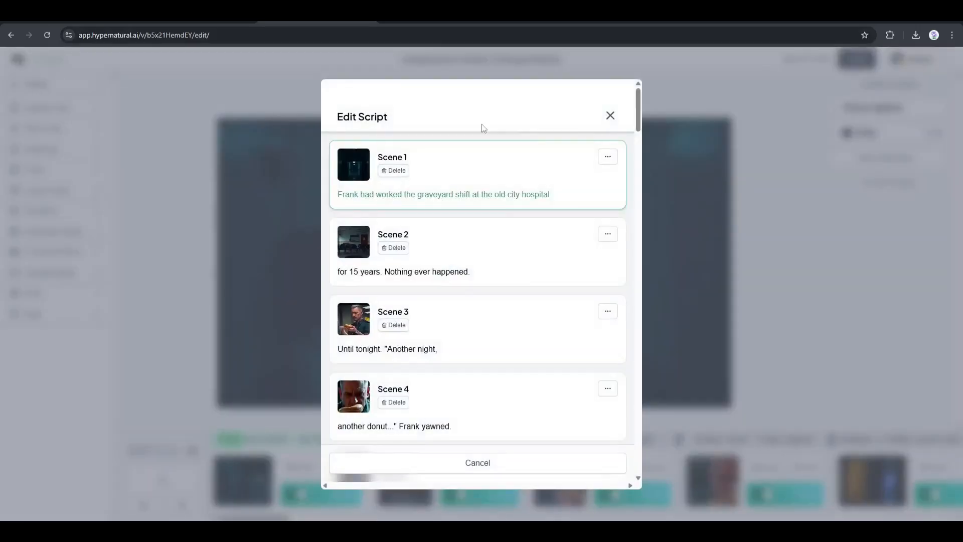
scroll(down, 3)
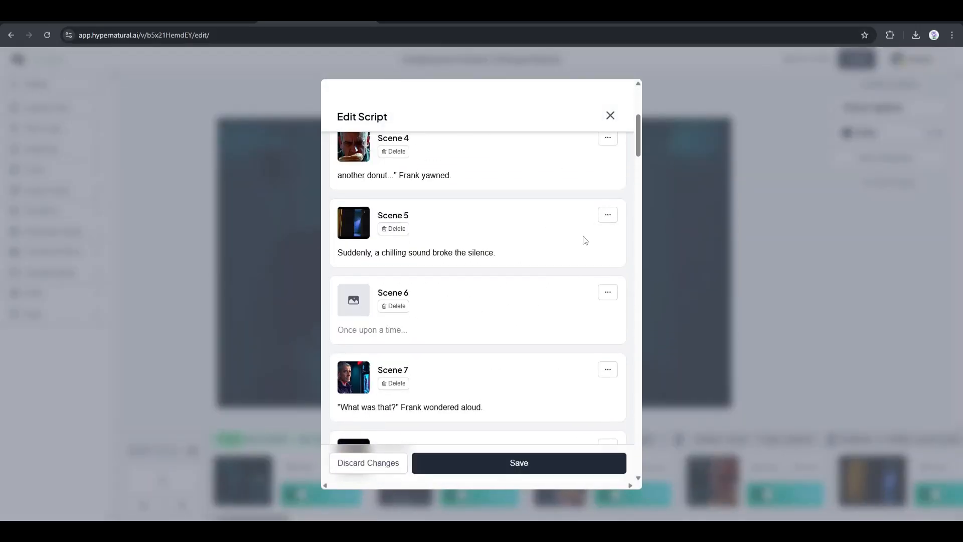
click(396, 306)
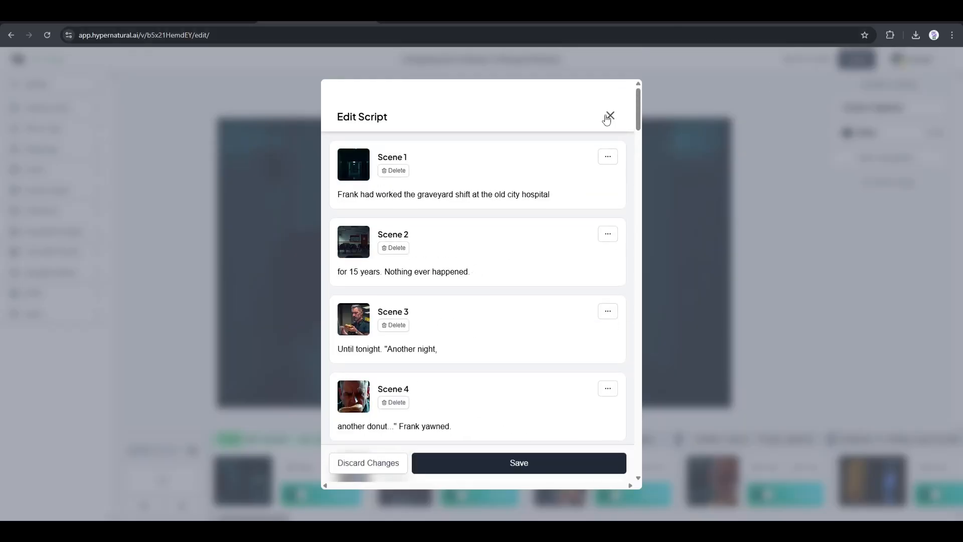
click(608, 116)
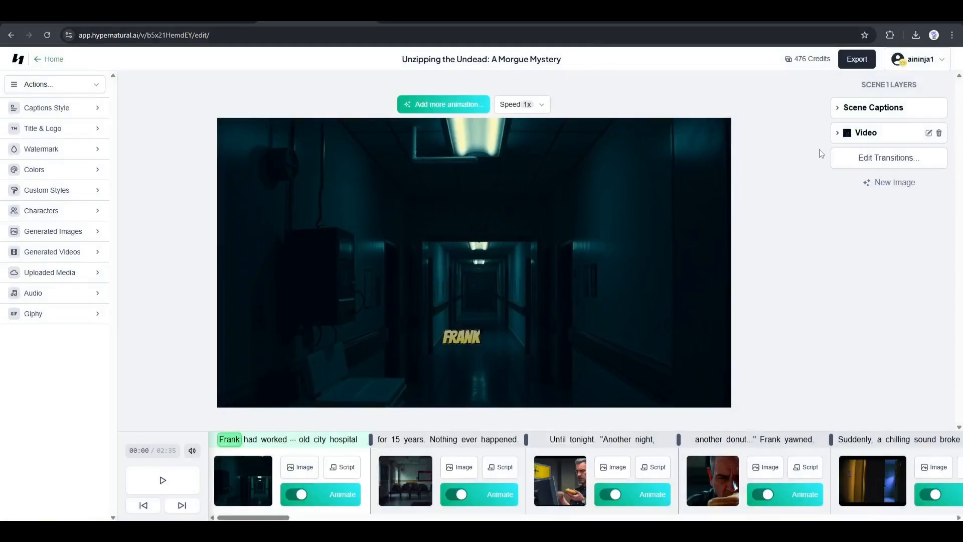
- Set the scene's outgoing transition to Fade and confirm the transition settings
click(888, 157)
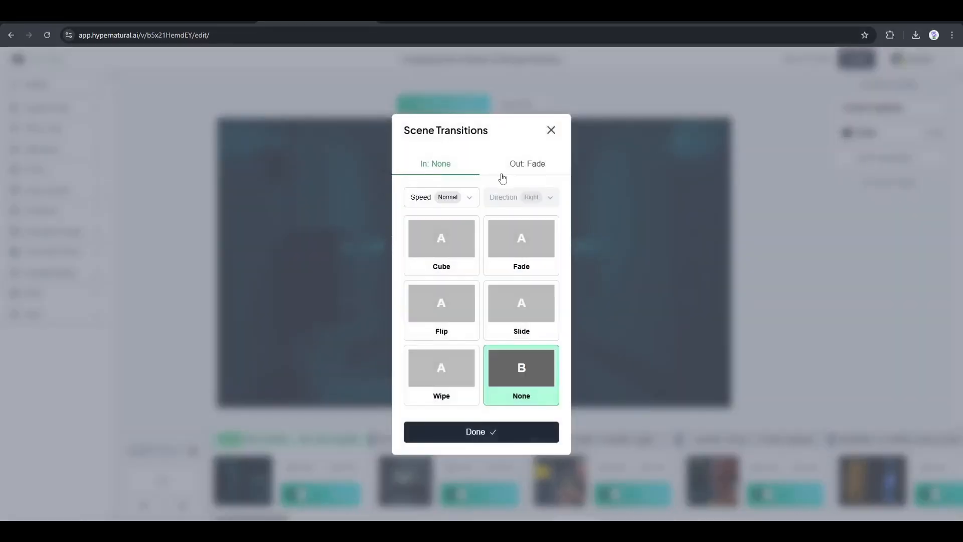
click(521, 244)
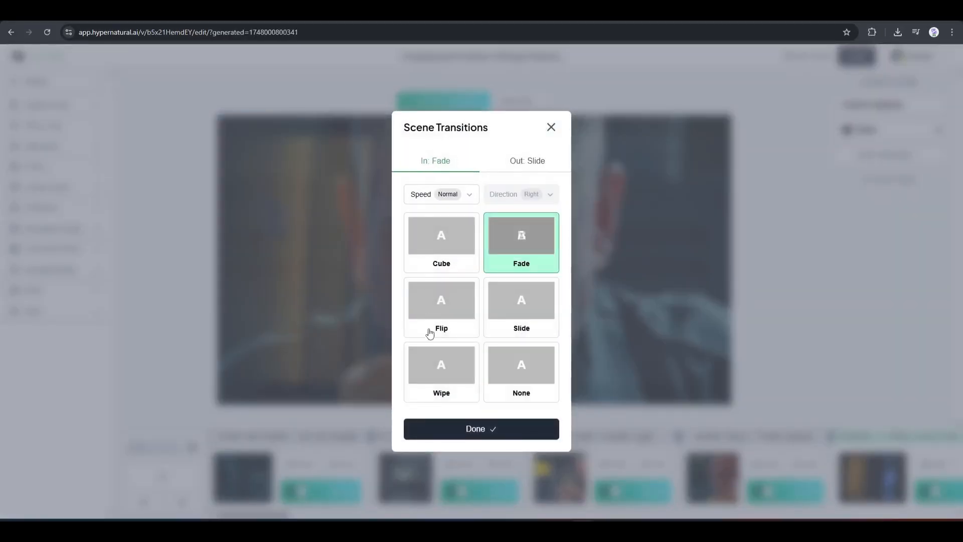
click(520, 239)
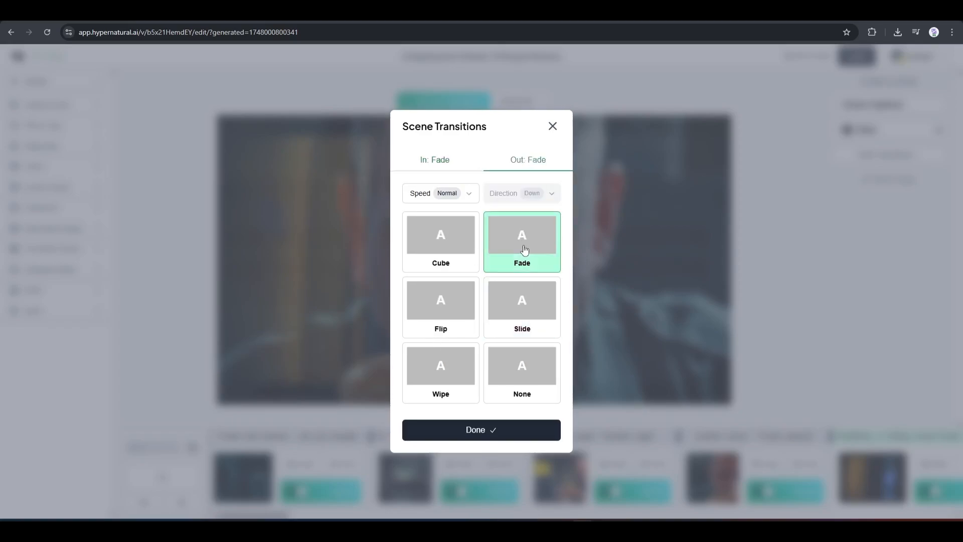
click(481, 429)
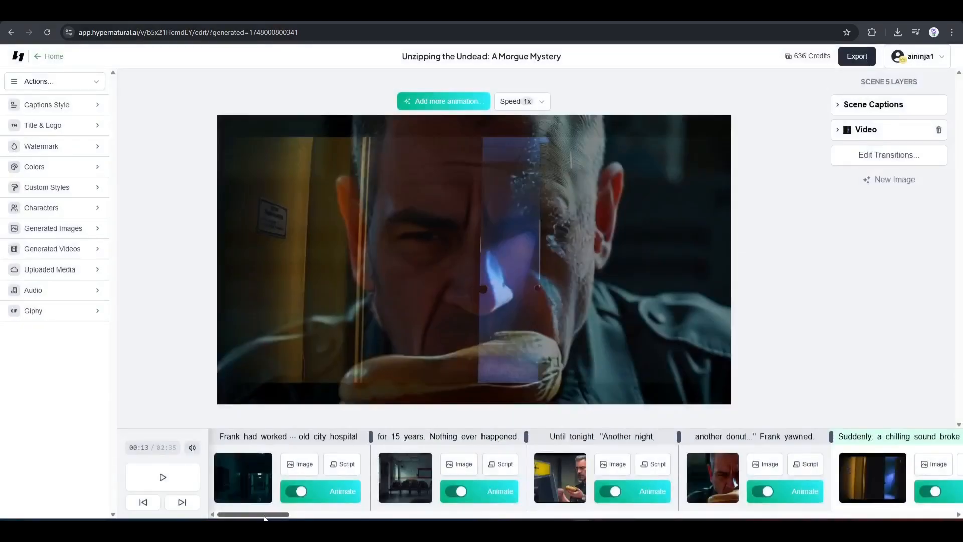
- Start a new export of the morgue video in 1080p widescreen format
click(855, 56)
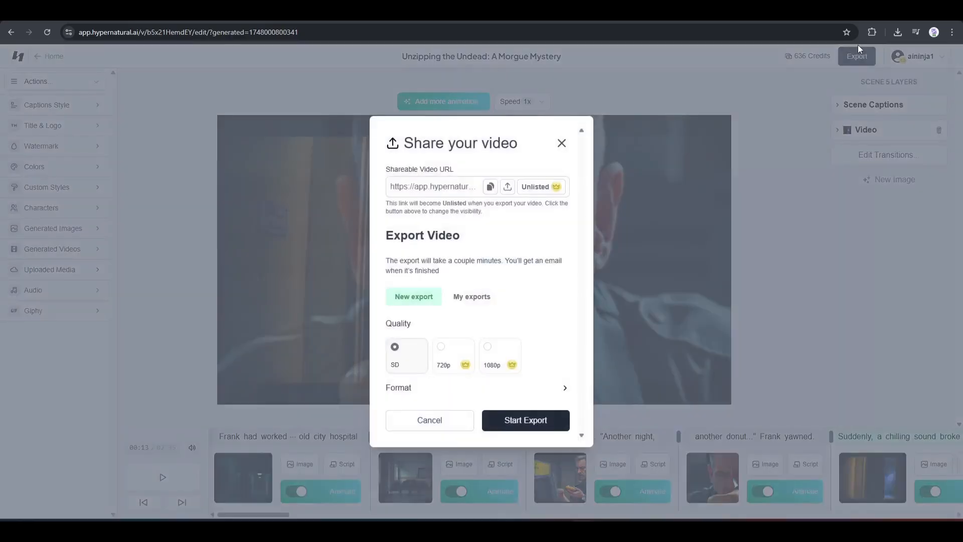
mouse_move(489, 187)
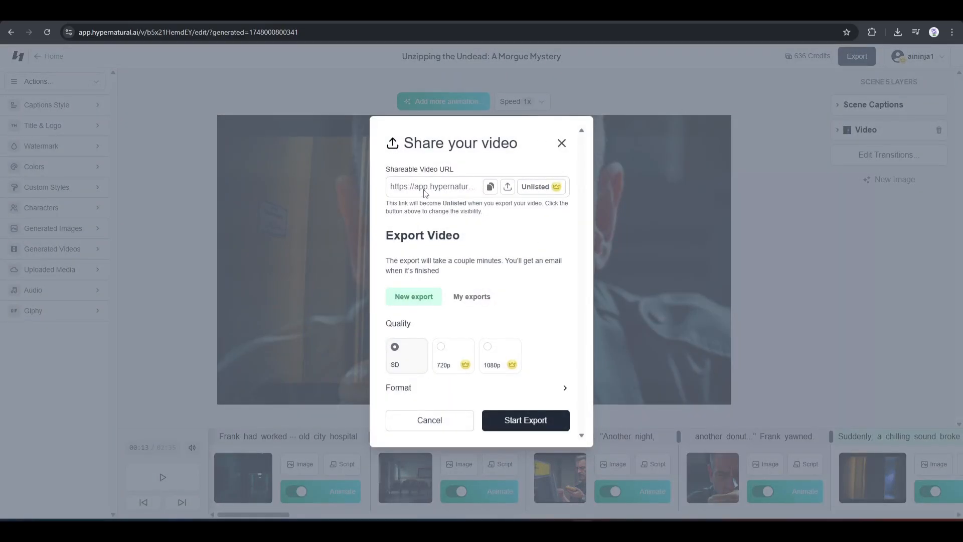
mouse_move(434, 299)
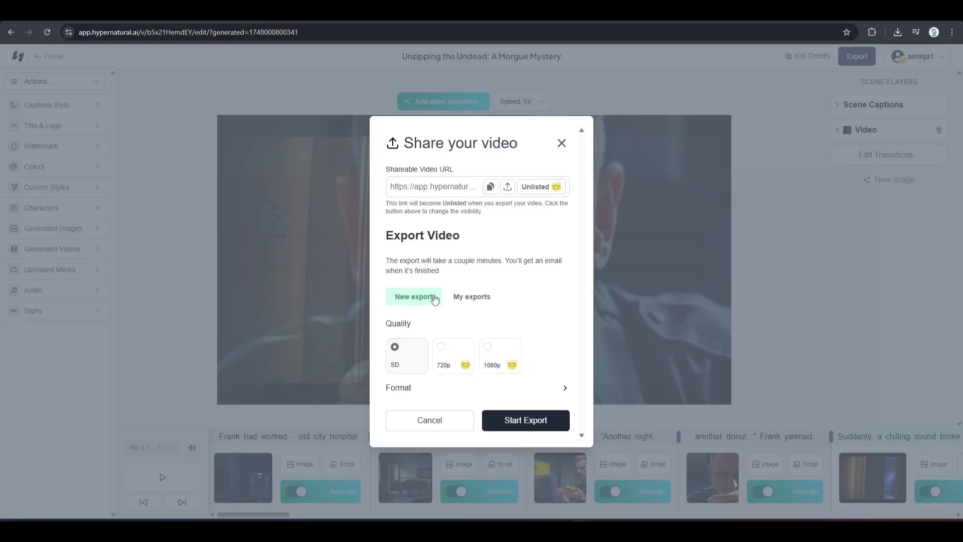
click(487, 346)
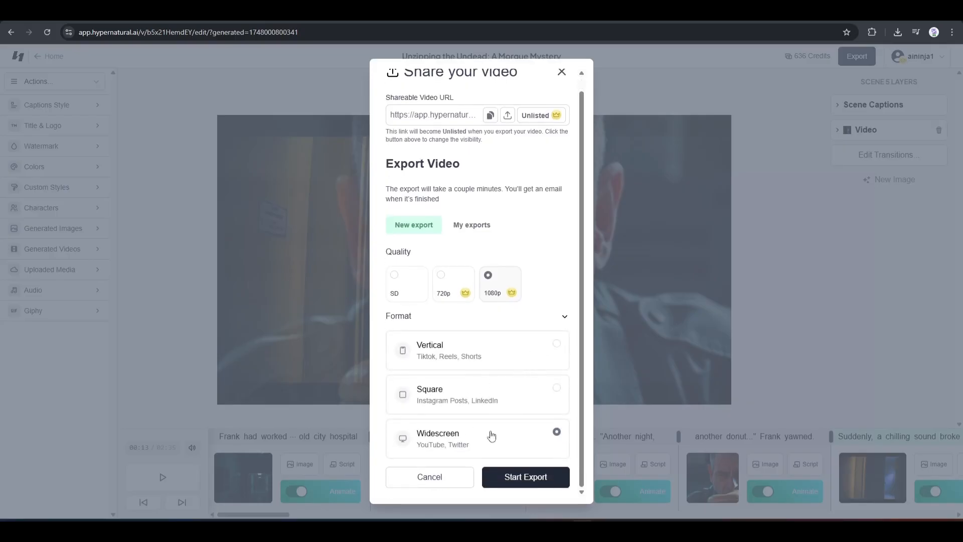
click(525, 476)
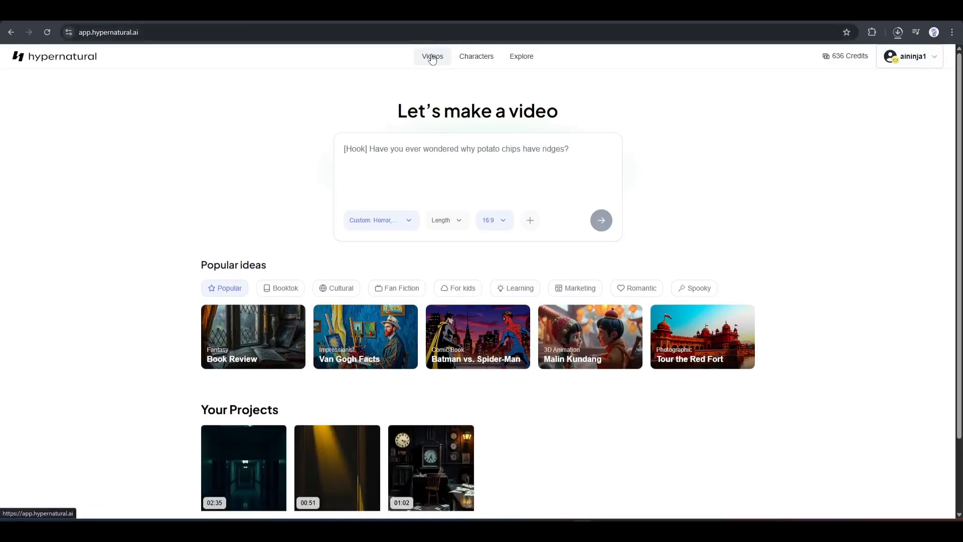
- Go to the Characters Library via a brief Explore visit and locate Frank among the characters
click(480, 56)
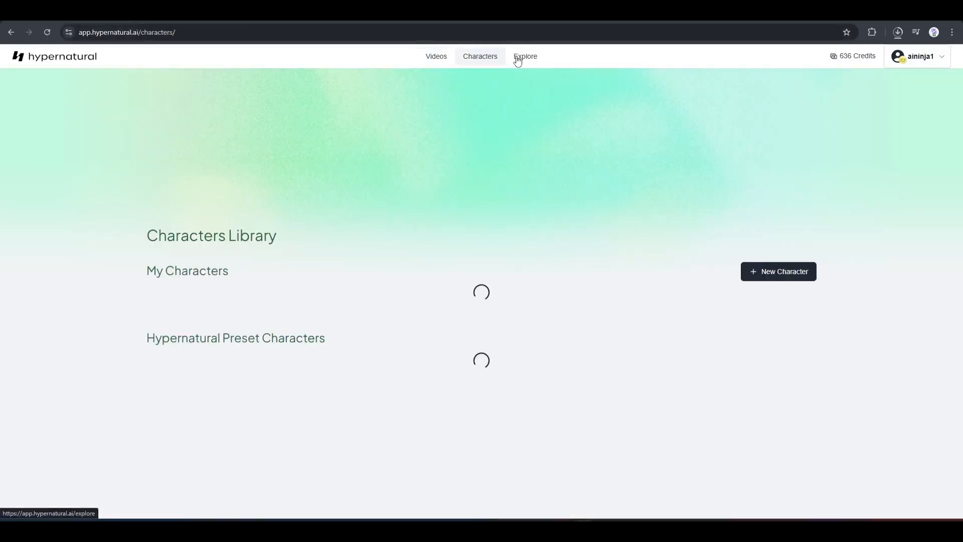
click(524, 56)
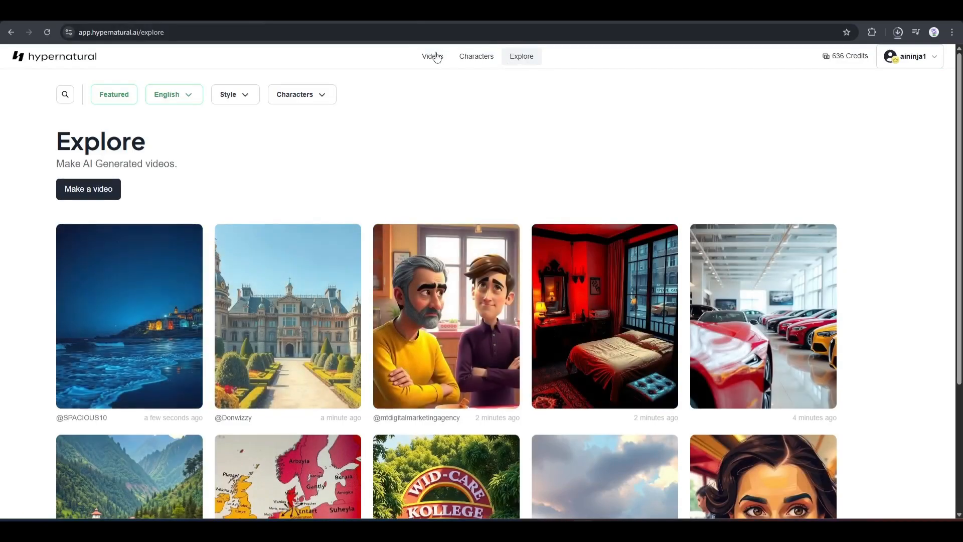
click(475, 56)
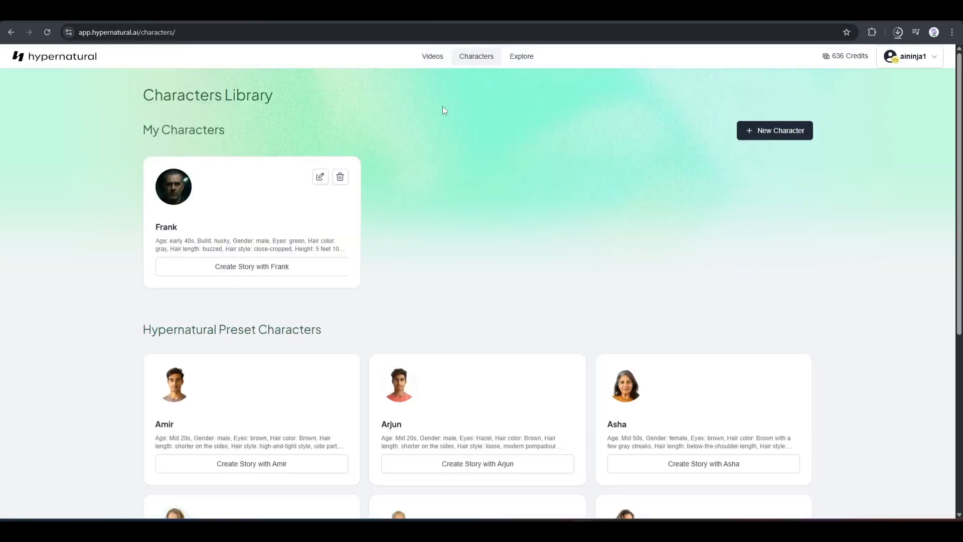
scroll(down, 3)
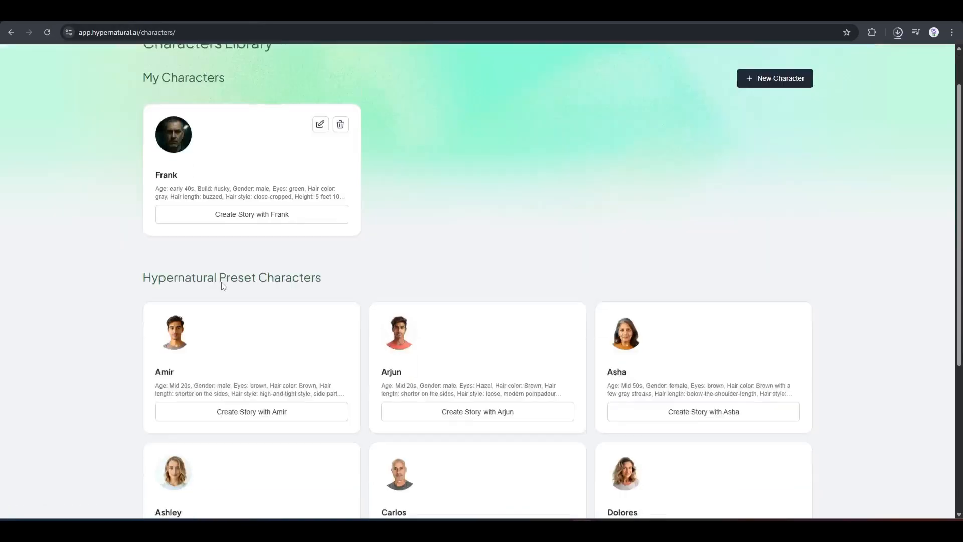
scroll(down, 3)
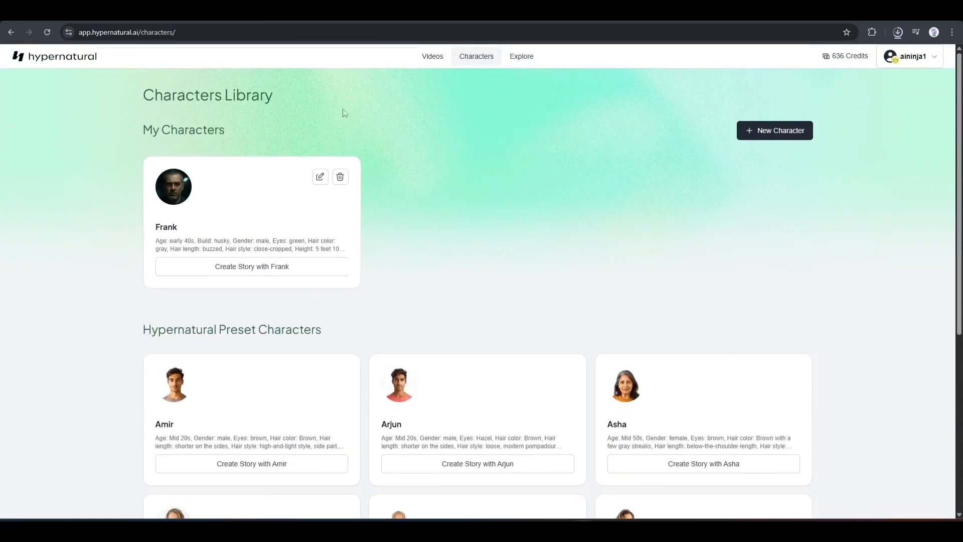
mouse_move(769, 130)
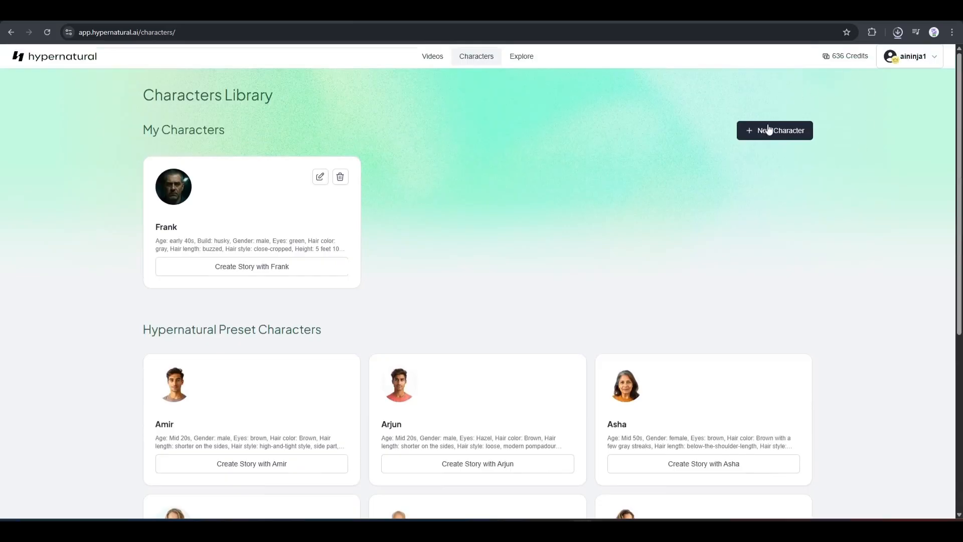
click(774, 130)
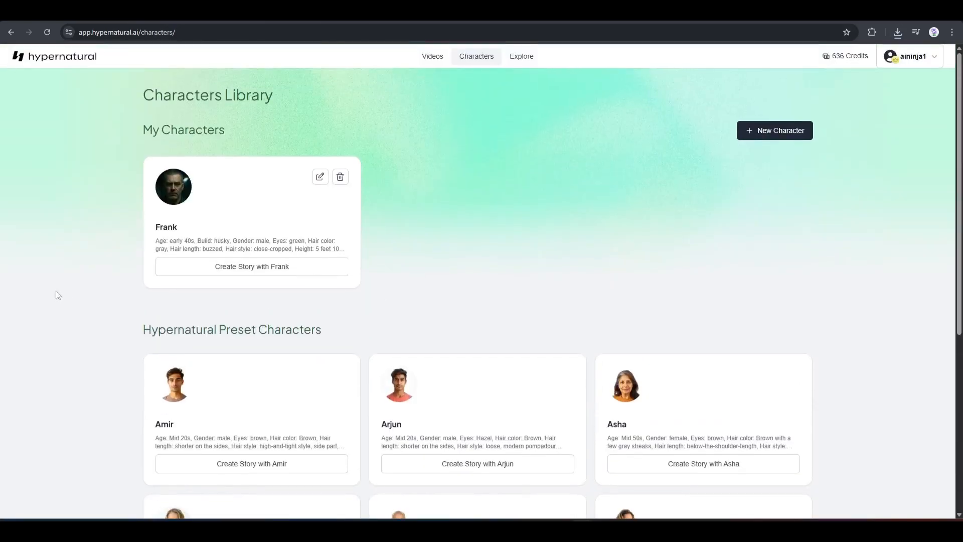
- Start a Frank video with 'Frank faces attack of a group of Zombie and trying to escape', generate the script and continue
click(251, 266)
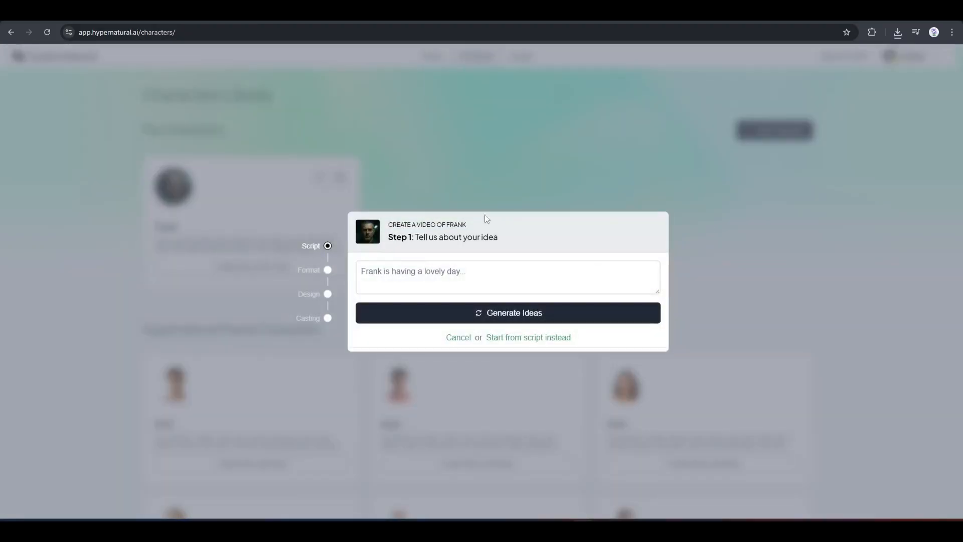
text(Frank faces attack of a grou)
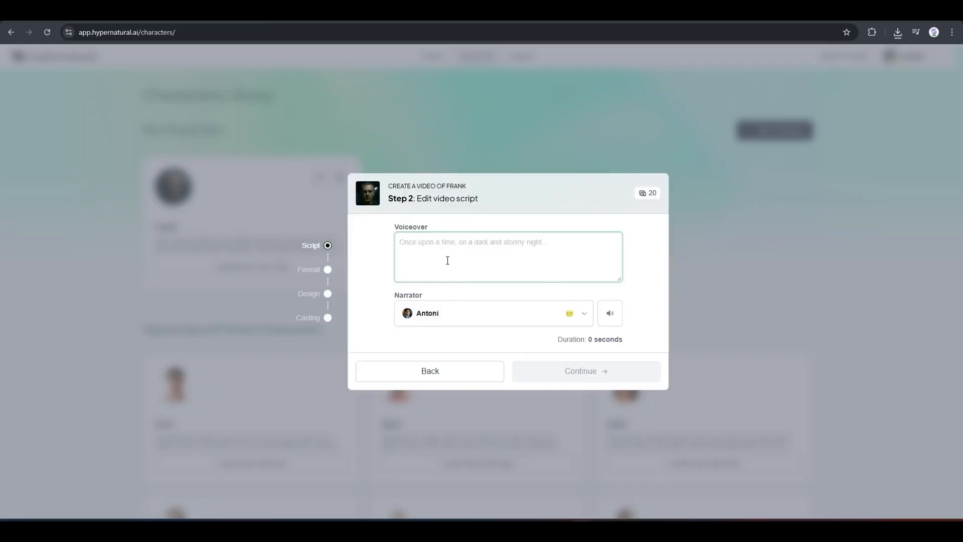
mouse_move(441, 323)
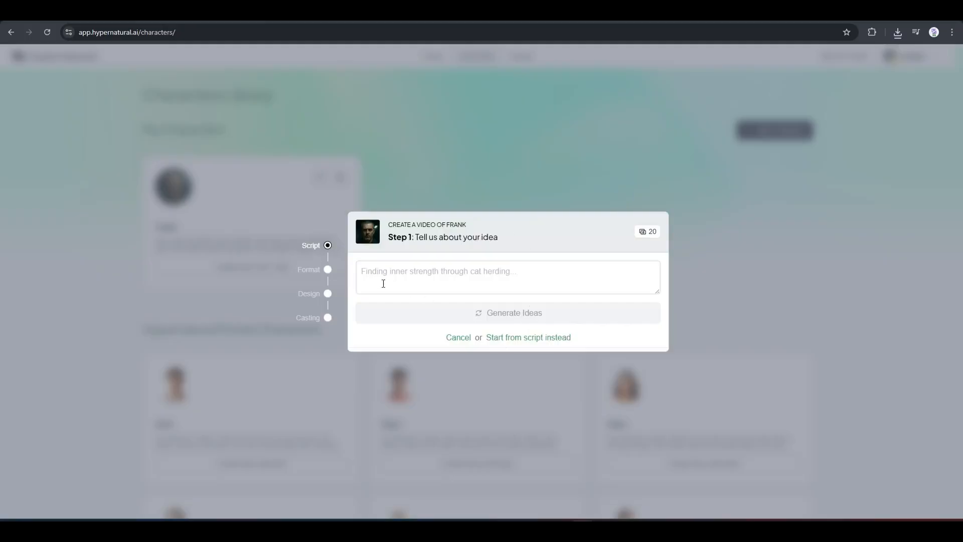
text(Frank faces attack of a group of Zombie and trying to escape)
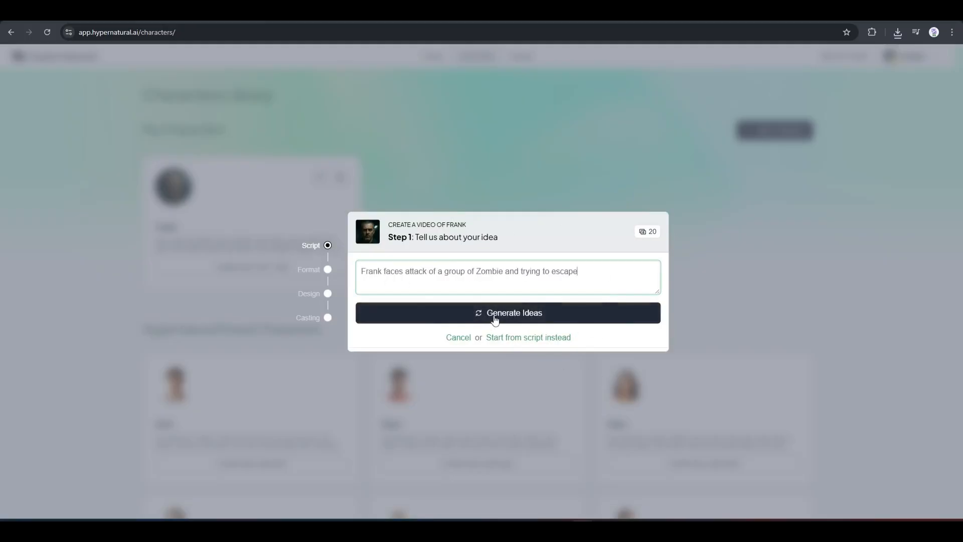
click(508, 313)
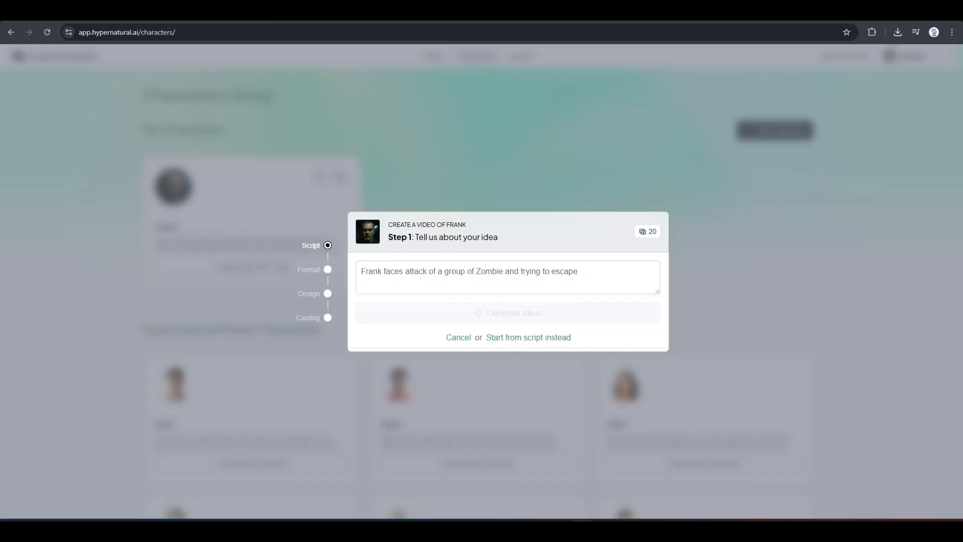
click(507, 313)
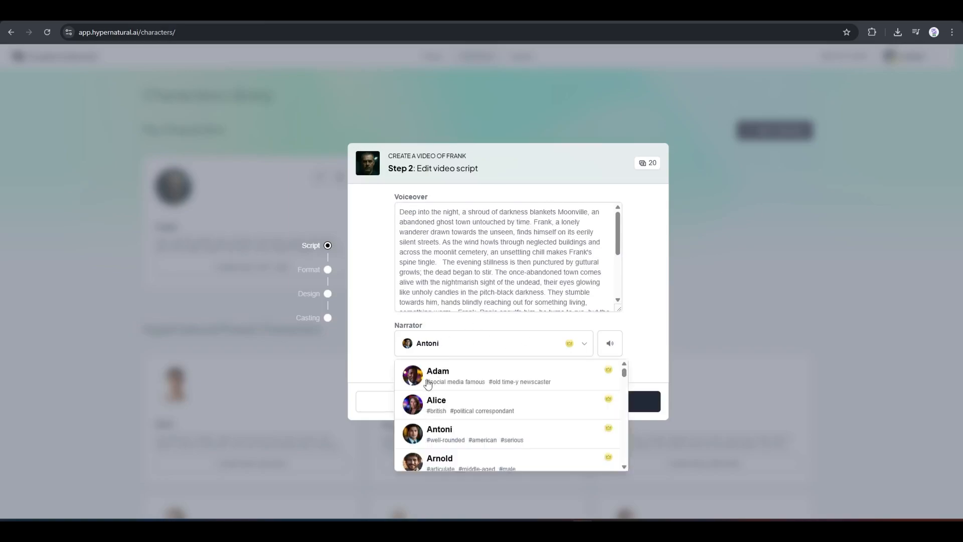
mouse_move(454, 416)
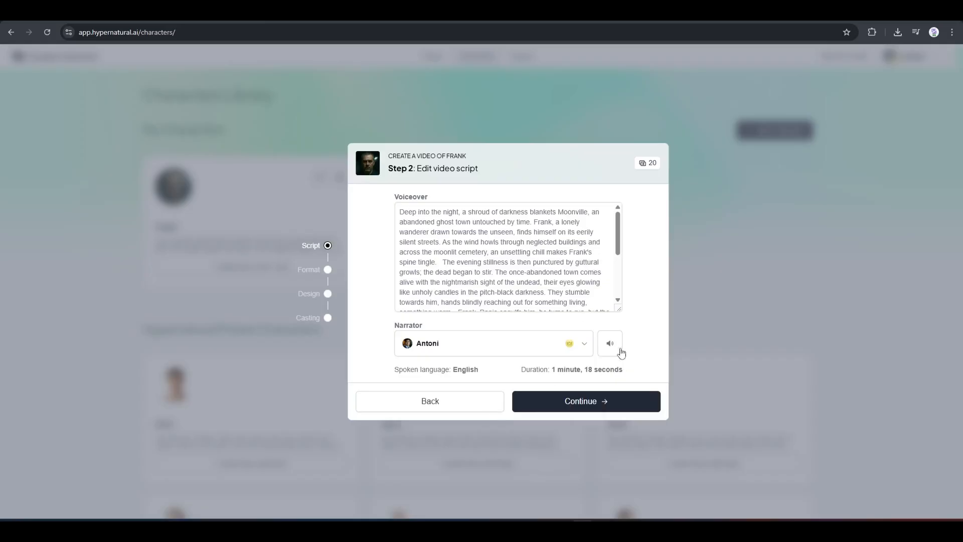
click(585, 401)
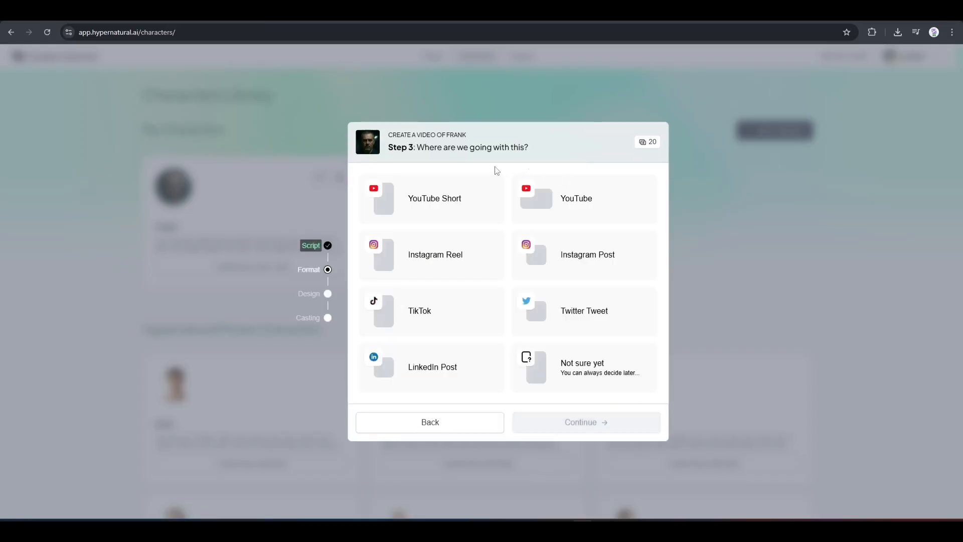
mouse_move(562, 422)
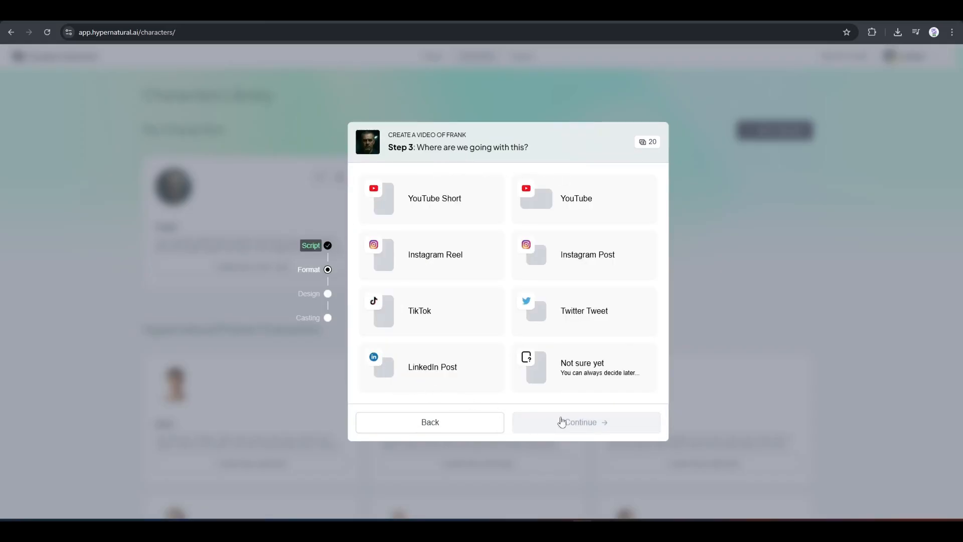
mouse_move(439, 322)
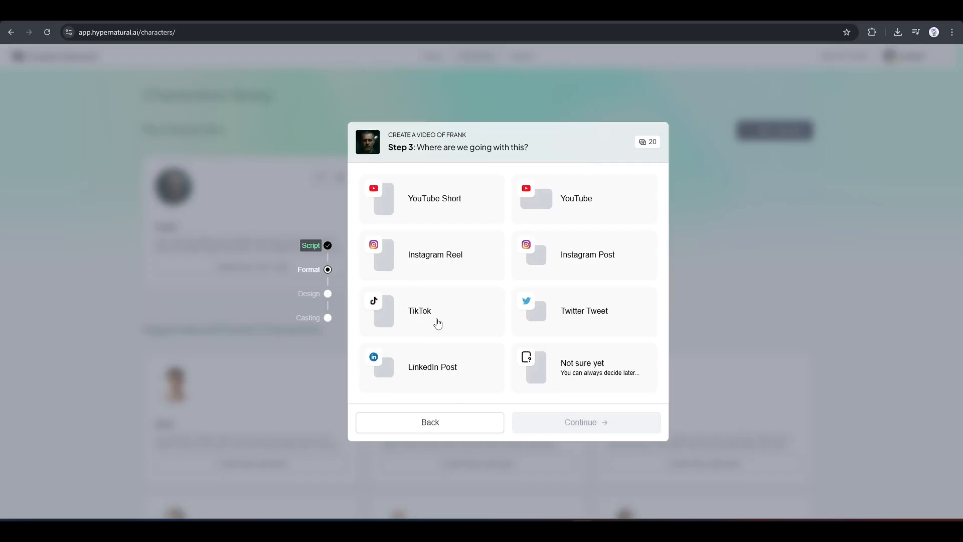
- Choose TikTok and YouTube Short as target formats and continue to styles
click(431, 310)
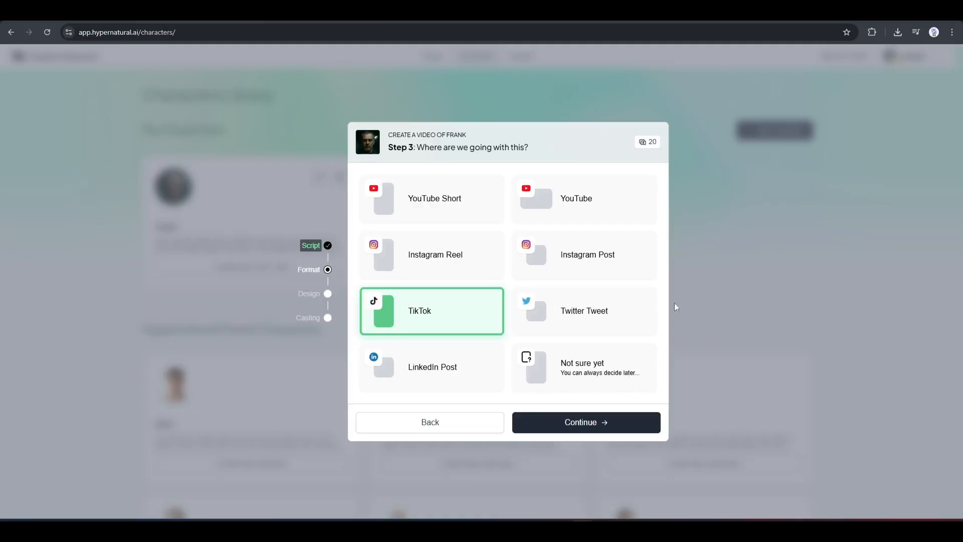
mouse_move(414, 196)
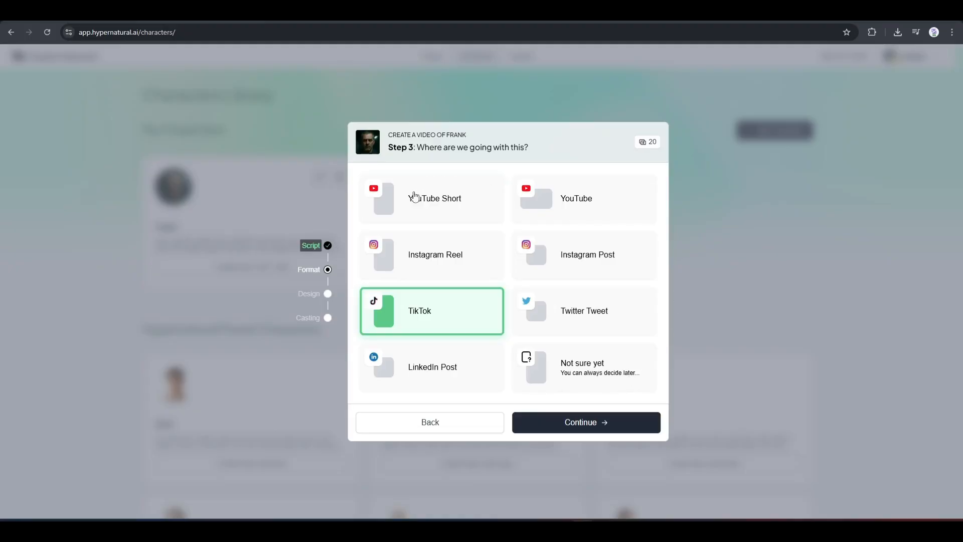
click(432, 198)
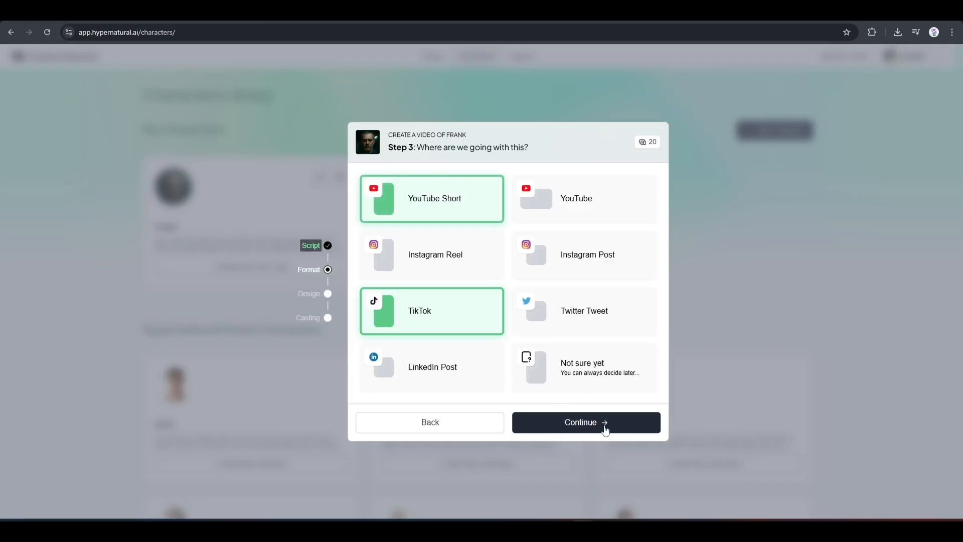
click(585, 422)
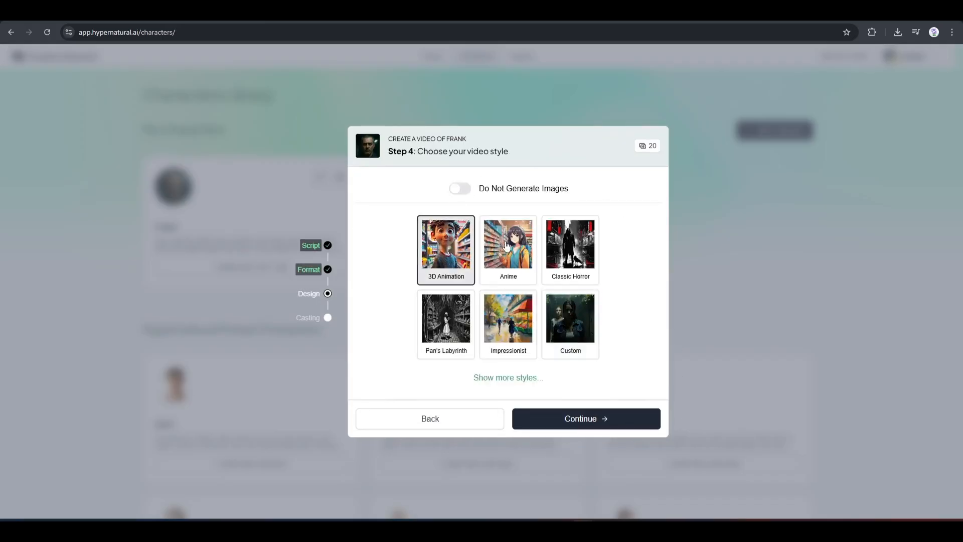
- Pick a visual style and the Comic caption style, then continue to casting
click(507, 377)
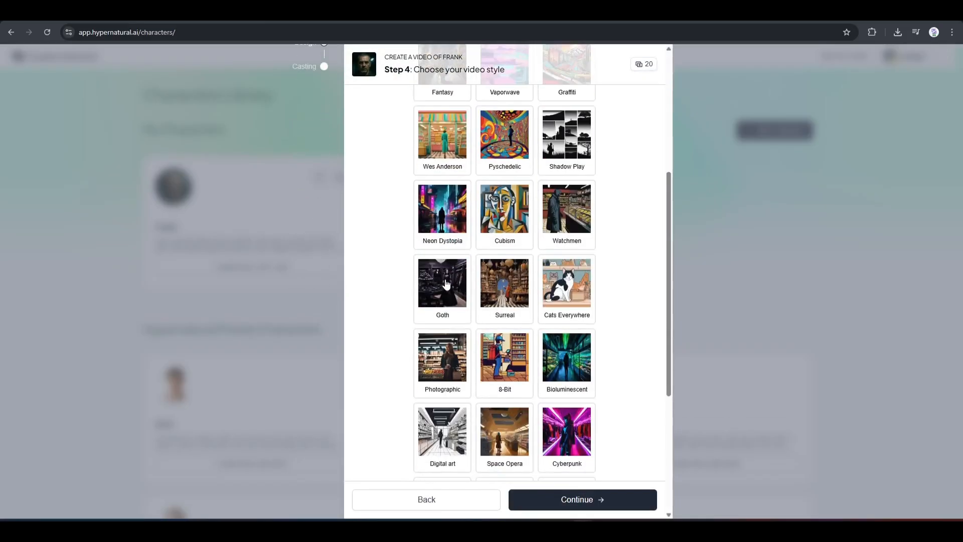
click(580, 498)
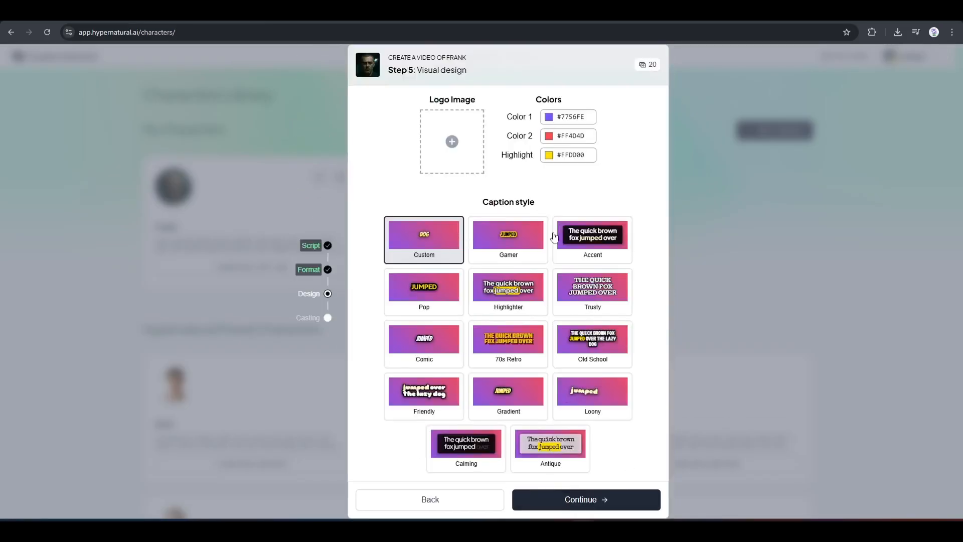
click(423, 344)
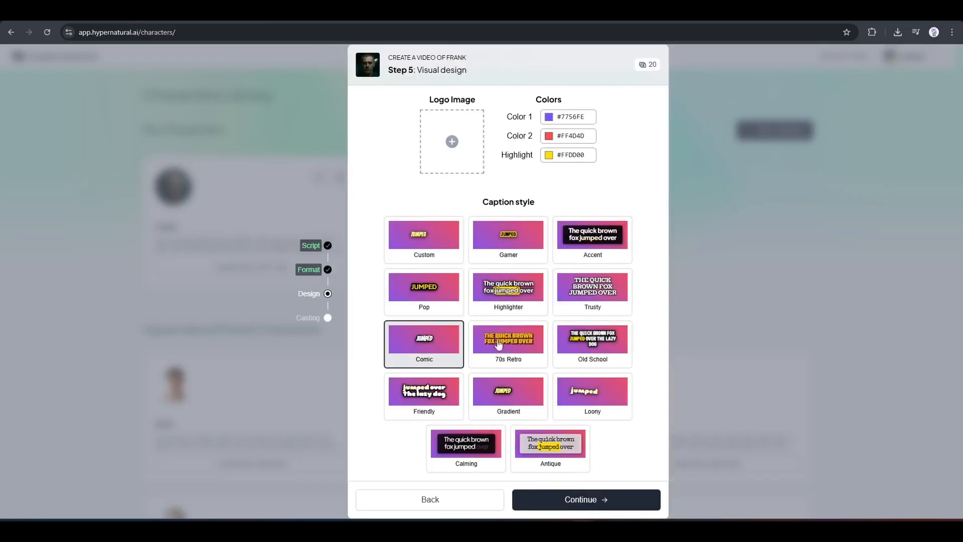
click(584, 500)
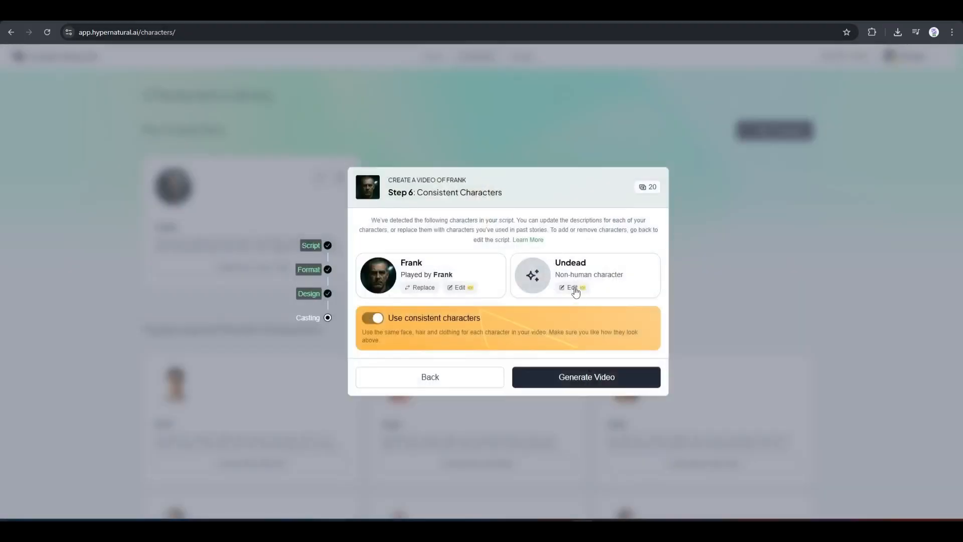
- Keep consistent characters switched on and generate Frank's video
click(374, 318)
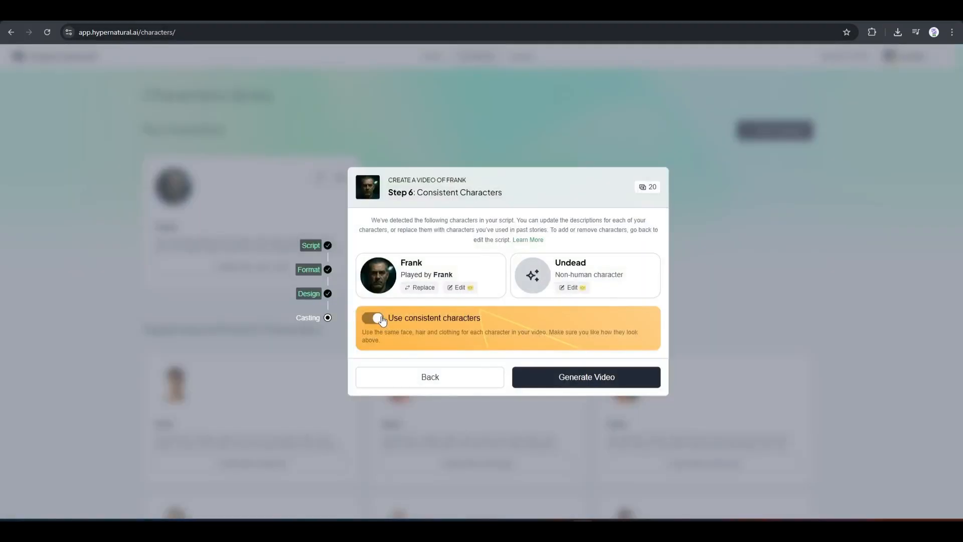
click(376, 320)
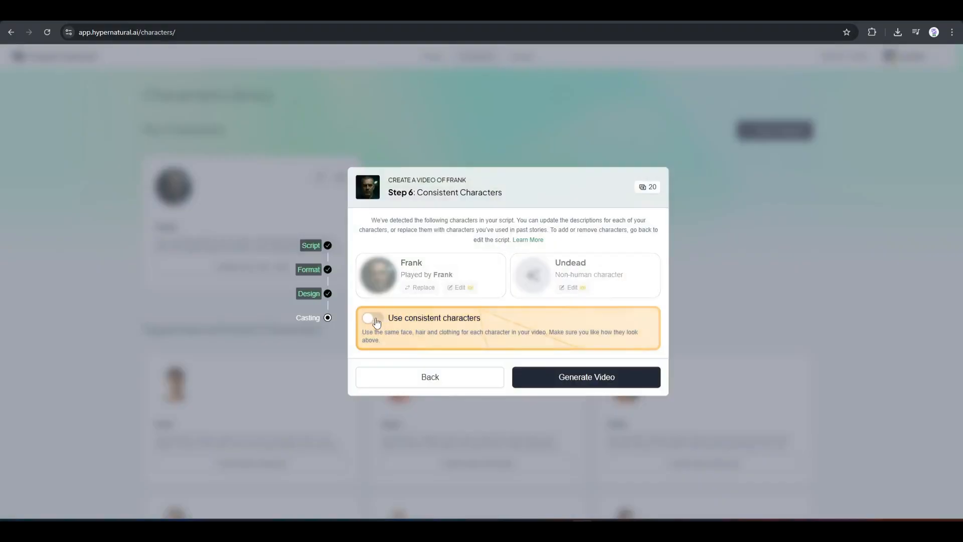
click(373, 318)
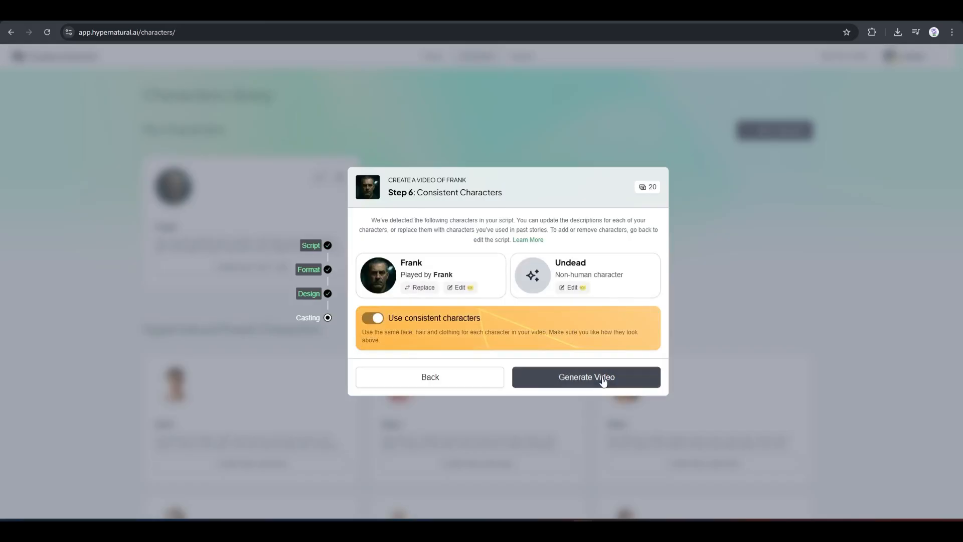
click(585, 376)
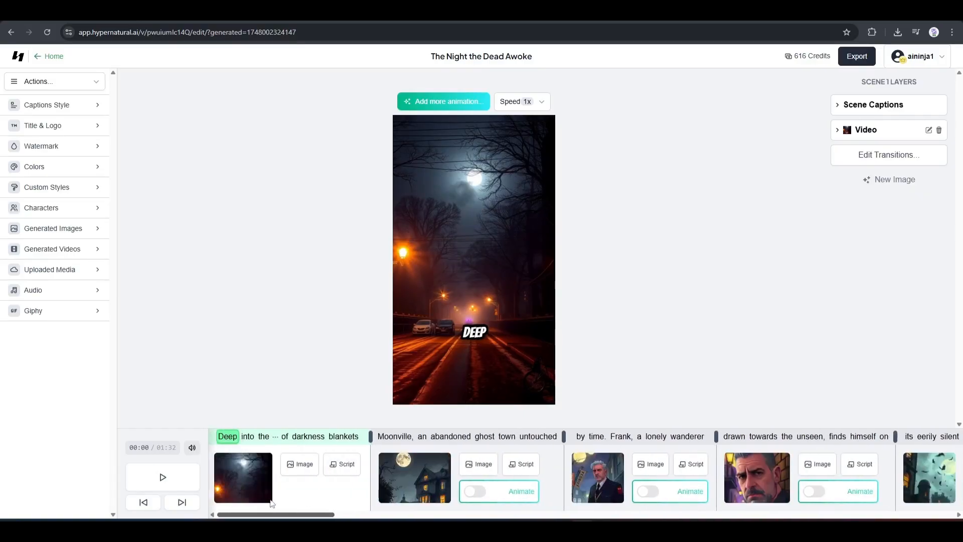
- Animate a Frank scene image with SVD, then start exporting The Night the Dead Awoke
click(163, 477)
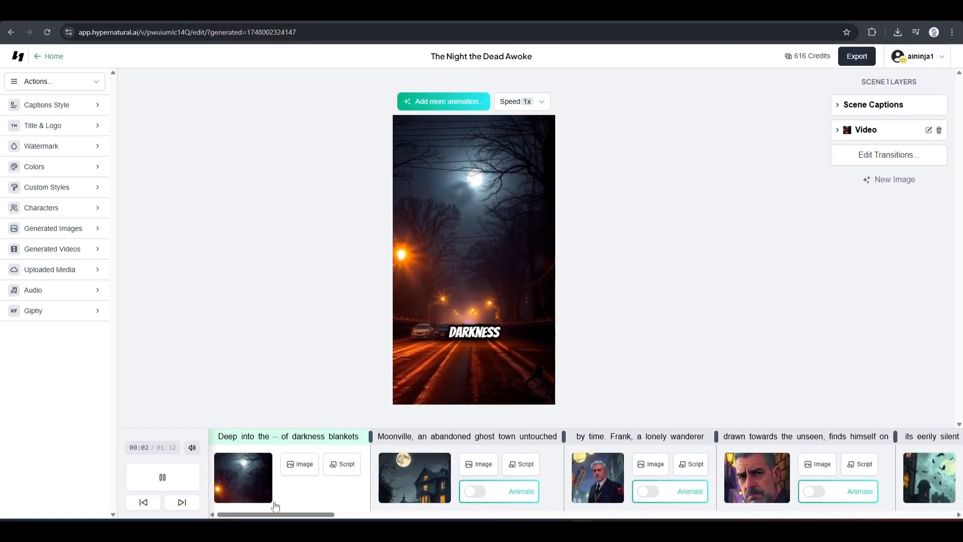
click(442, 102)
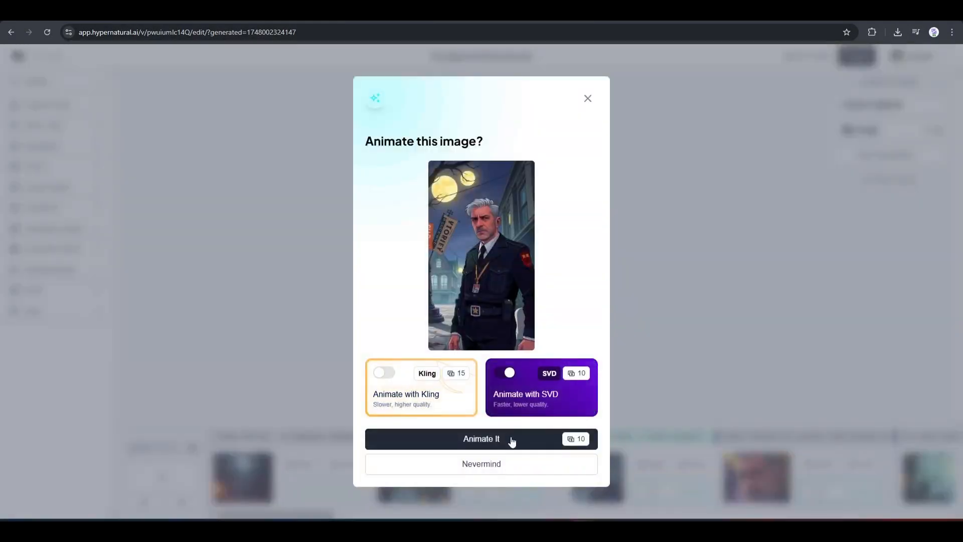
click(480, 438)
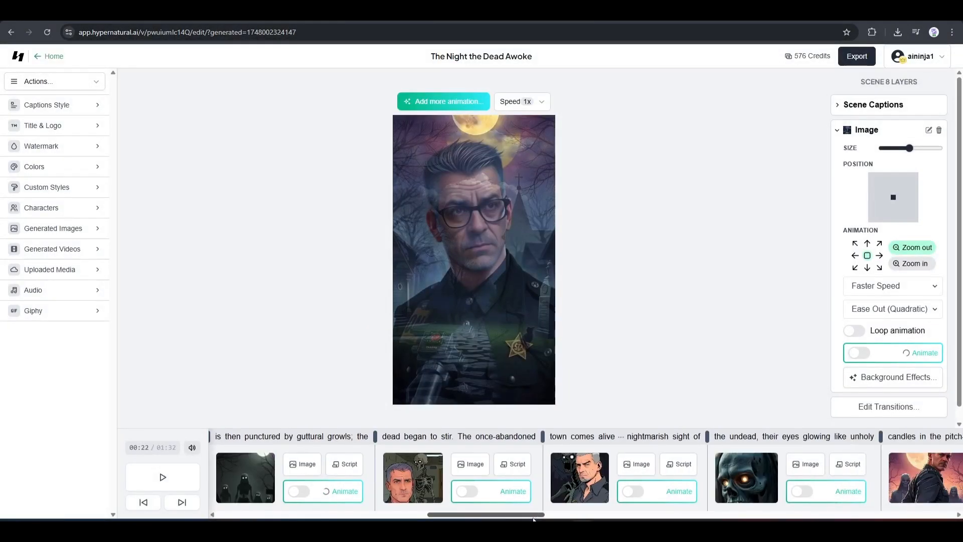
click(855, 56)
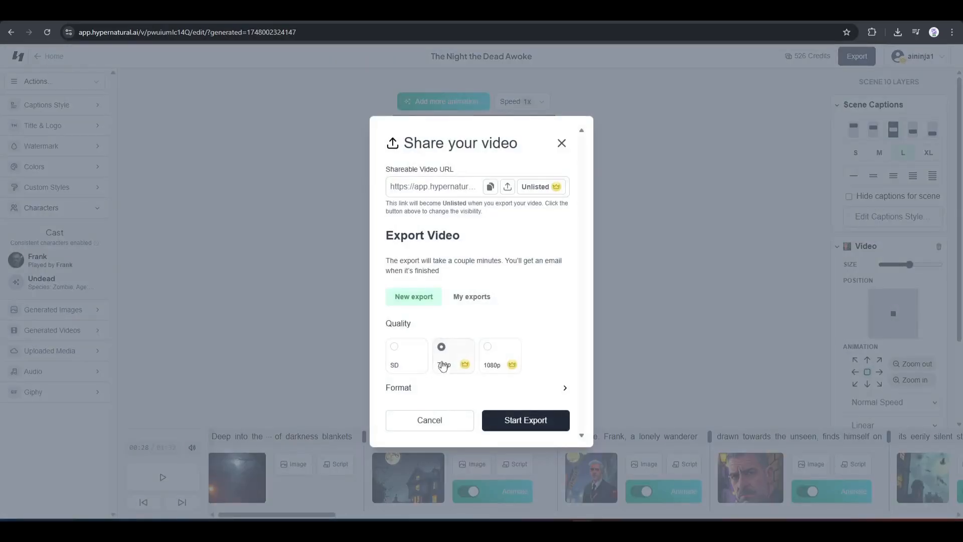
click(524, 420)
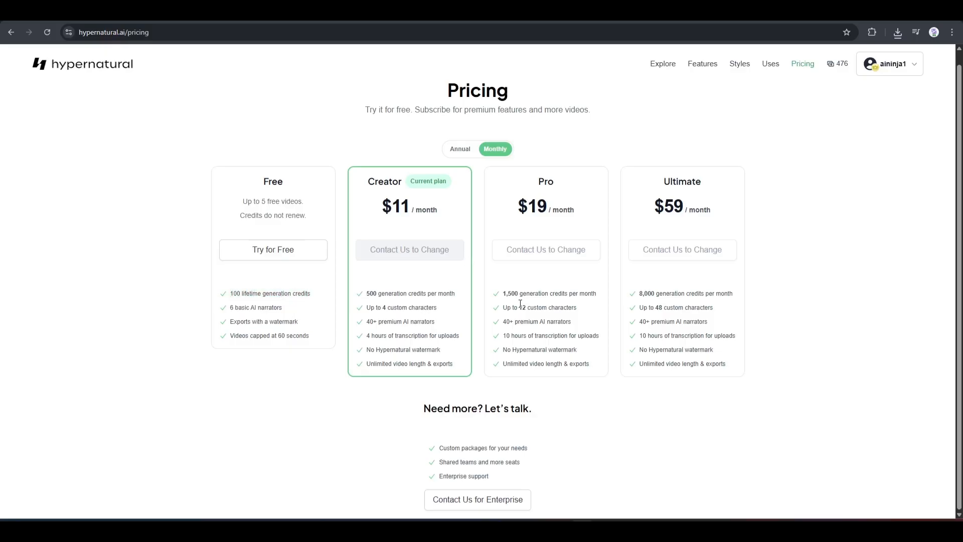
mouse_move(571, 190)
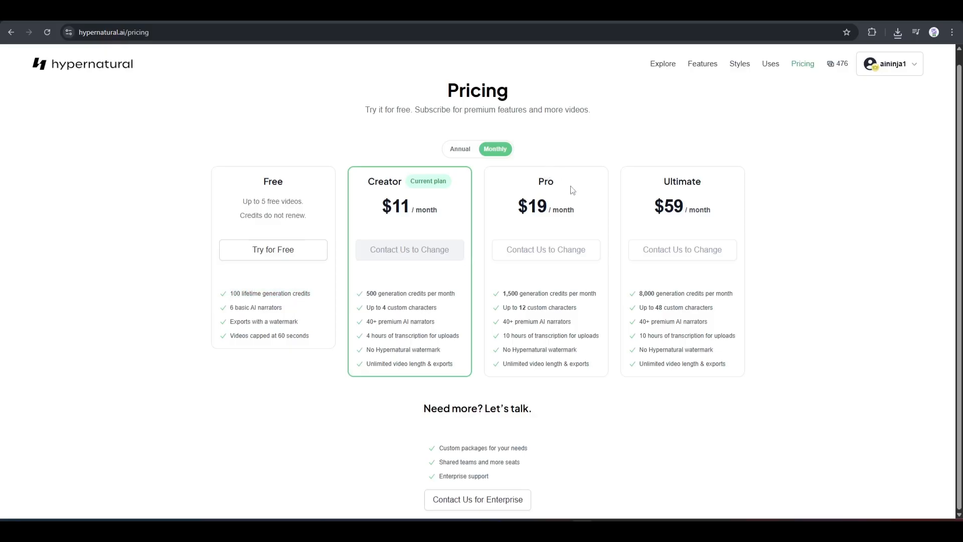
- Switch the pricing page to annual billing (Creator $6.50, Pro $14, Ultimate $48 per month)
click(459, 149)
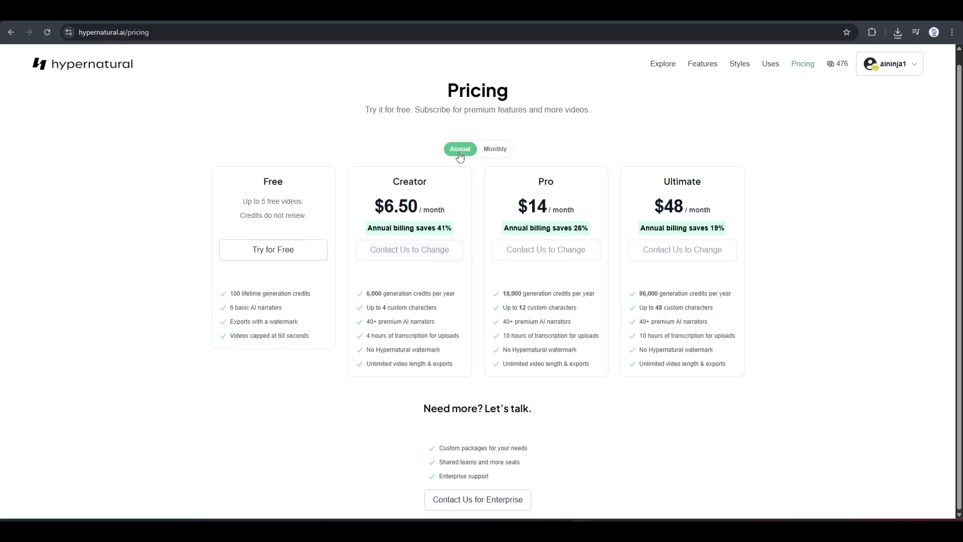